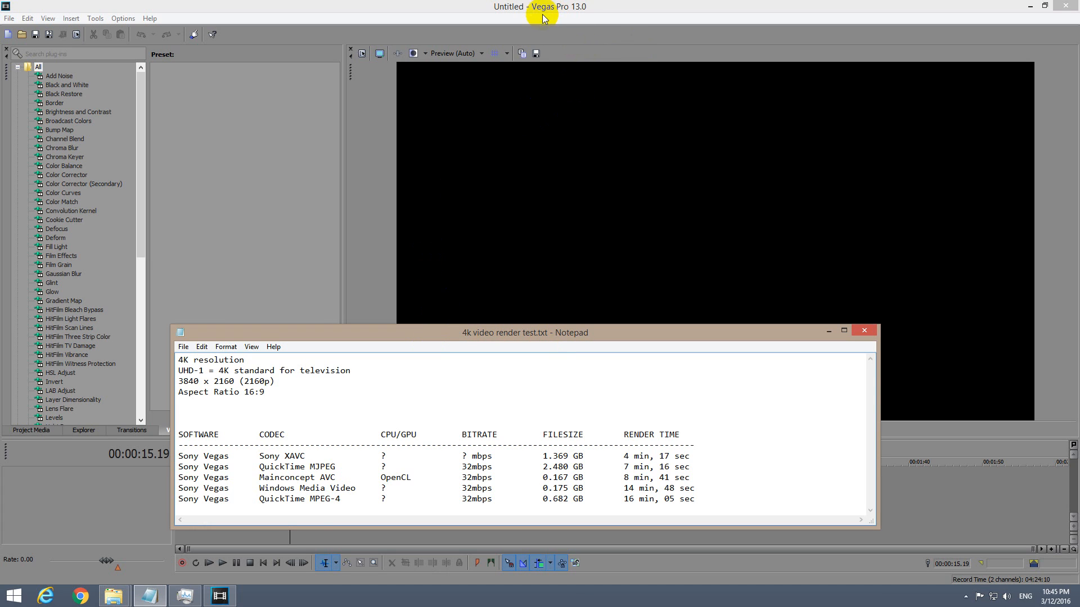
mouse_move(561, 18)
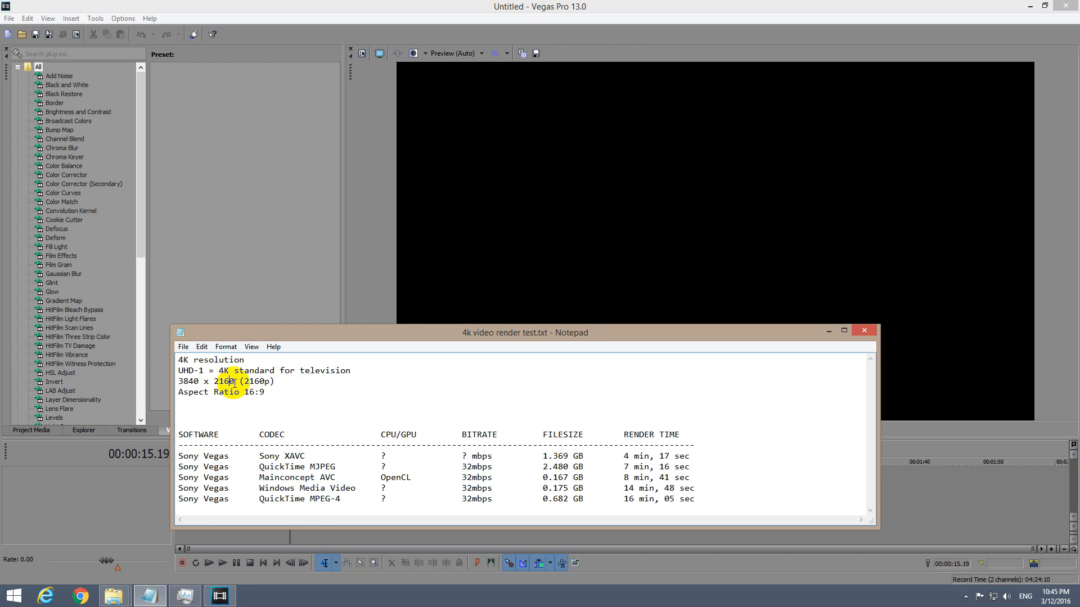
Step: Review the 4K resolution notes in Notepad, such as the 2160 height, then switch to Vegas Pro
drag(180, 381, 234, 381)
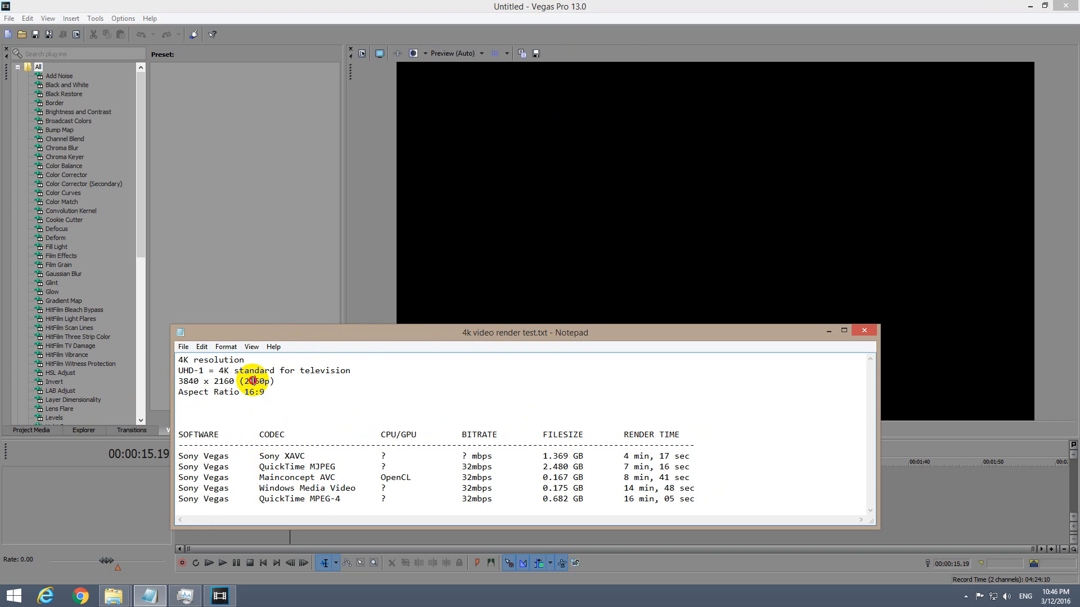
double_click(254, 381)
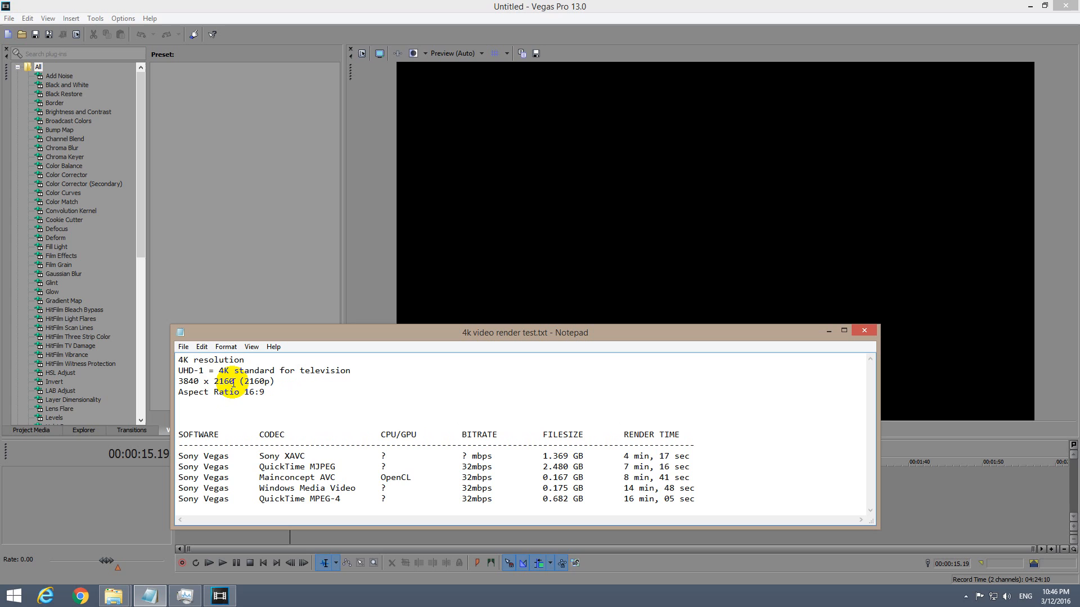
double_click(224, 382)
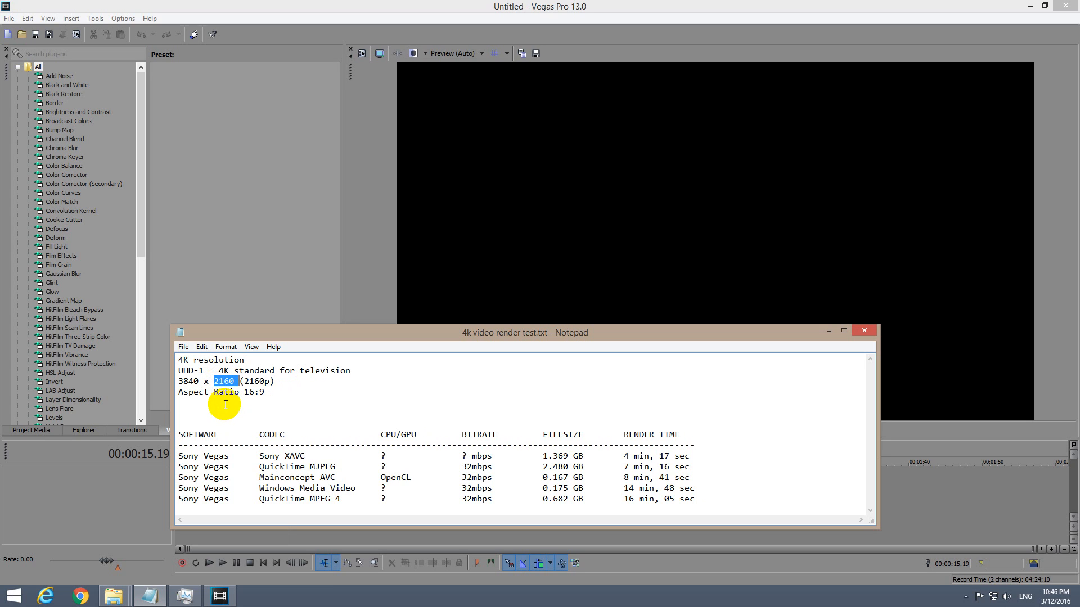
click(267, 393)
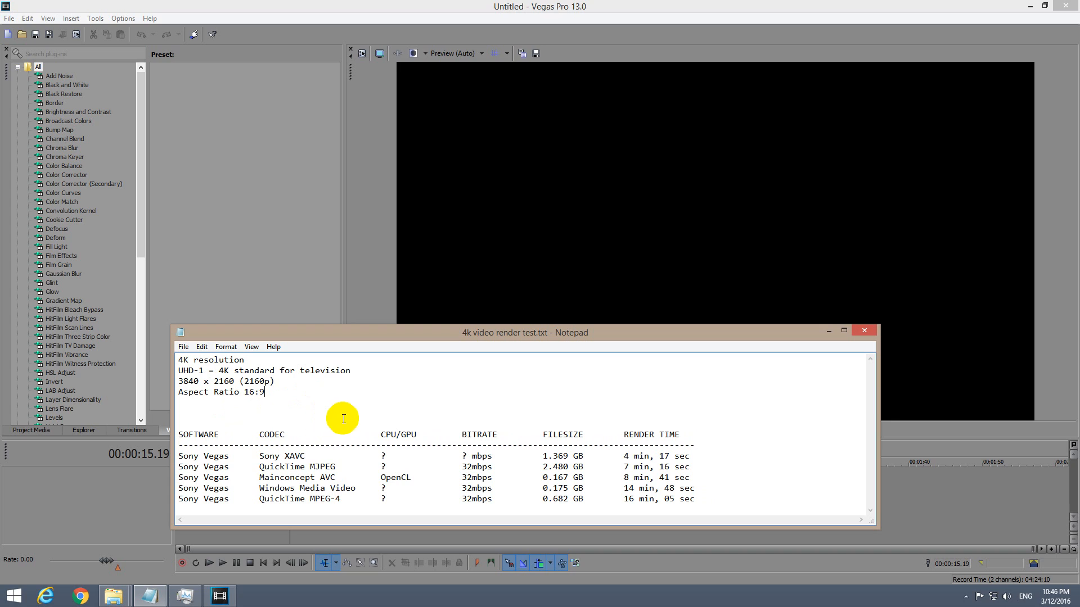
mouse_move(490, 151)
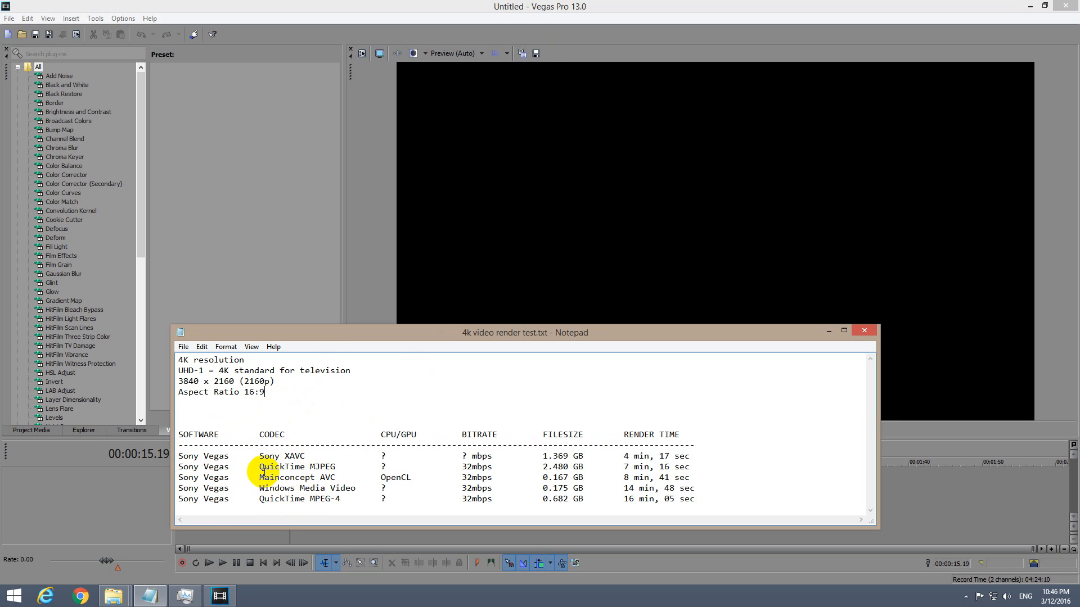
click(219, 596)
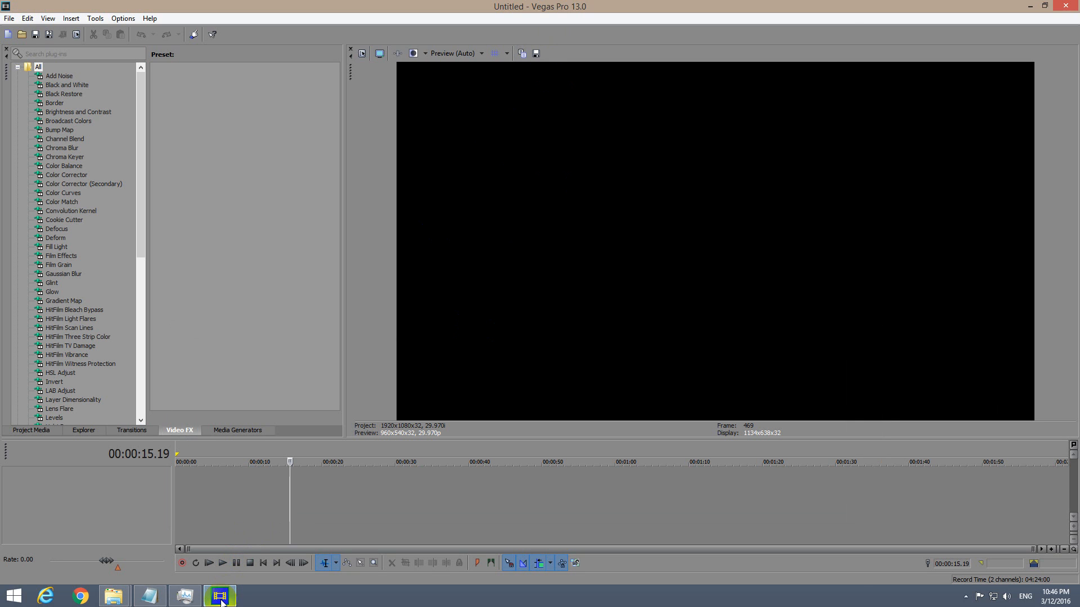
Step: Add 4K clips 20160220_161144 and 20160220_161231 from the source folder to the timeline
click(113, 596)
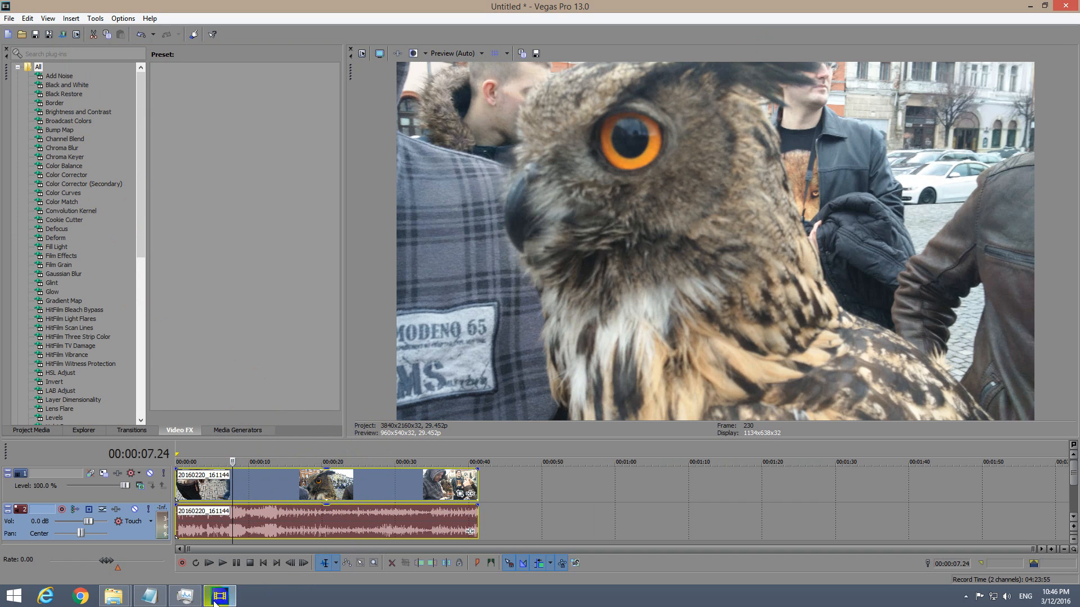
click(113, 596)
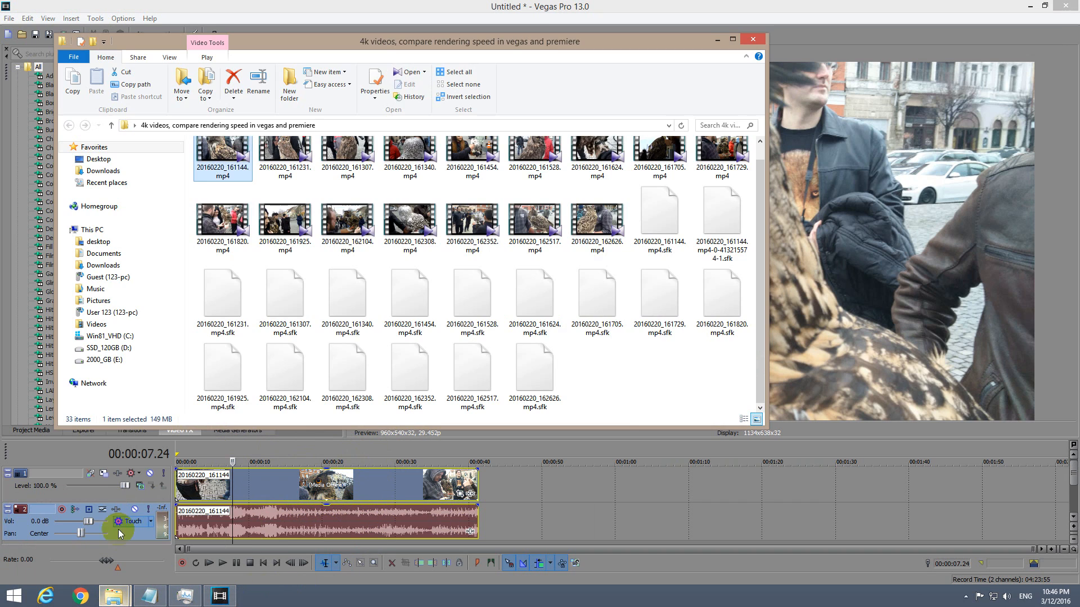
click(285, 155)
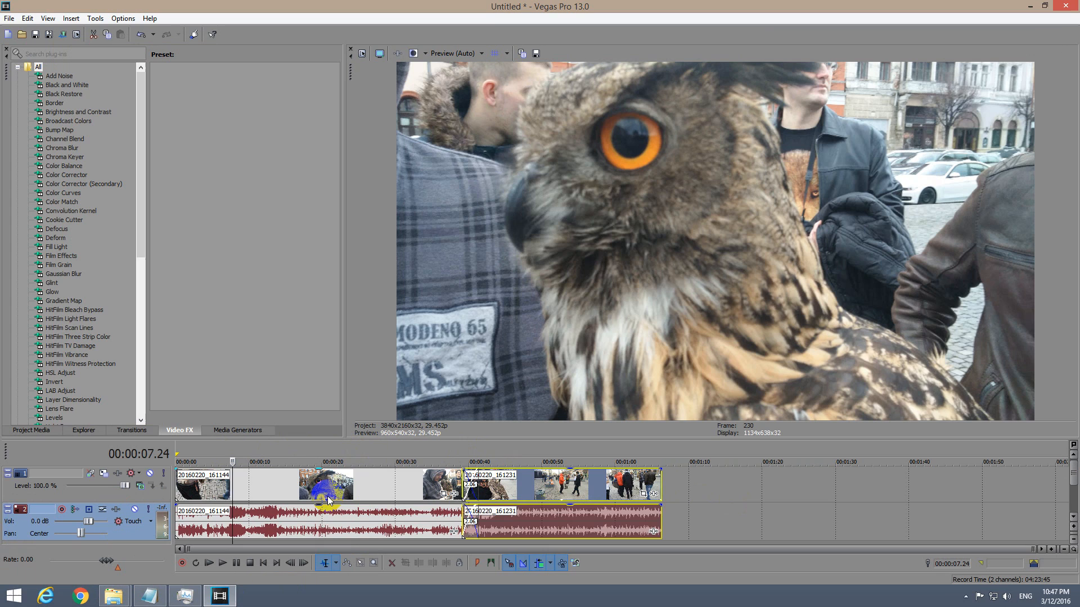
mouse_move(227, 262)
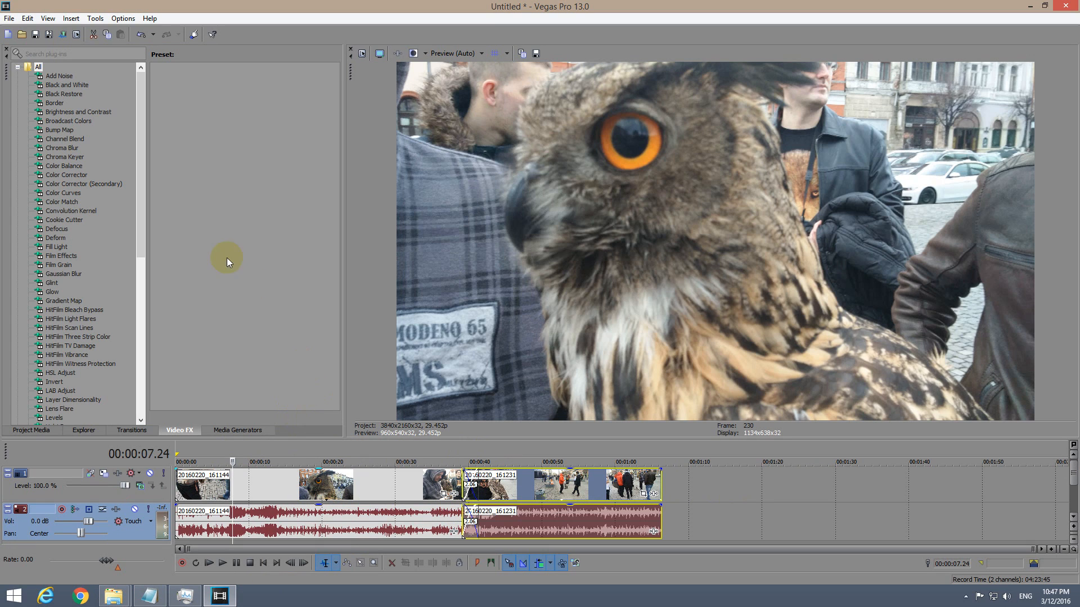
mouse_move(64, 35)
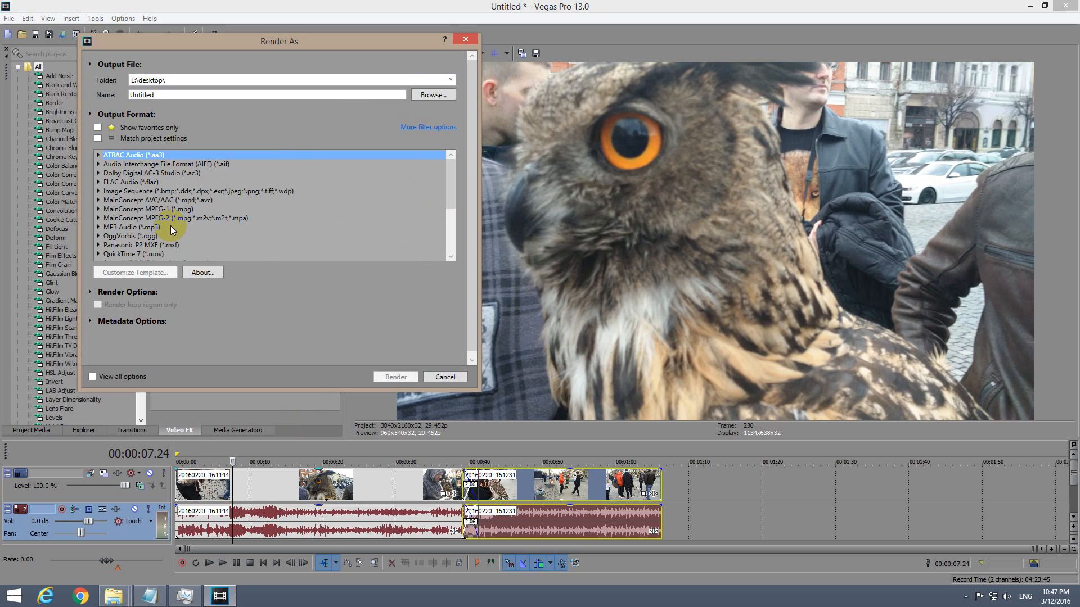
mouse_move(217, 177)
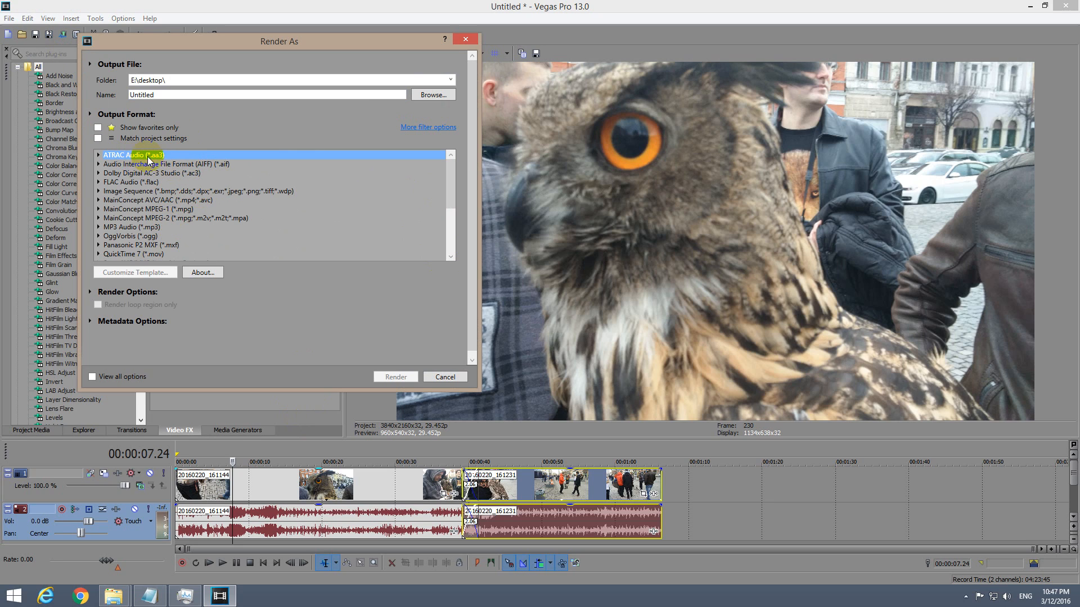
mouse_move(122, 163)
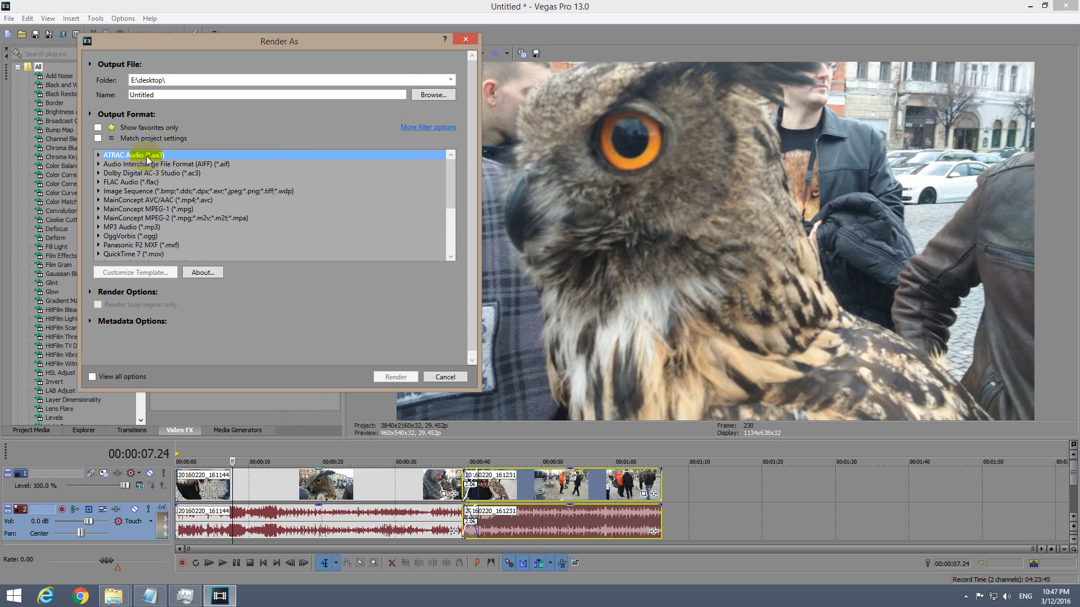
Step: Pick MainConcept AVC/AAC (*.mp4;*.avc) from the Render As output formats, then recall the render notes
click(157, 164)
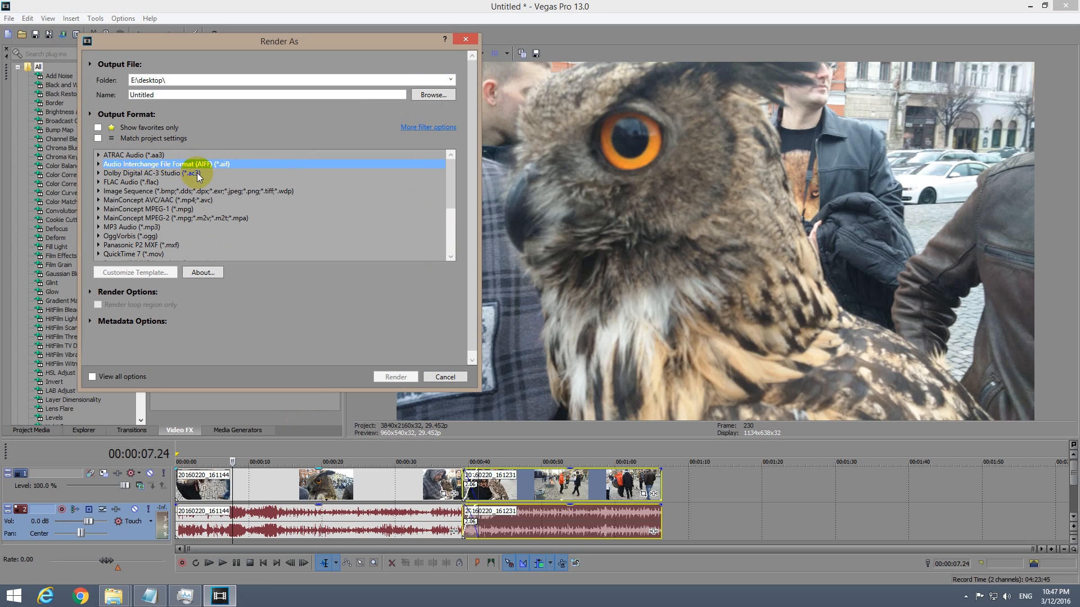
mouse_move(195, 180)
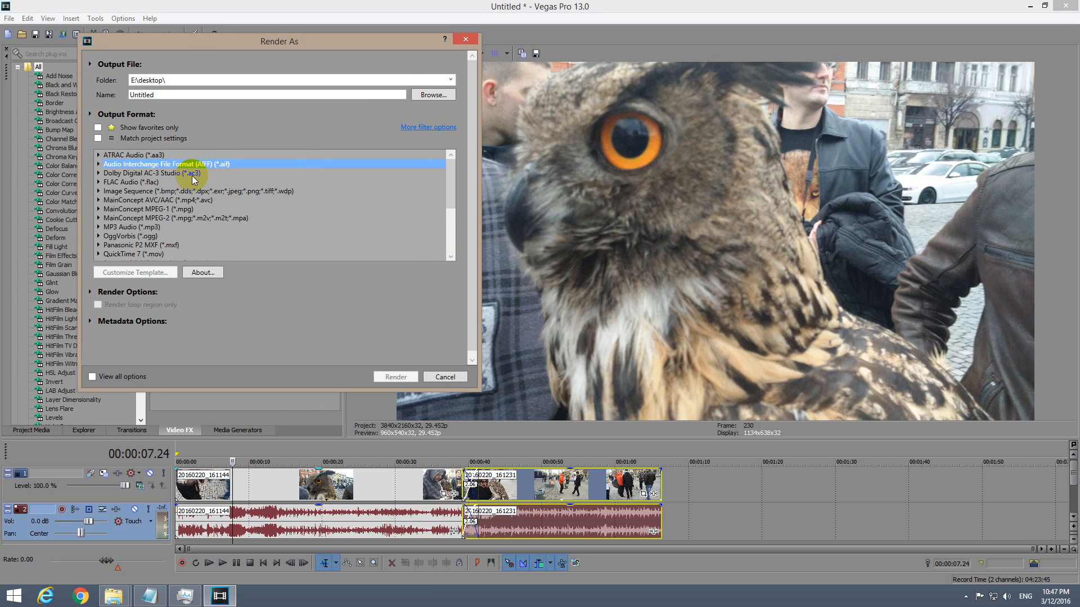
click(131, 182)
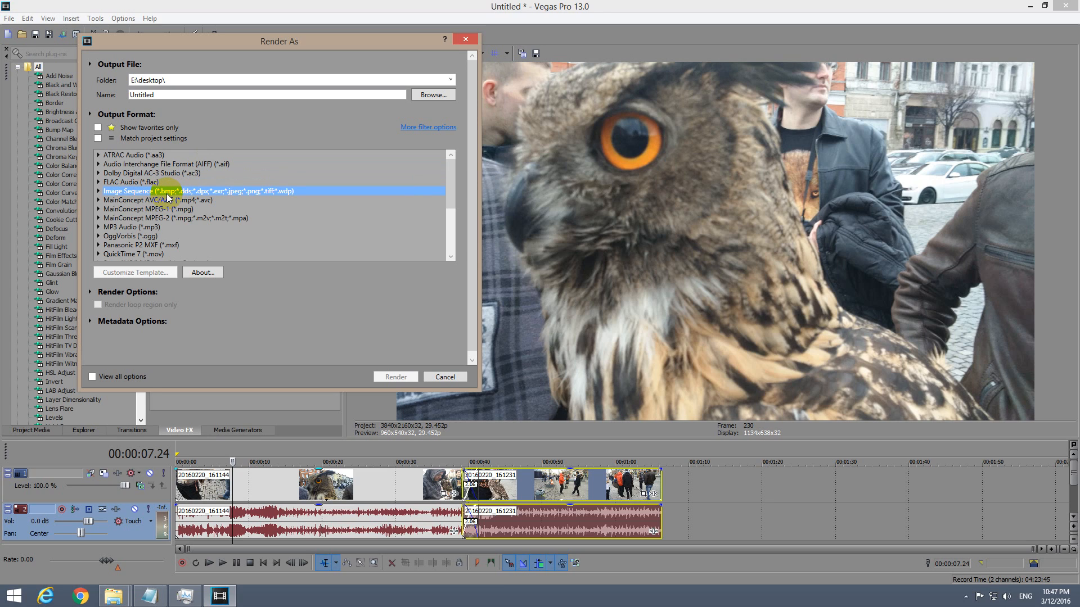
click(155, 199)
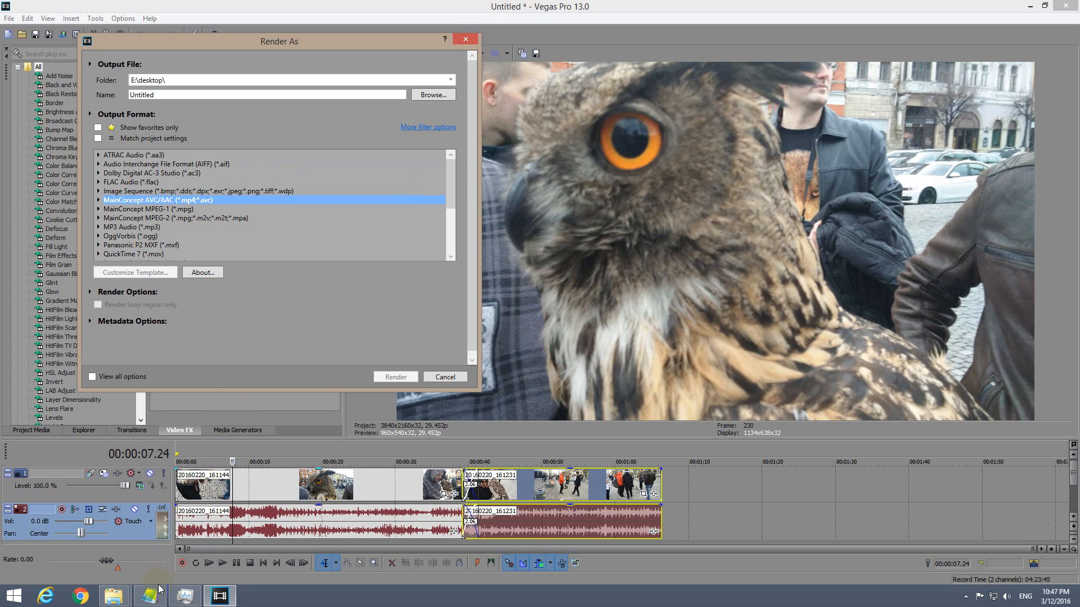
click(148, 595)
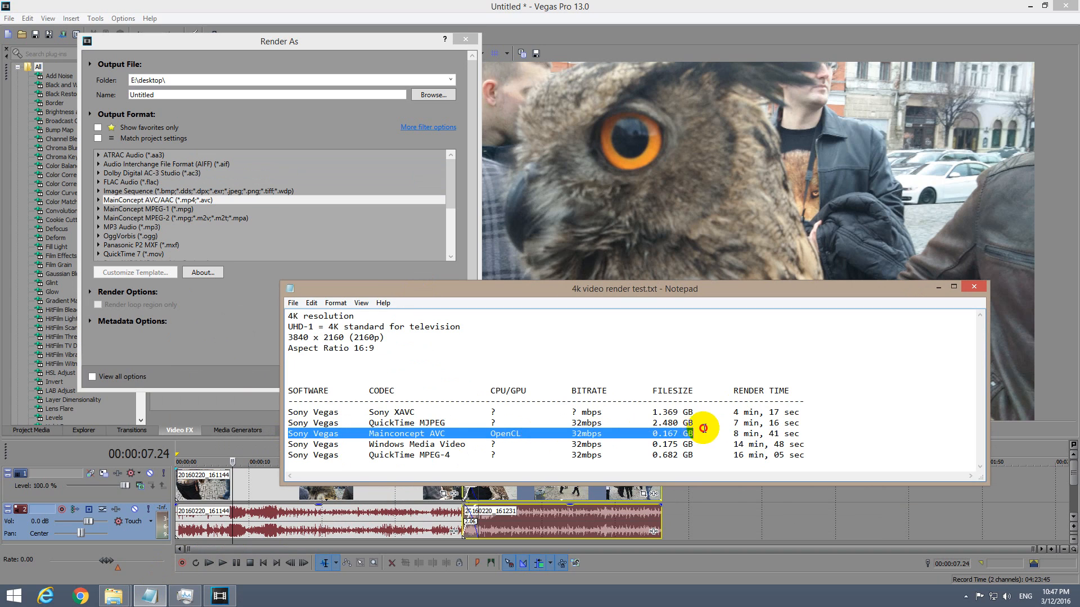
mouse_move(409, 463)
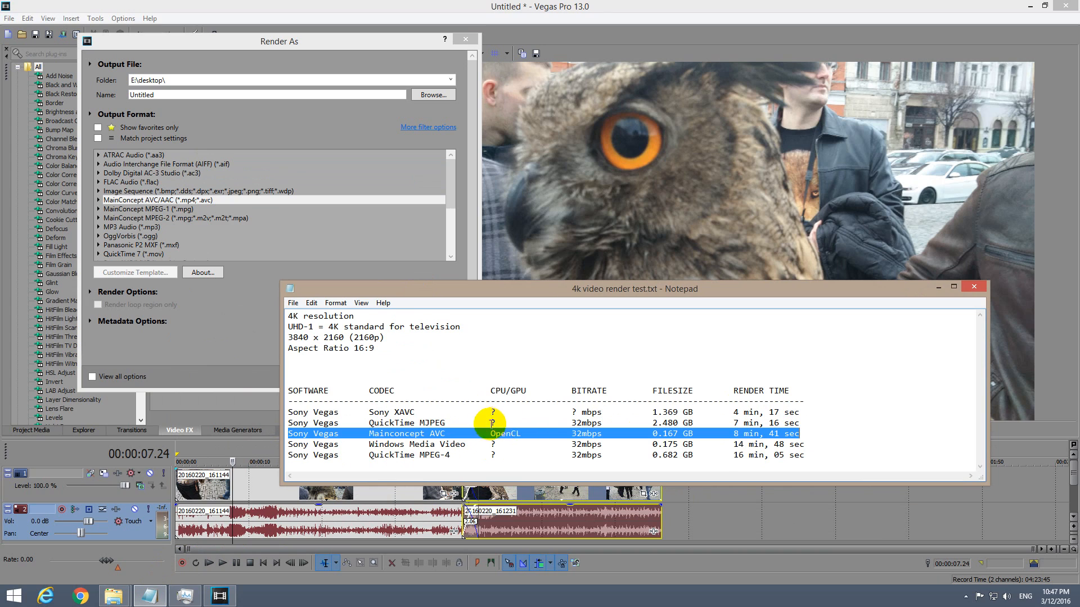
mouse_move(513, 446)
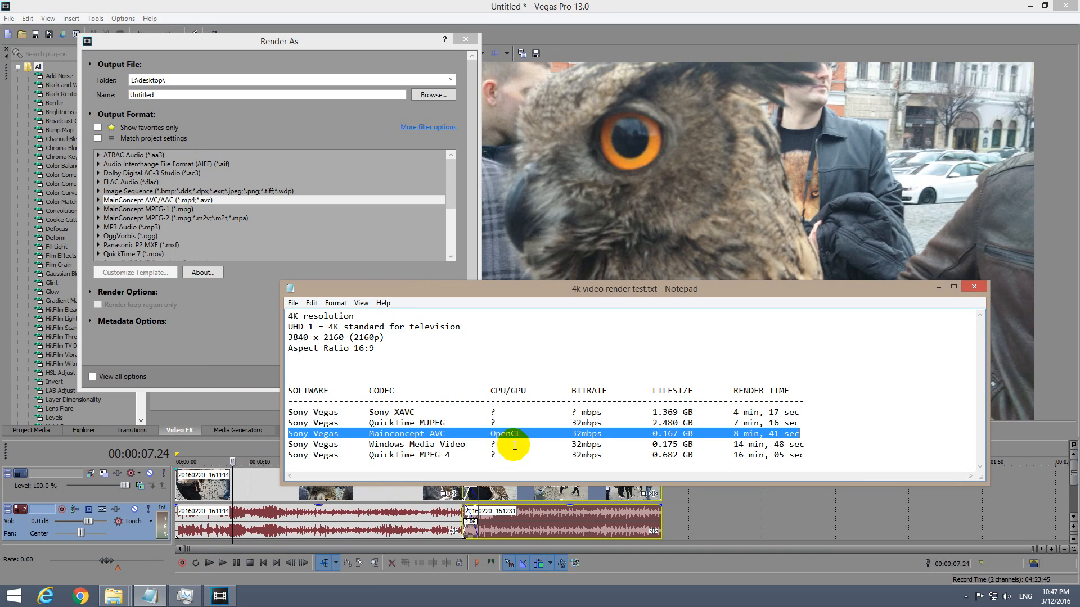
mouse_move(572, 453)
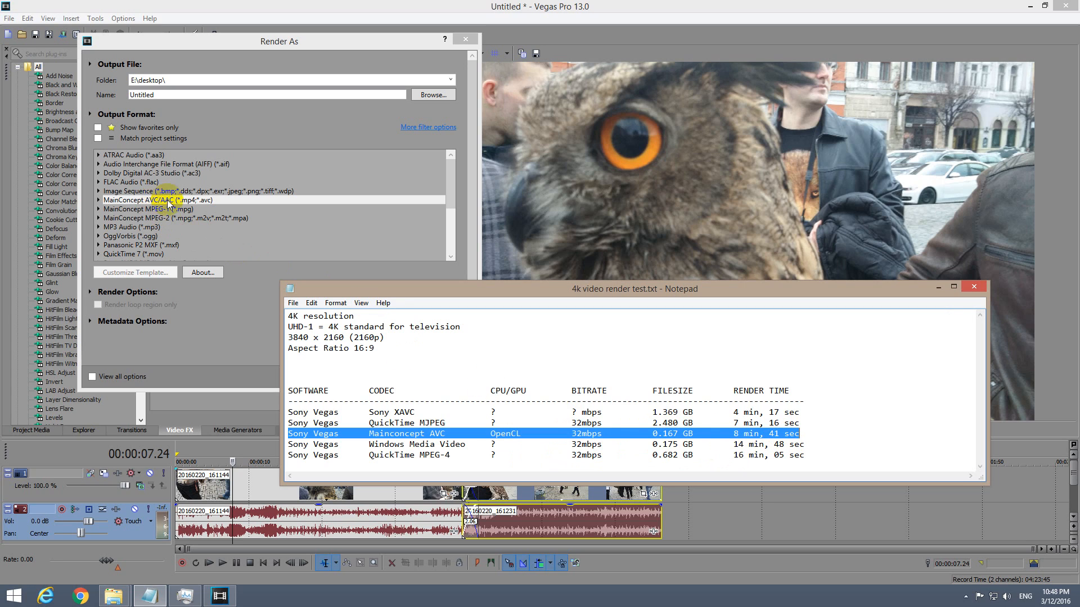
mouse_move(175, 209)
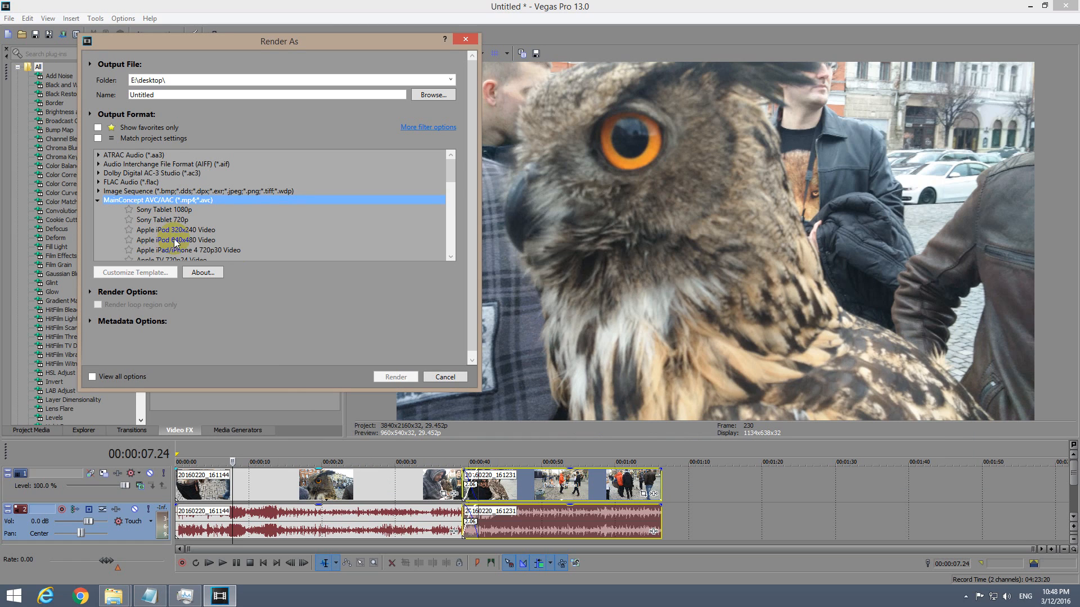
Step: Customize the Sony Tablet 1080p template under MainConcept AVC/AAC
click(164, 209)
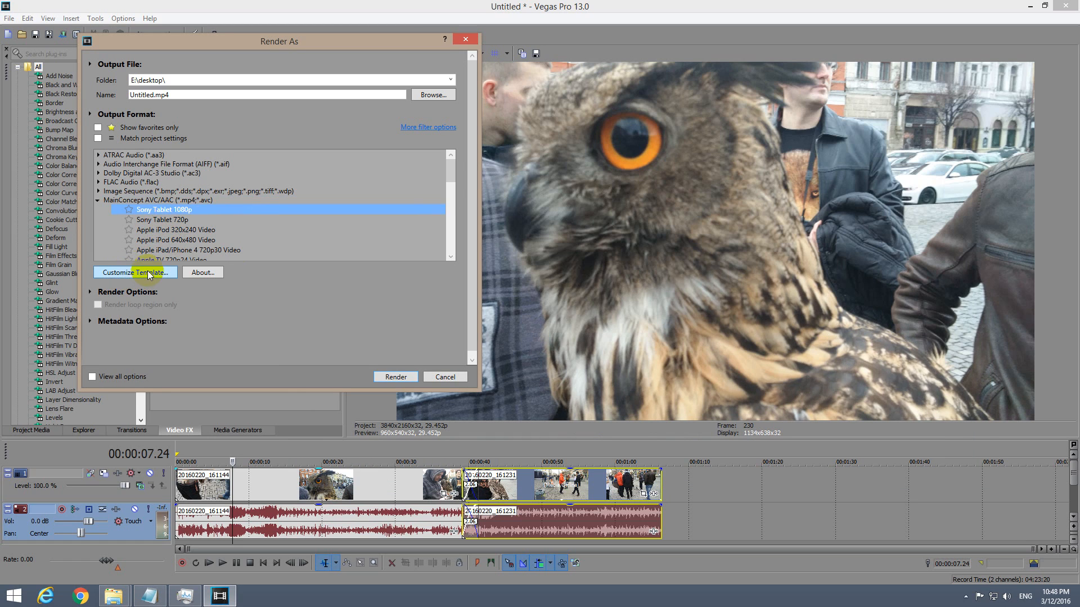
click(135, 273)
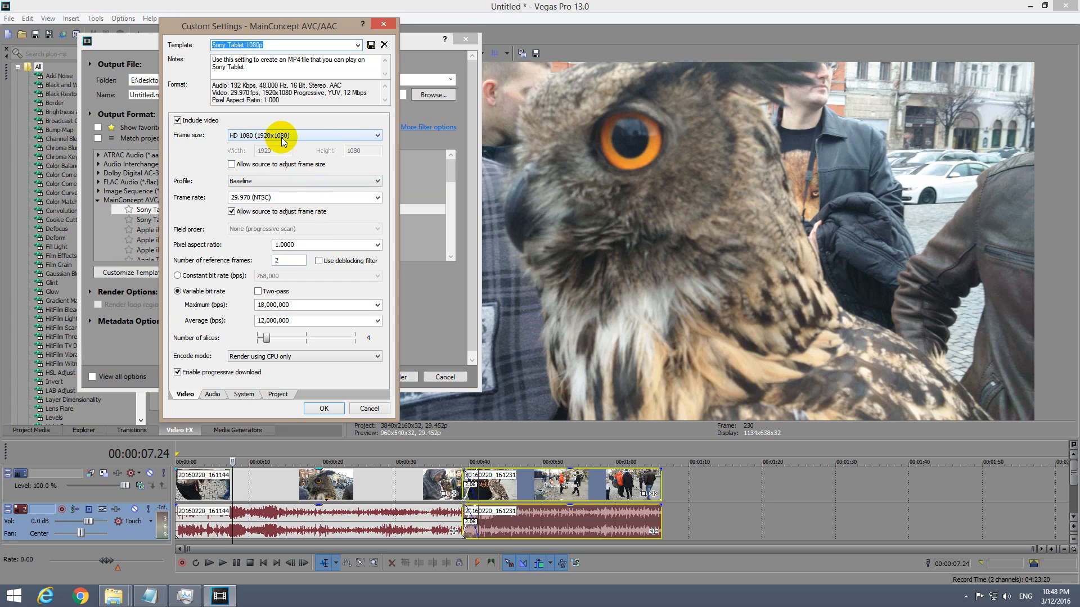
Step: Set a custom 3840×2160 frame size at 29.970 fps in the Video settings
click(375, 135)
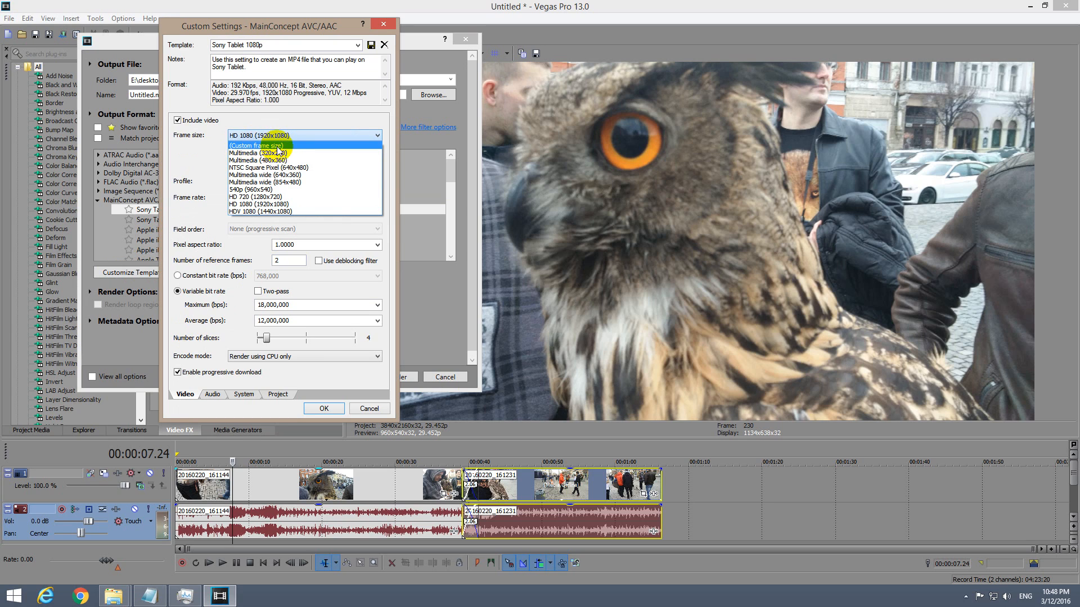
mouse_move(284, 212)
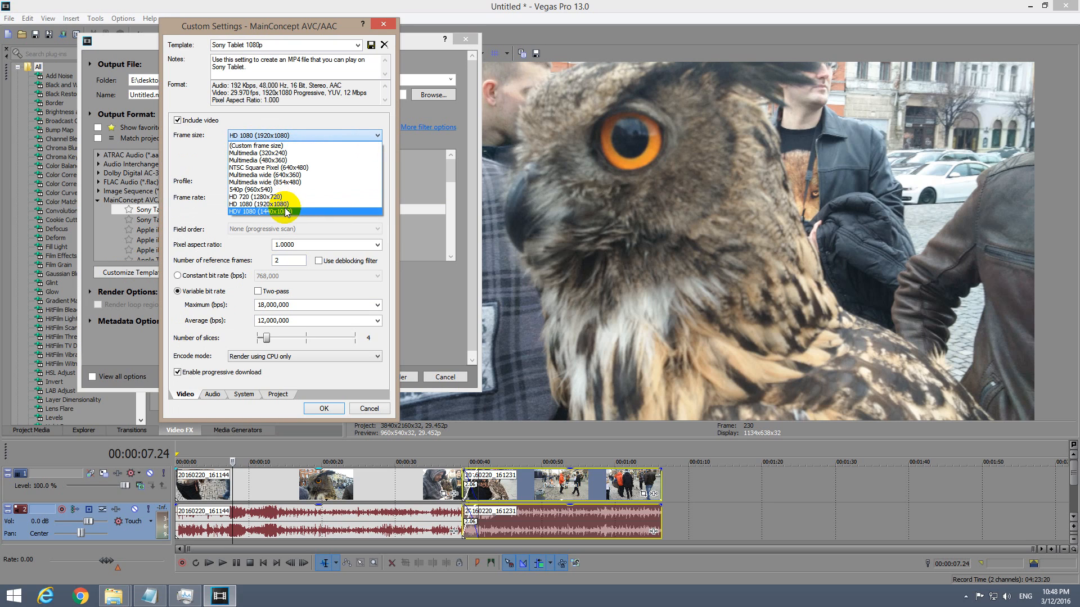
mouse_move(281, 197)
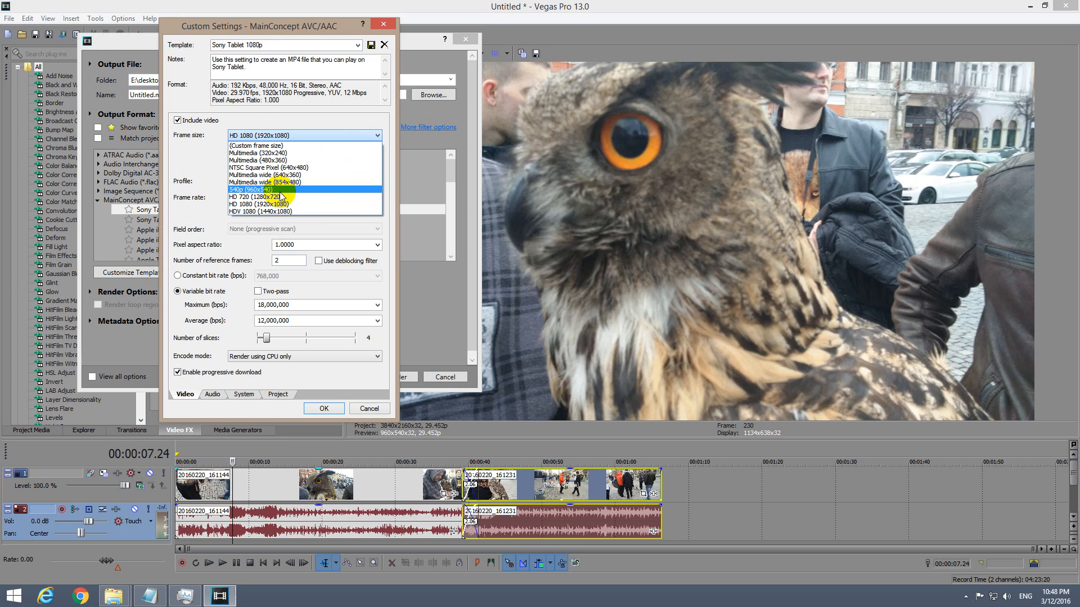
mouse_move(281, 212)
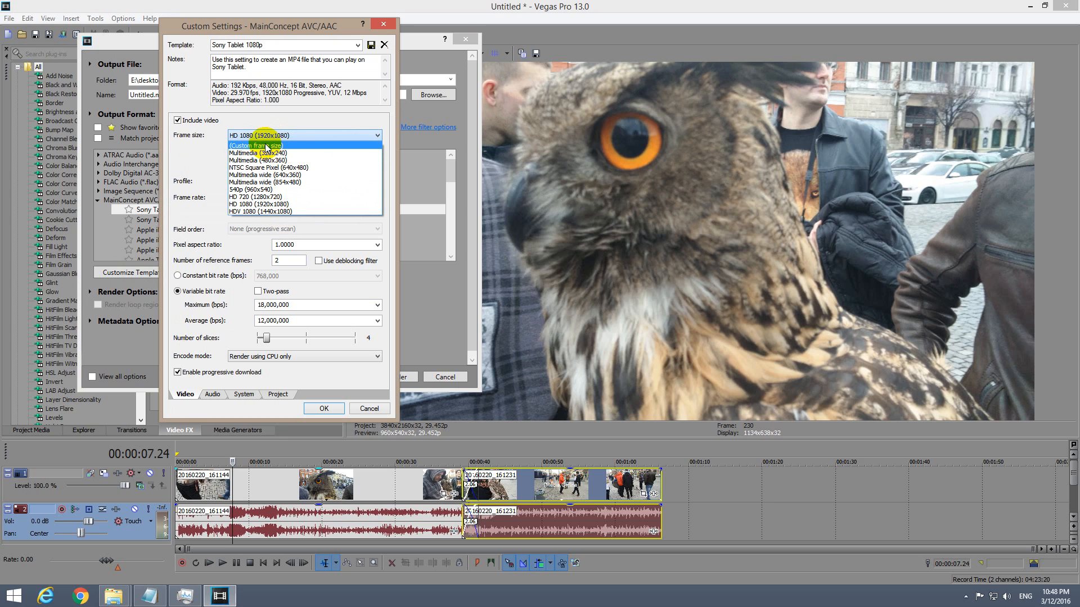
click(254, 145)
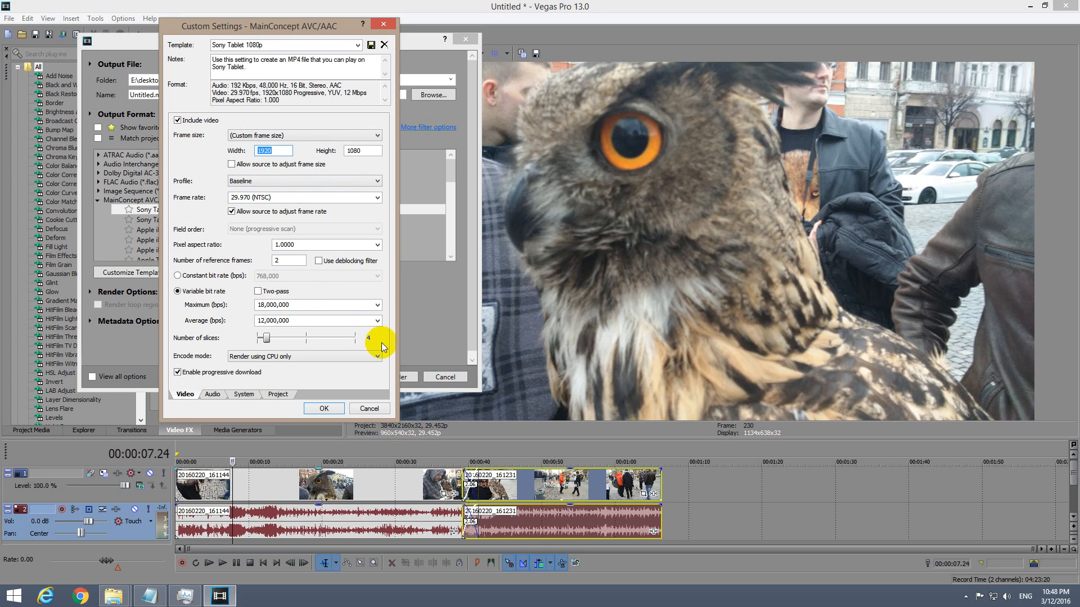
text(3840)
click(363, 151)
text(2160)
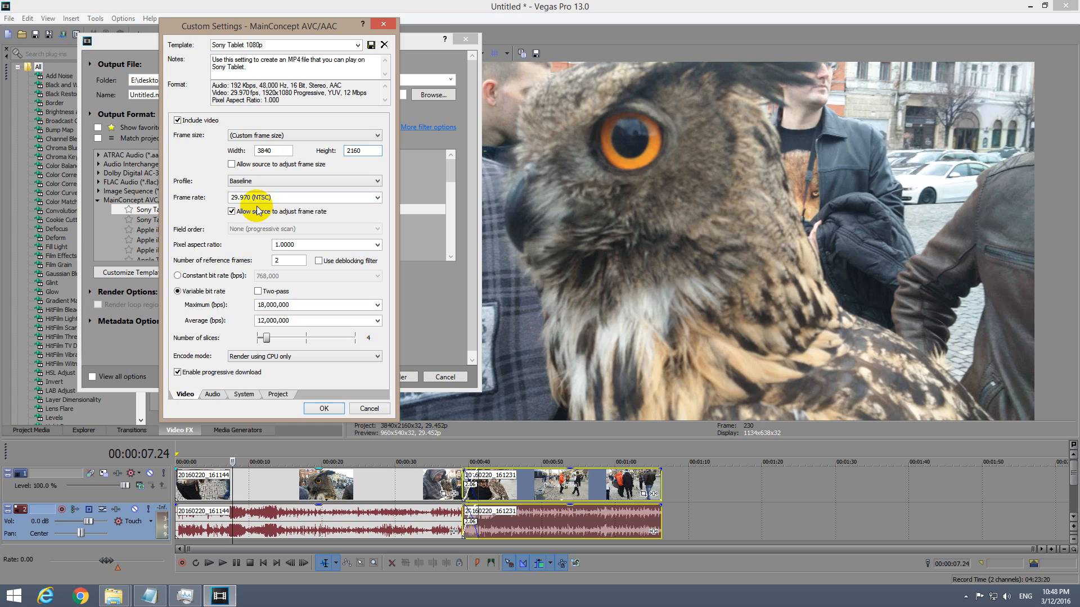
click(231, 212)
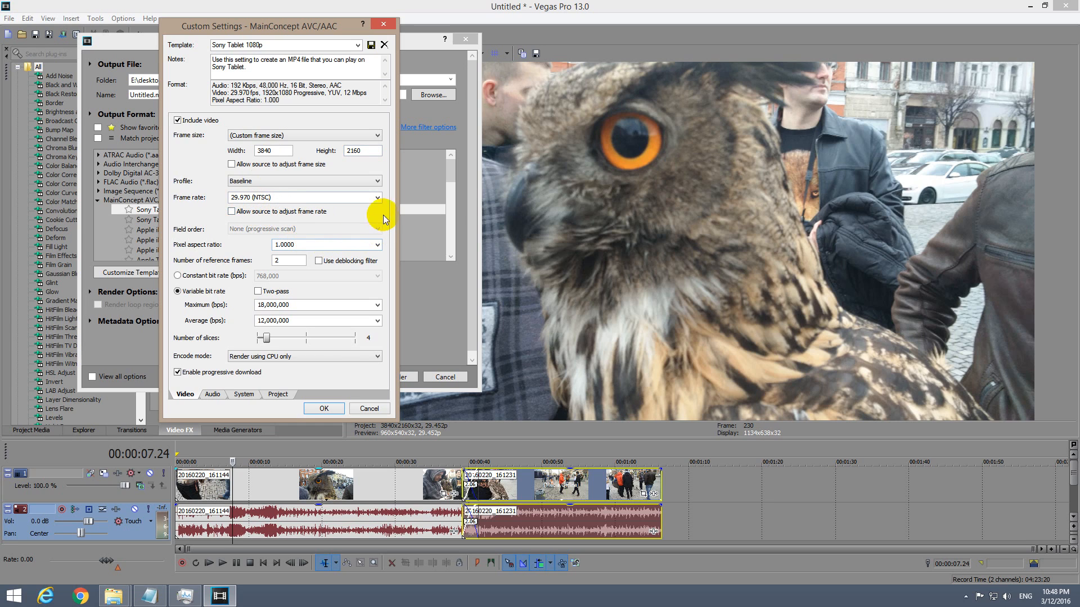
click(377, 197)
text(29.970000)
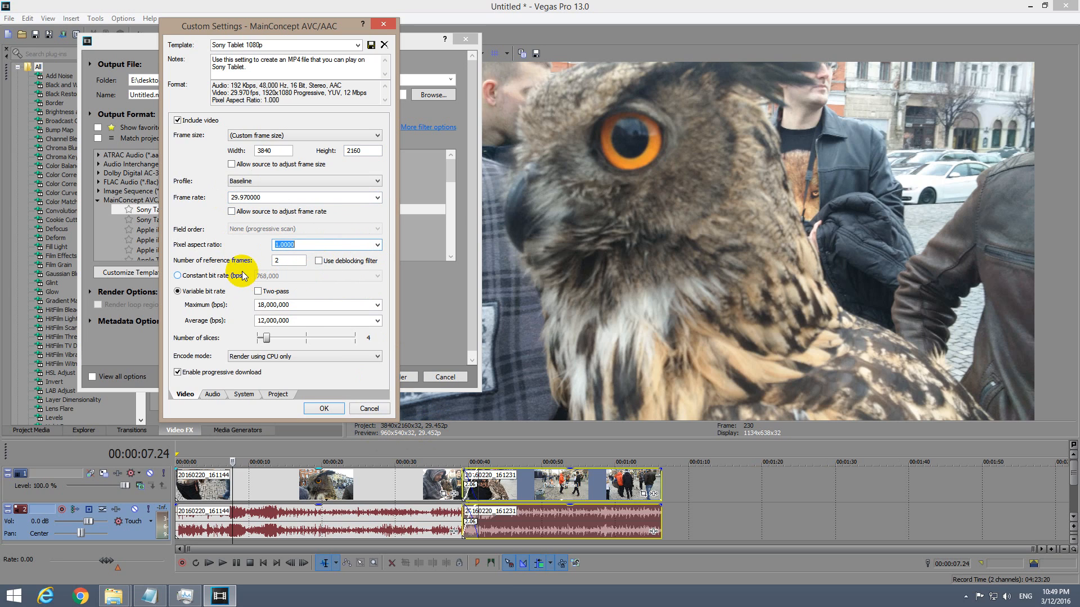
mouse_move(231, 305)
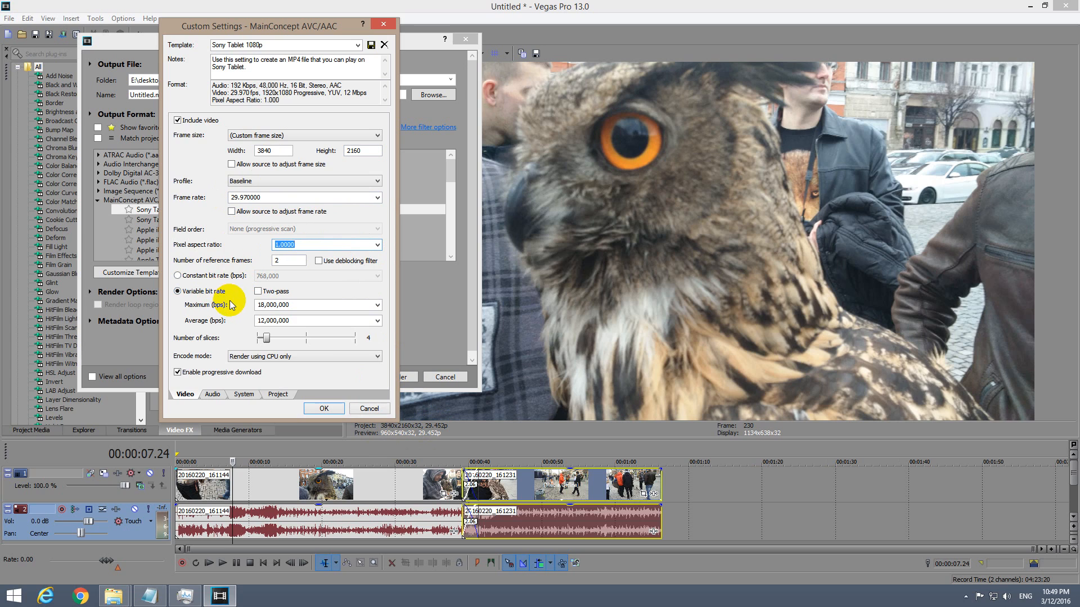
Step: Try constant 28,000,000 bps, then use variable bit rate: 50,000,000 maximum, 25,000,000 average
click(177, 276)
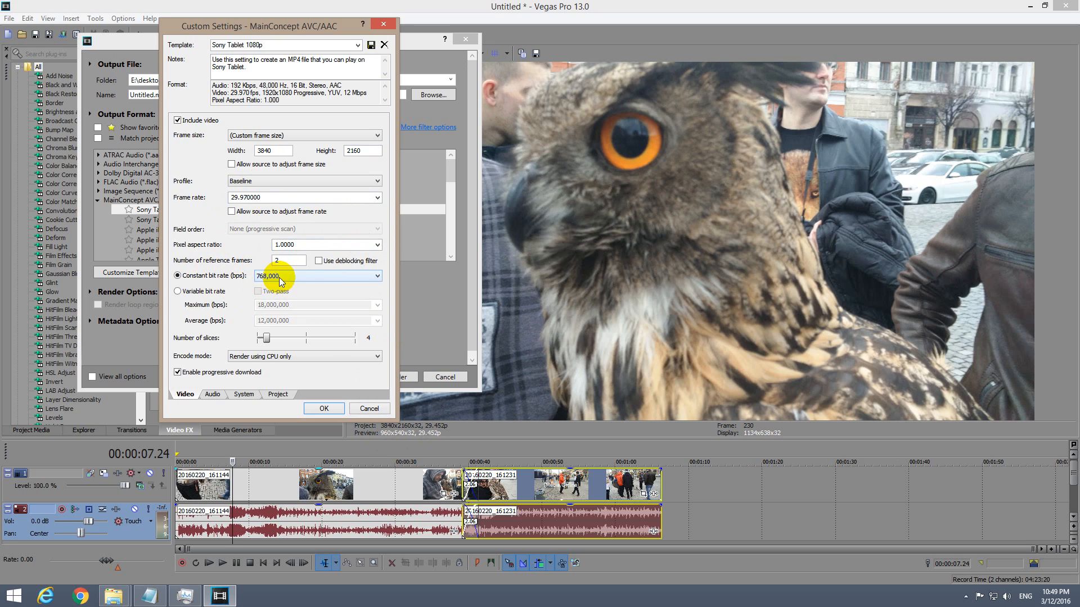
click(377, 276)
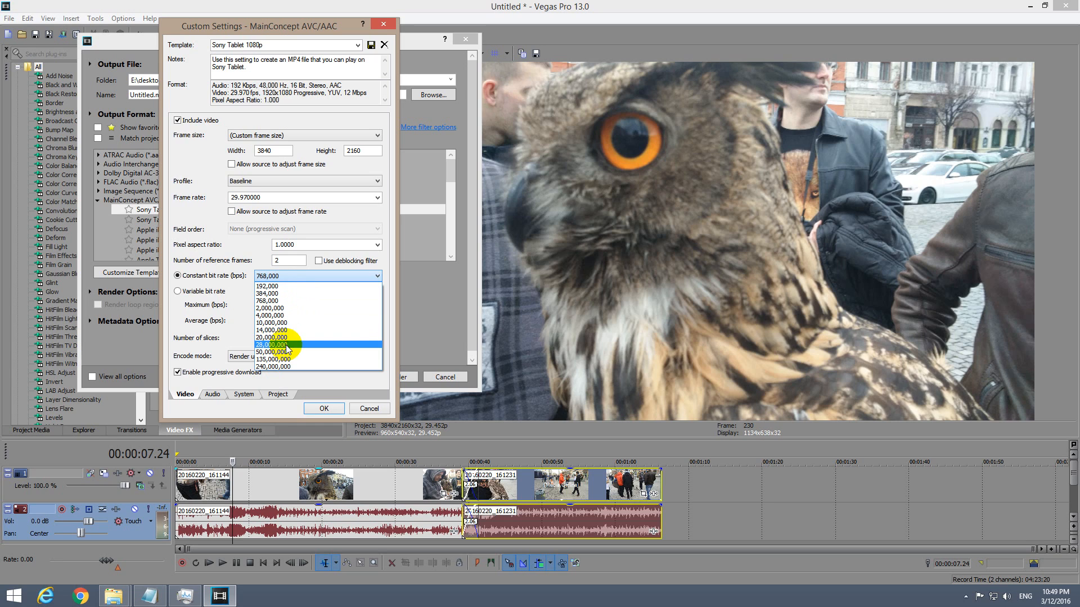
click(273, 344)
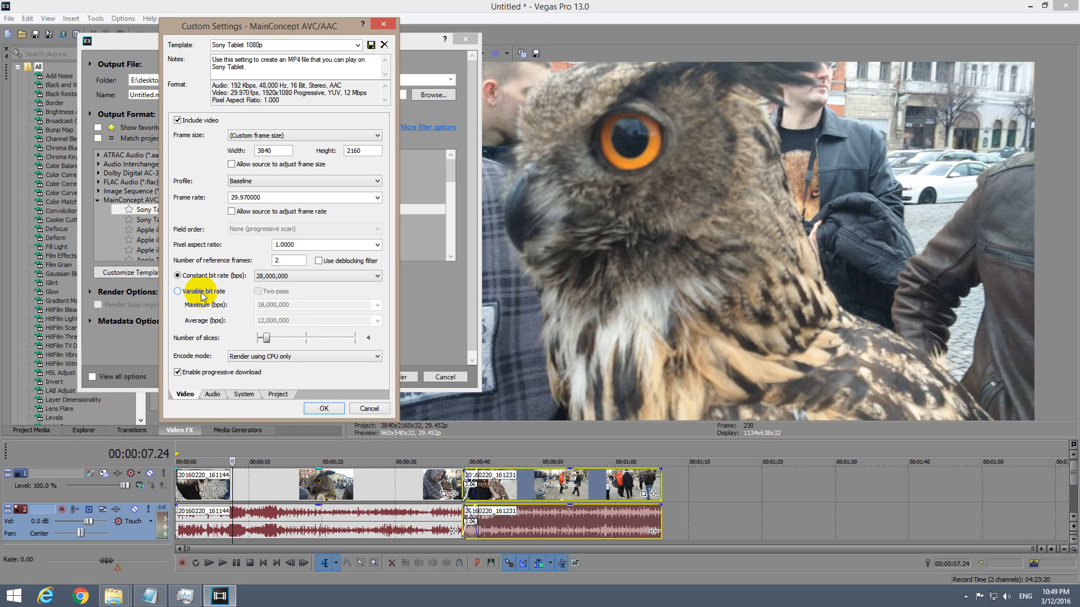
click(178, 290)
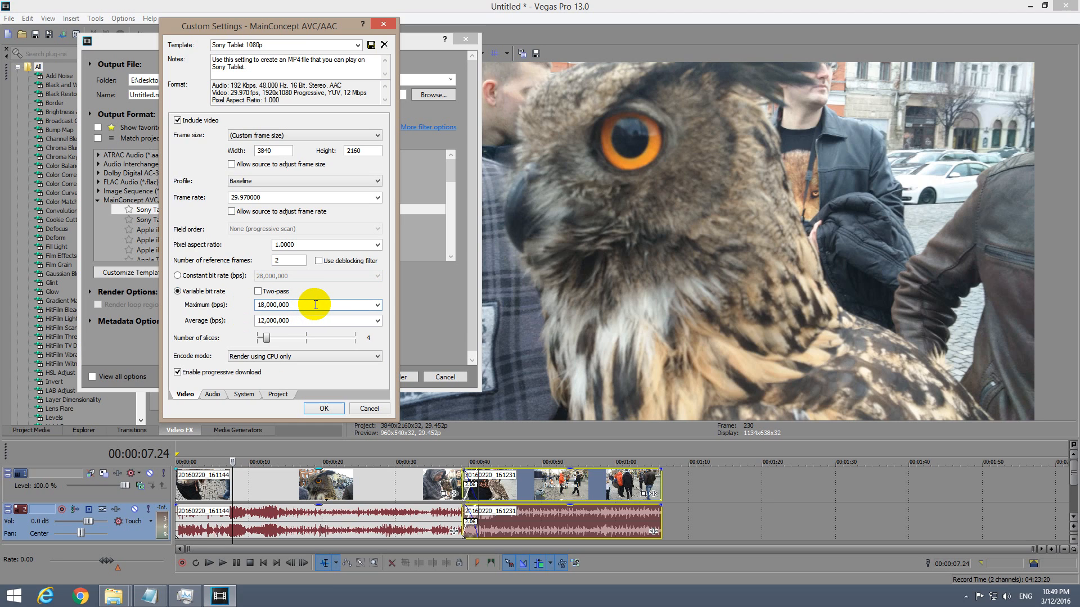
text(3,000,000)
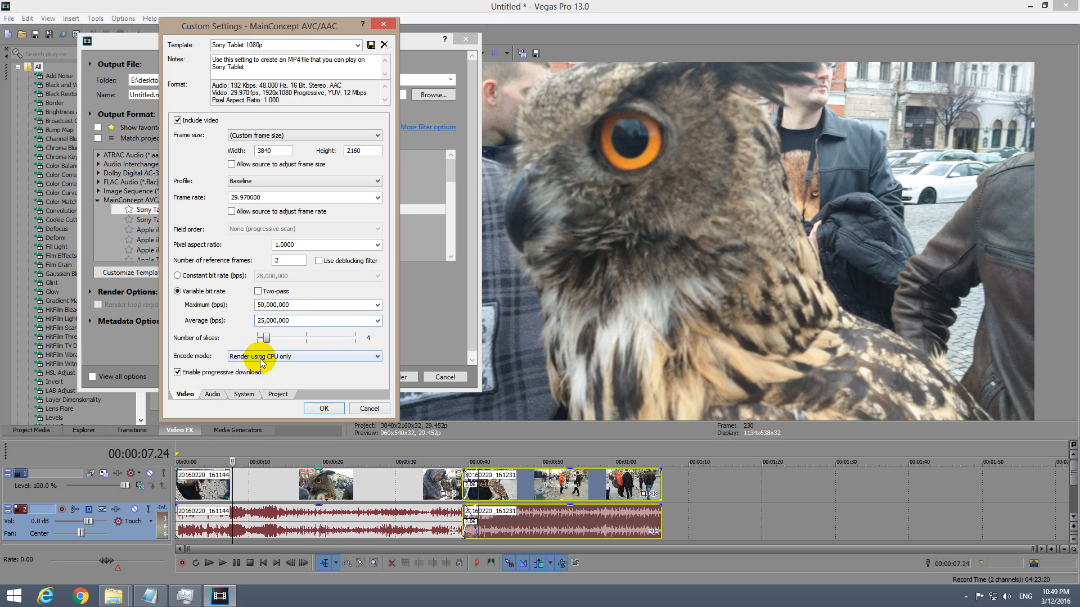
click(303, 356)
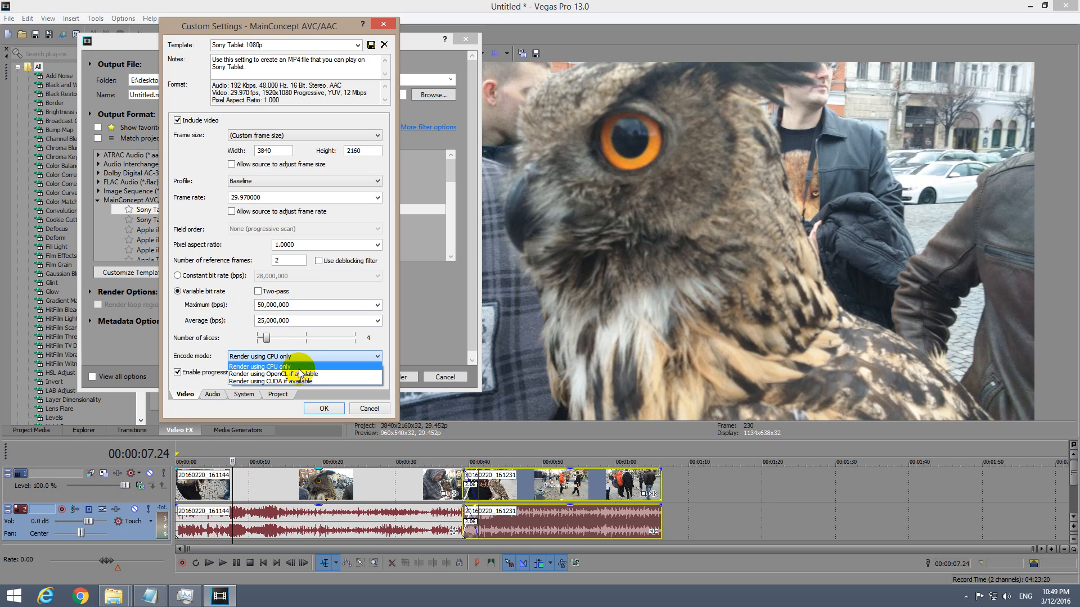
mouse_move(303, 374)
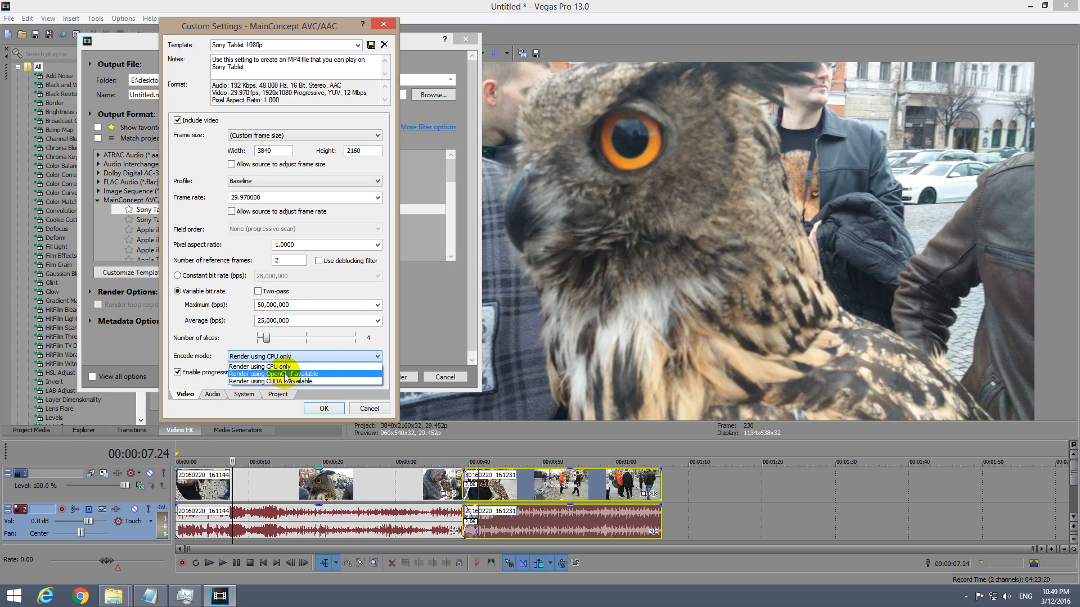
mouse_move(310, 379)
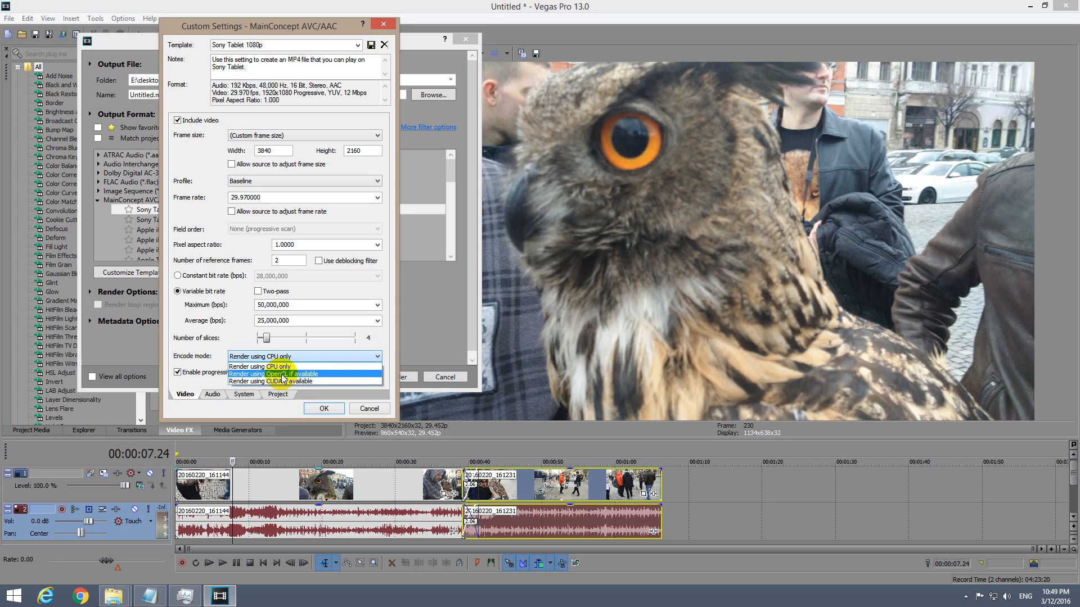
mouse_move(282, 374)
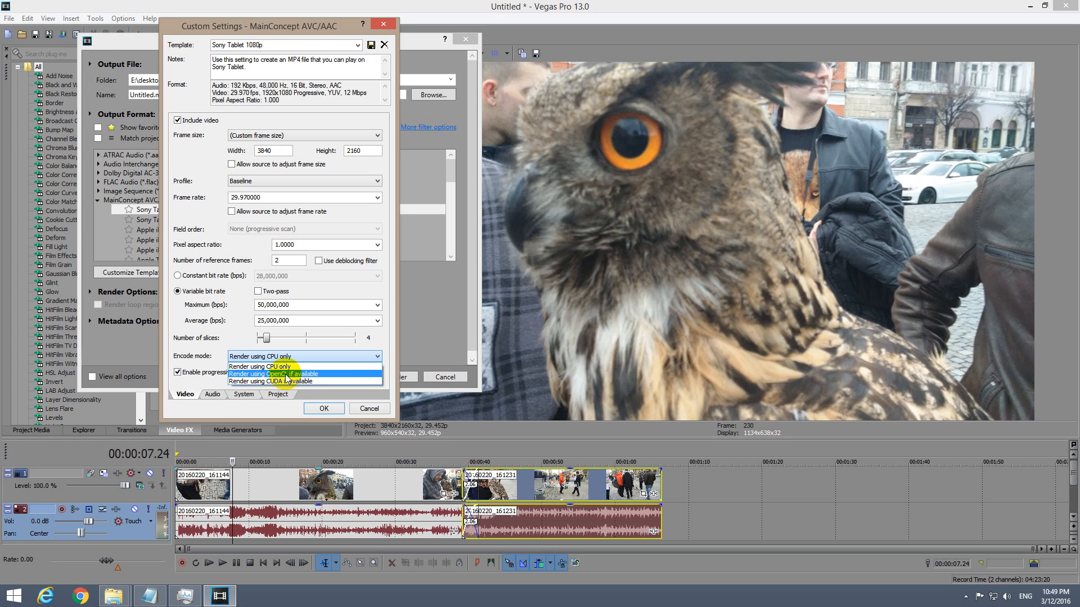
mouse_move(282, 381)
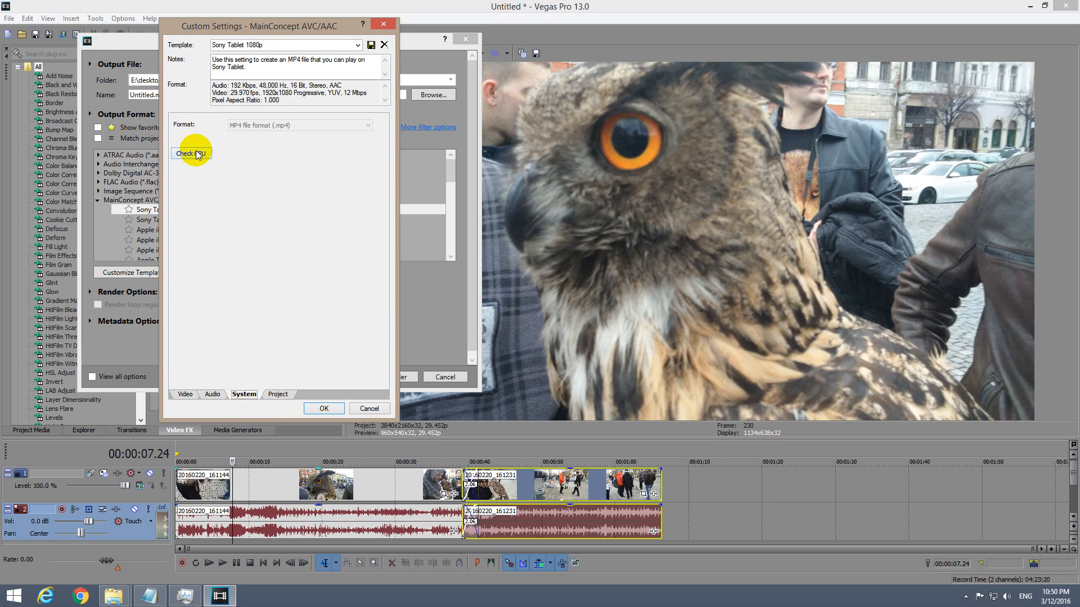
Step: Run Check GPU to confirm CUDA is available, then return to the Video options
click(191, 153)
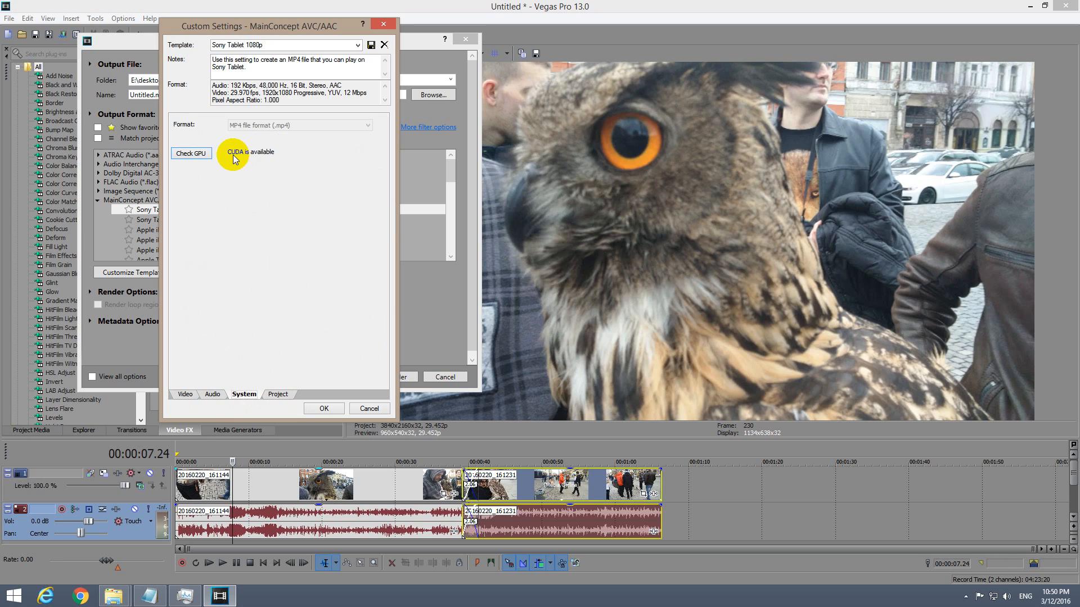
mouse_move(254, 161)
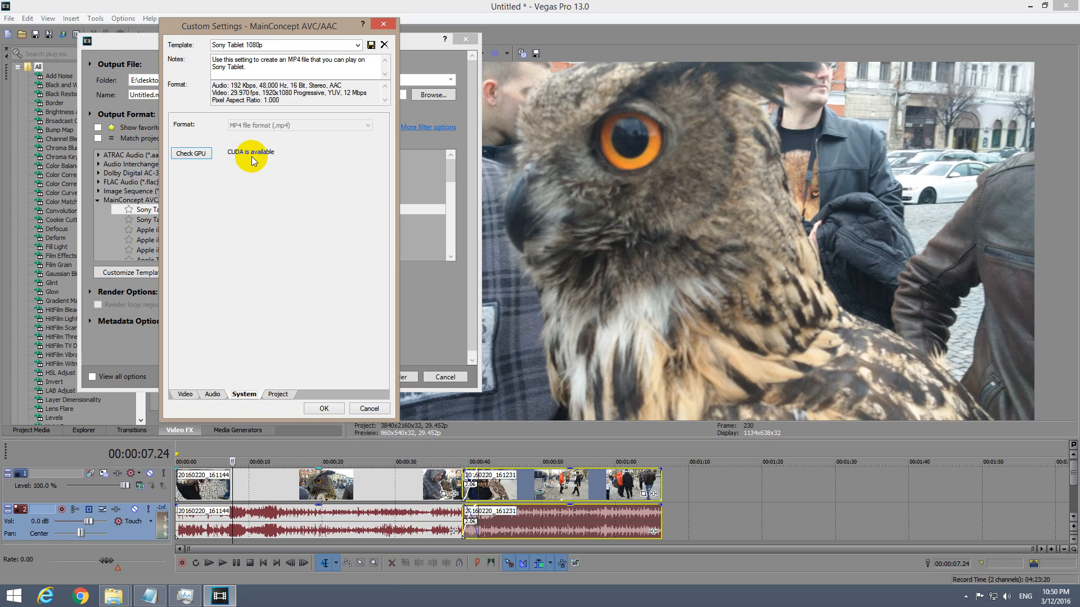
mouse_move(243, 162)
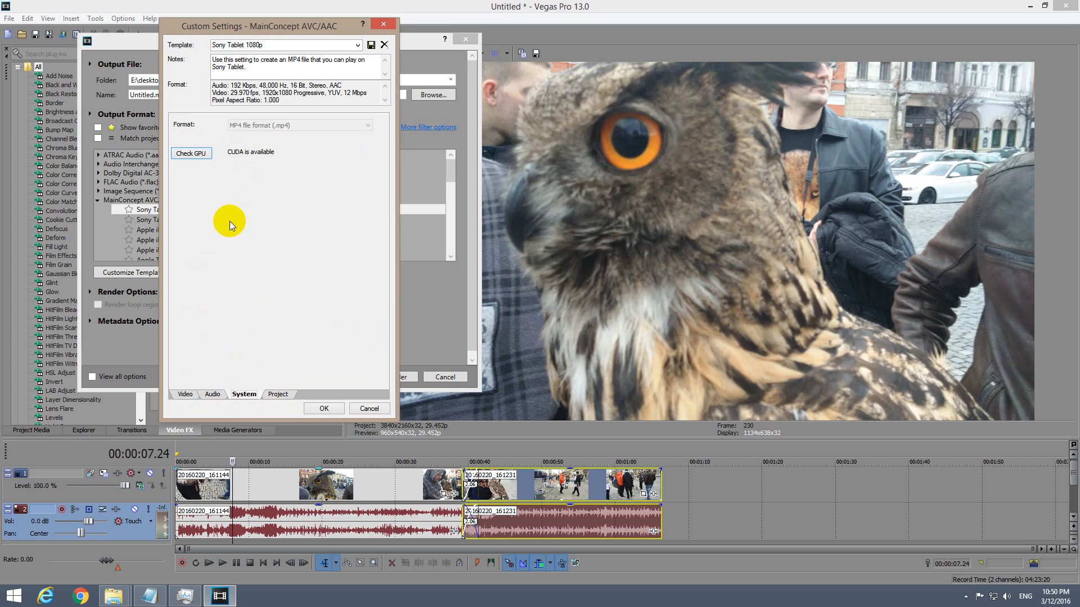
click(184, 394)
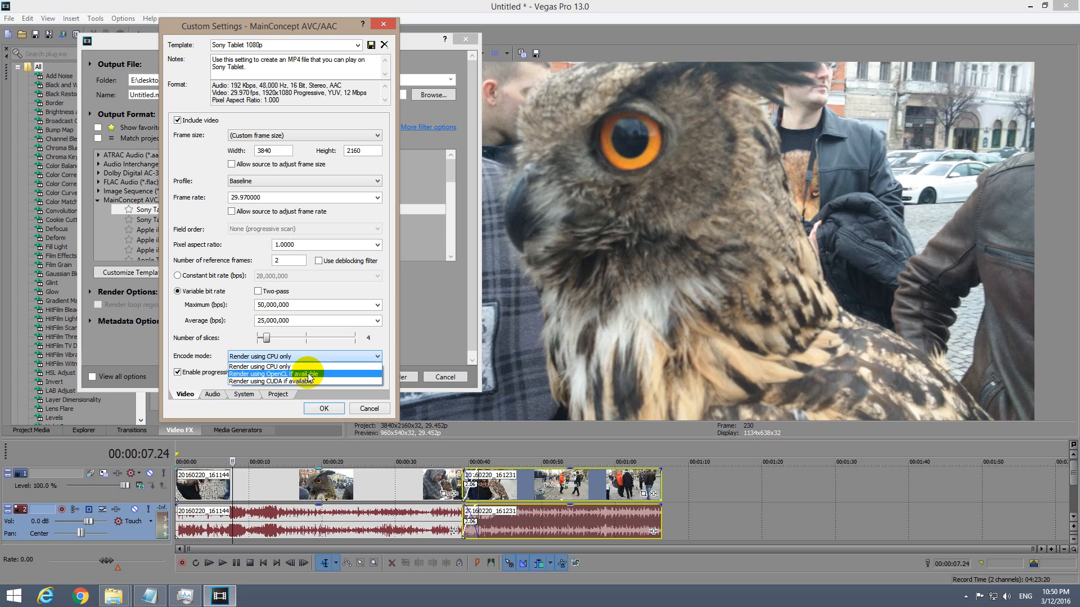
Step: Set Encode mode to Render using OpenCL if available and choose a higher audio bit rate
click(275, 374)
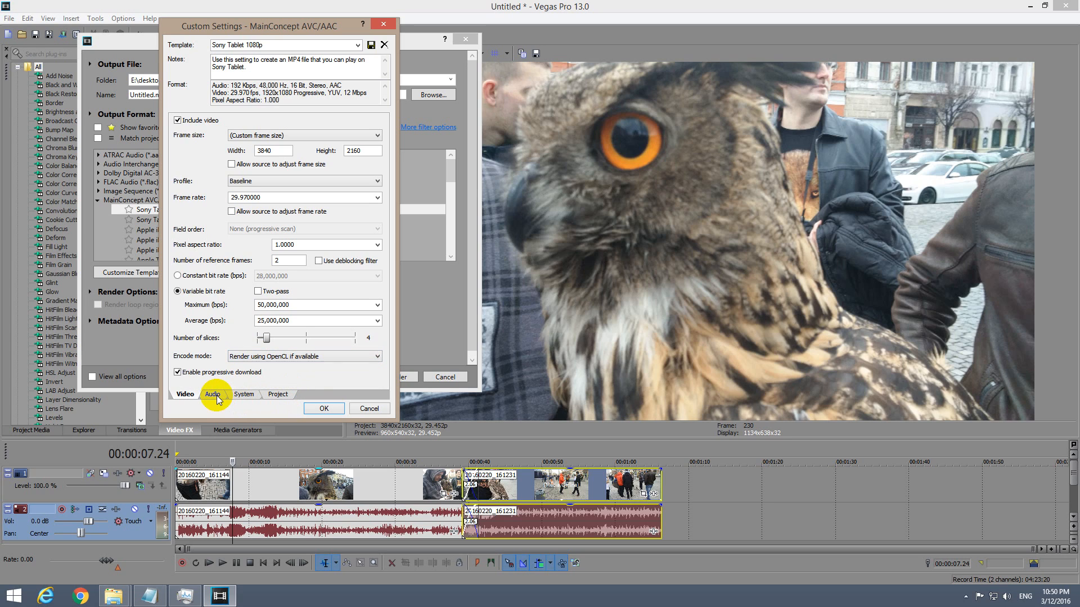
click(213, 394)
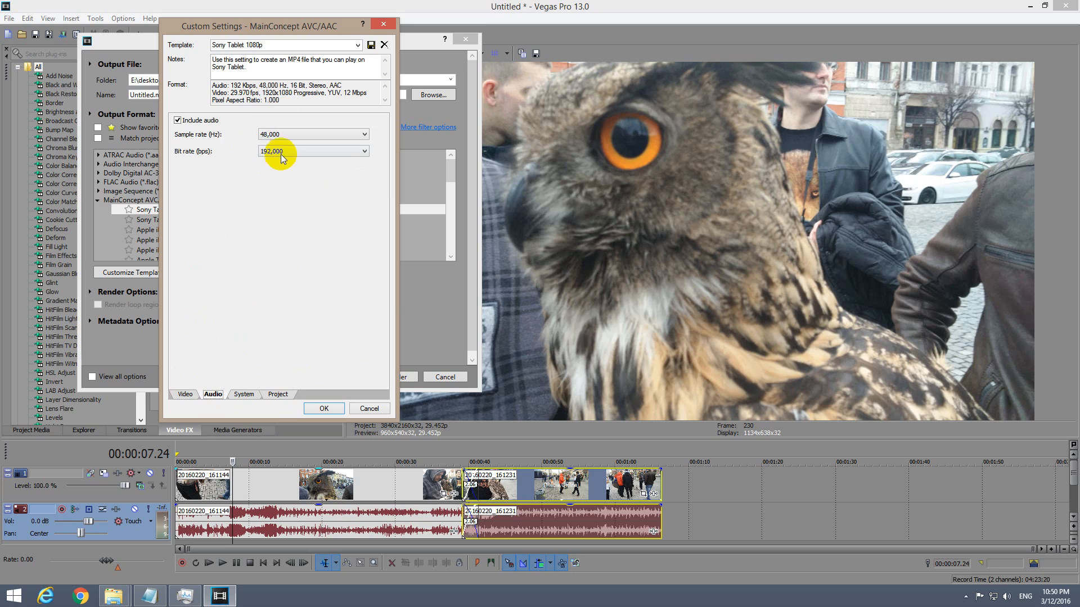
click(363, 150)
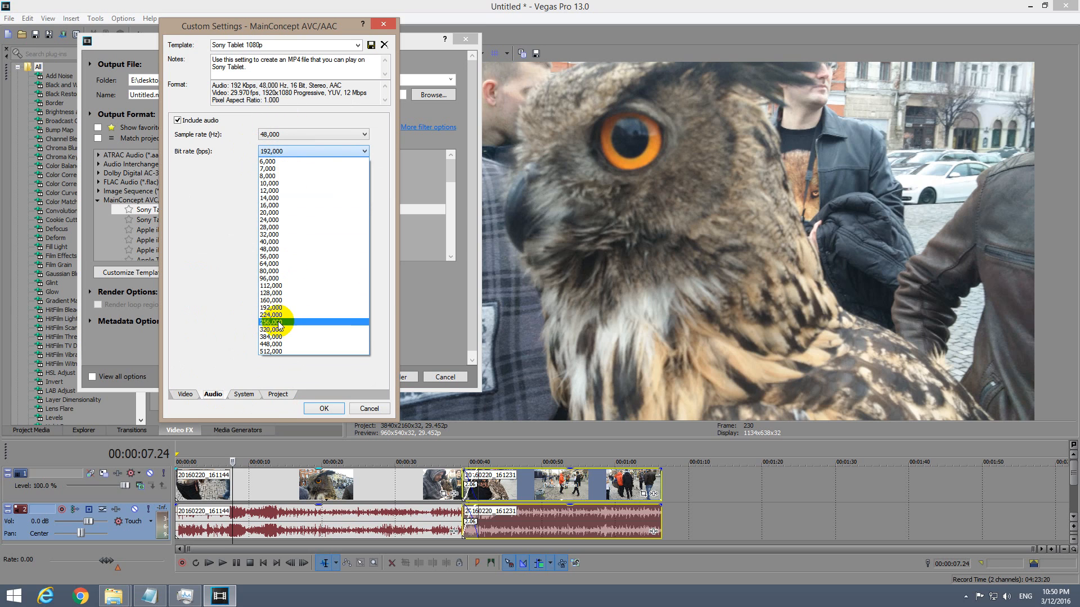
click(323, 409)
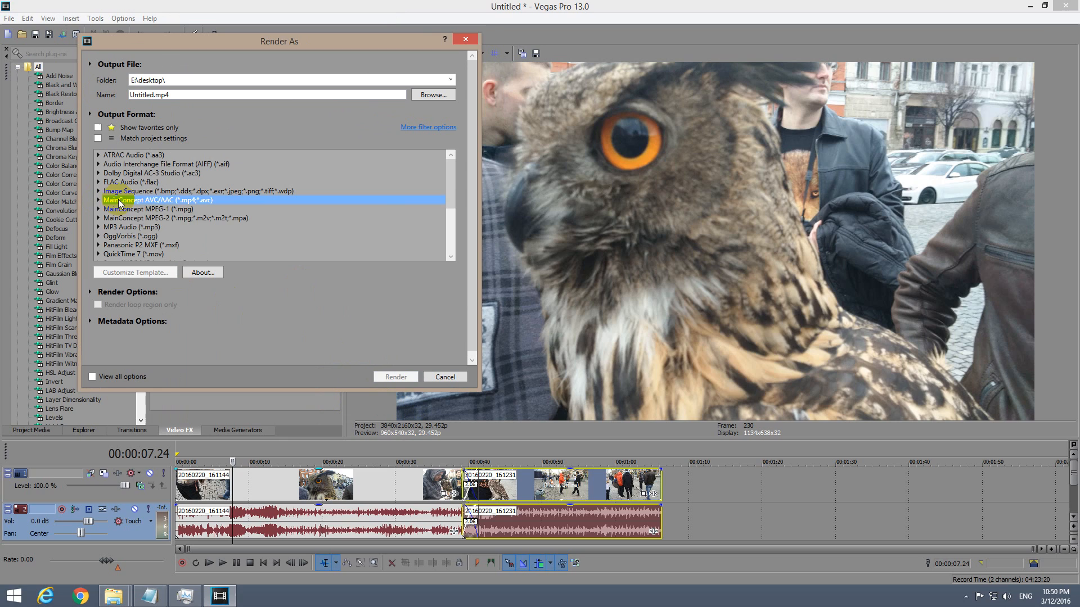
mouse_move(201, 272)
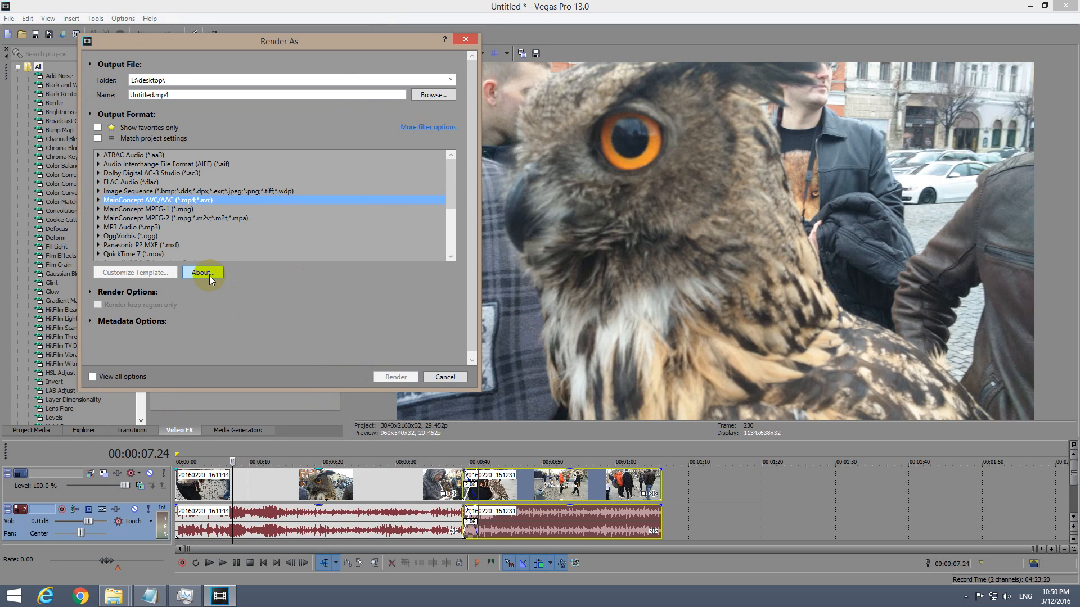
mouse_move(178, 225)
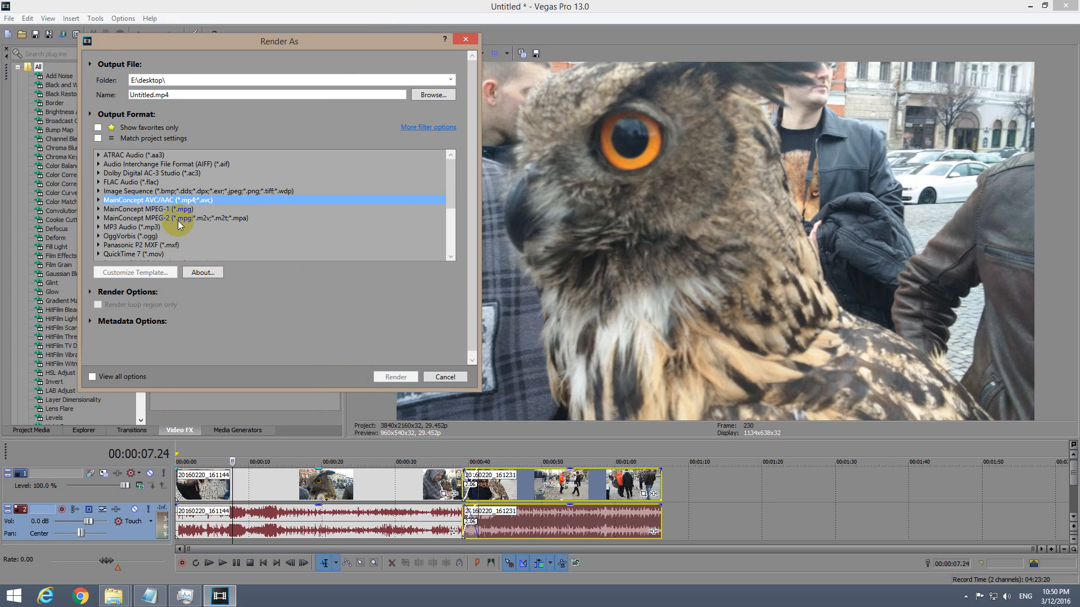
Step: Expand MainConcept MPEG-1 (*.mpg) to reveal its VCD NTSC and VCD PAL templates
click(148, 210)
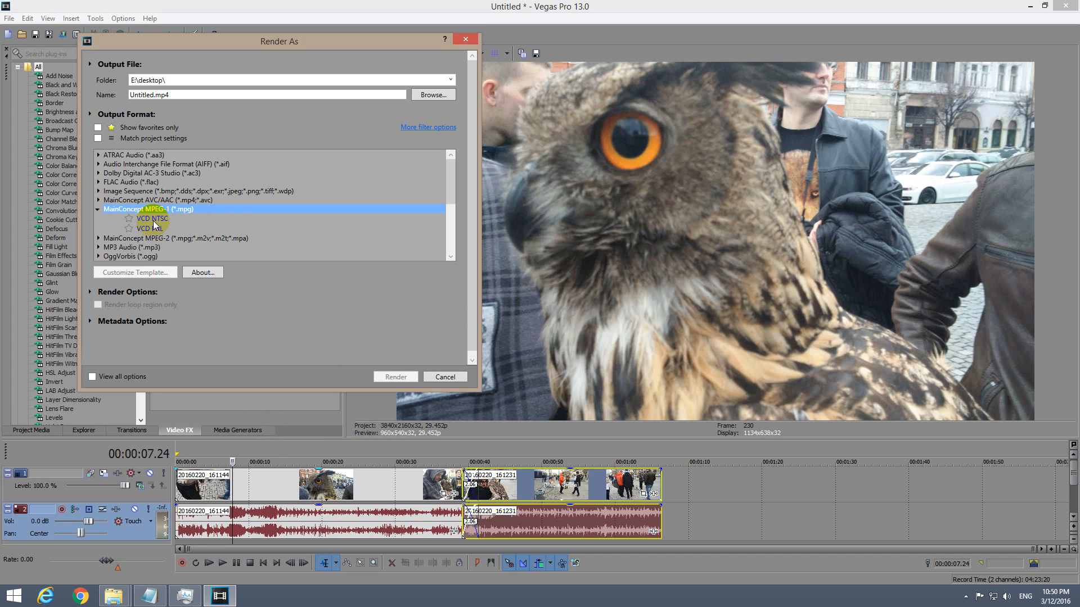
Step: Customize the VCD NTSC template, try width 2048, then cancel the changes
click(135, 272)
text(3840)
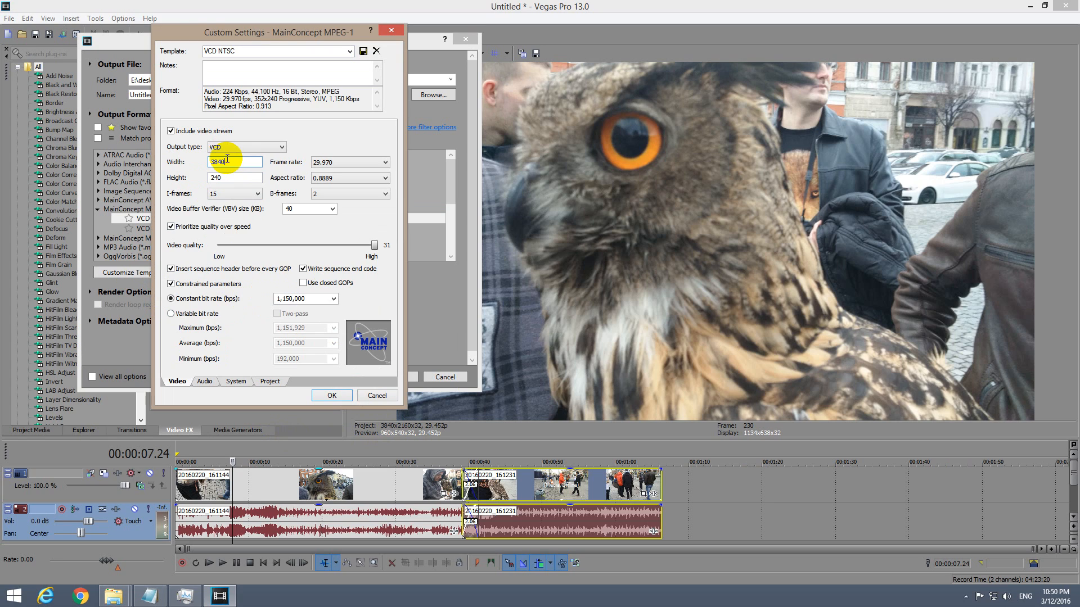
text(2048)
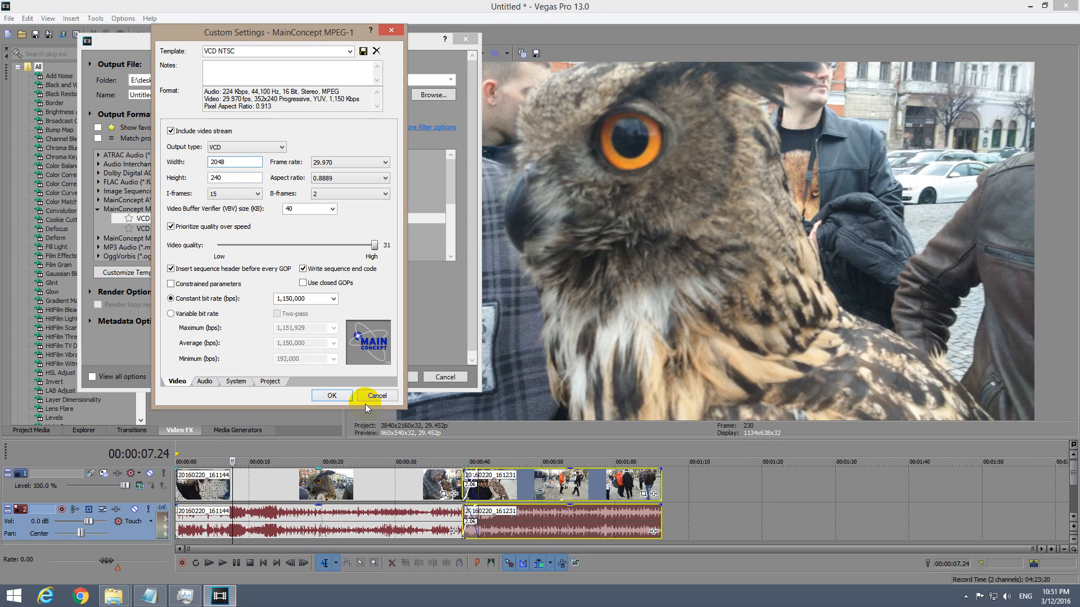
click(377, 395)
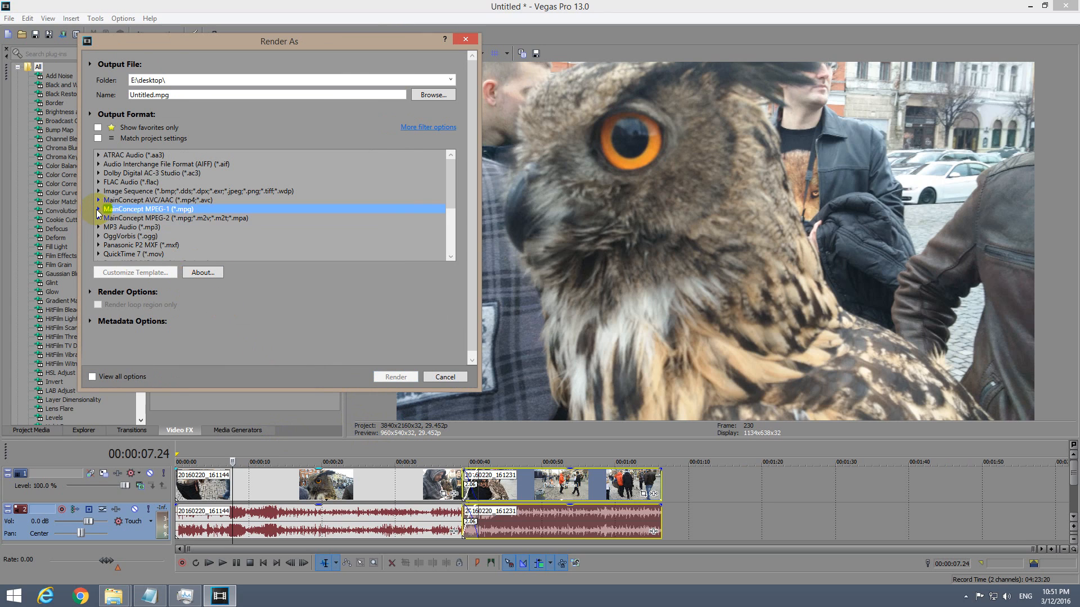
Step: Open the MainConcept MPEG-2 Program Stream NTSC custom settings, then cancel them
click(175, 218)
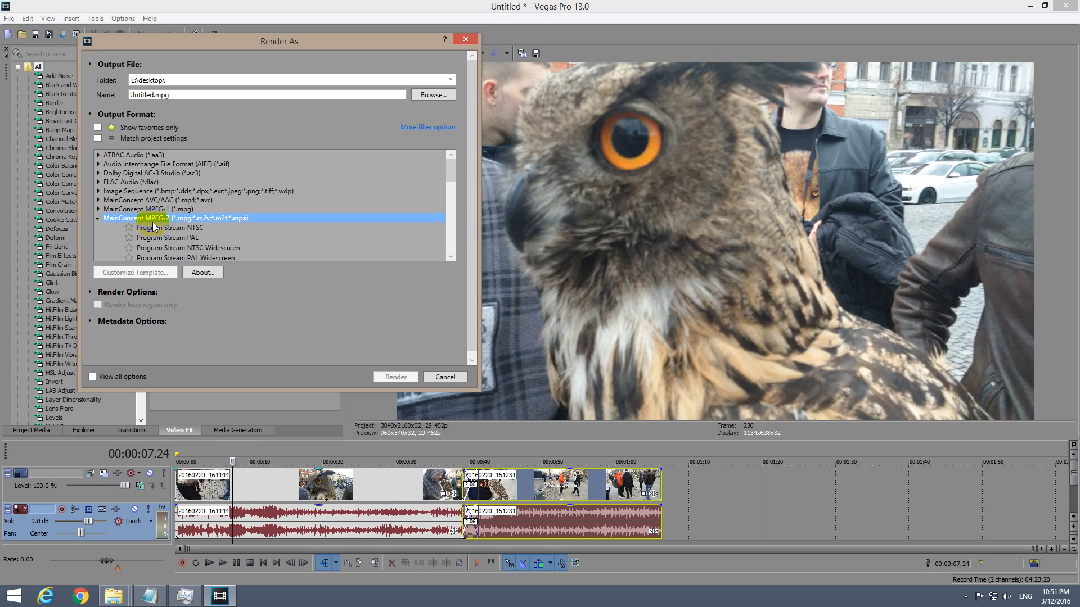
click(169, 227)
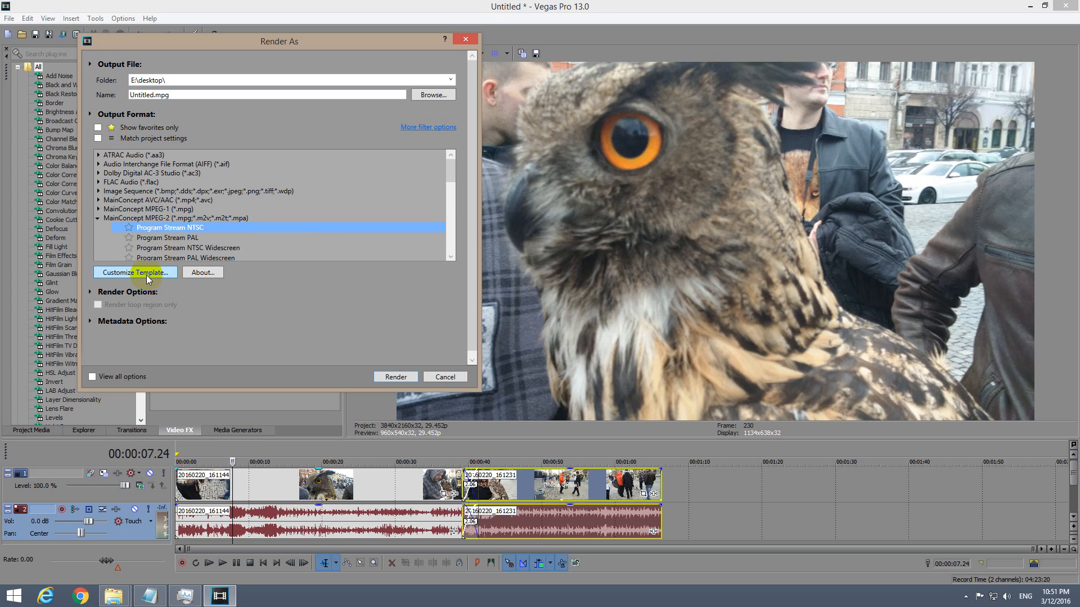
click(135, 273)
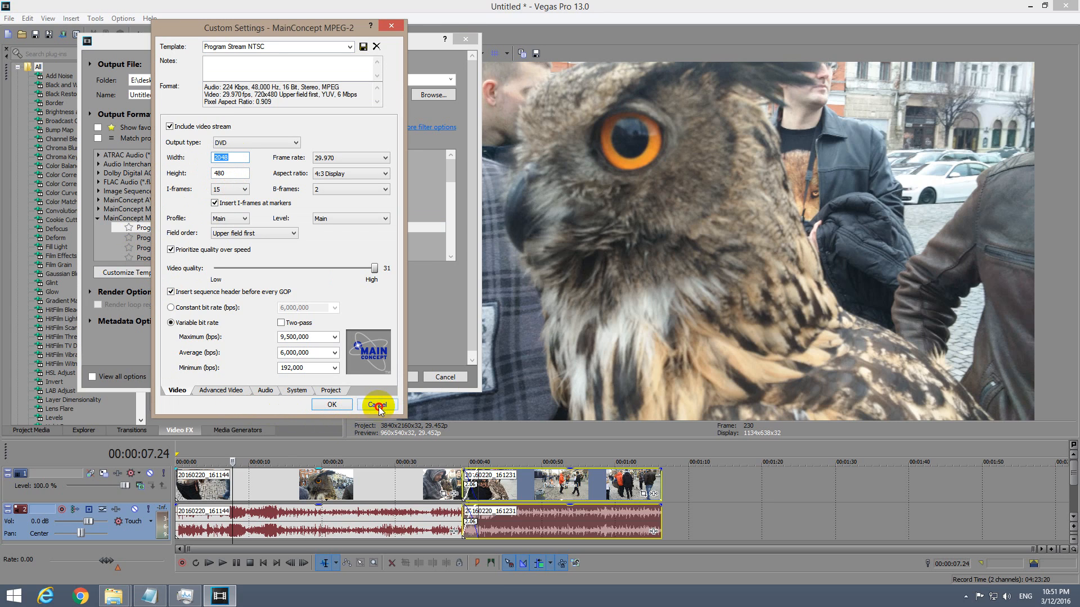
click(377, 404)
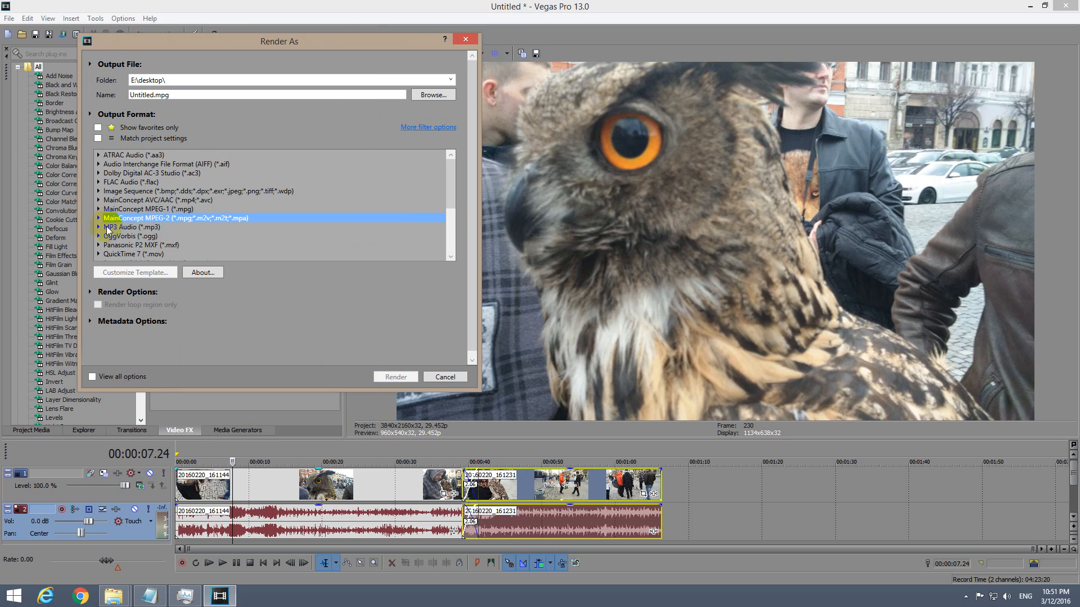
Step: Inspect the Panasonic P2 MXF AVC-Intra Class 100 24p custom settings, then close them
click(138, 236)
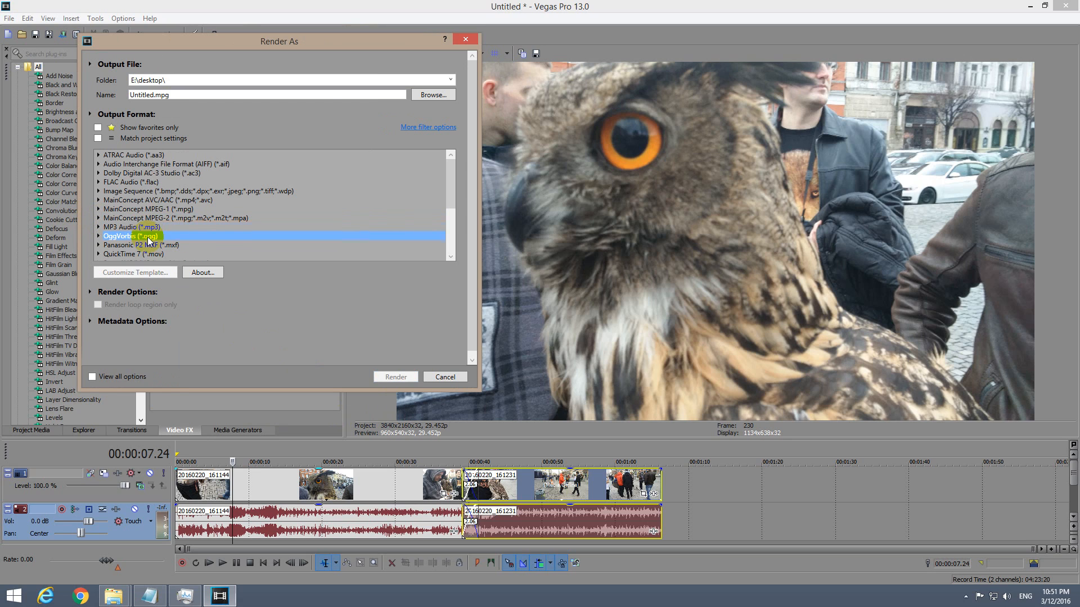
scroll(down, 3)
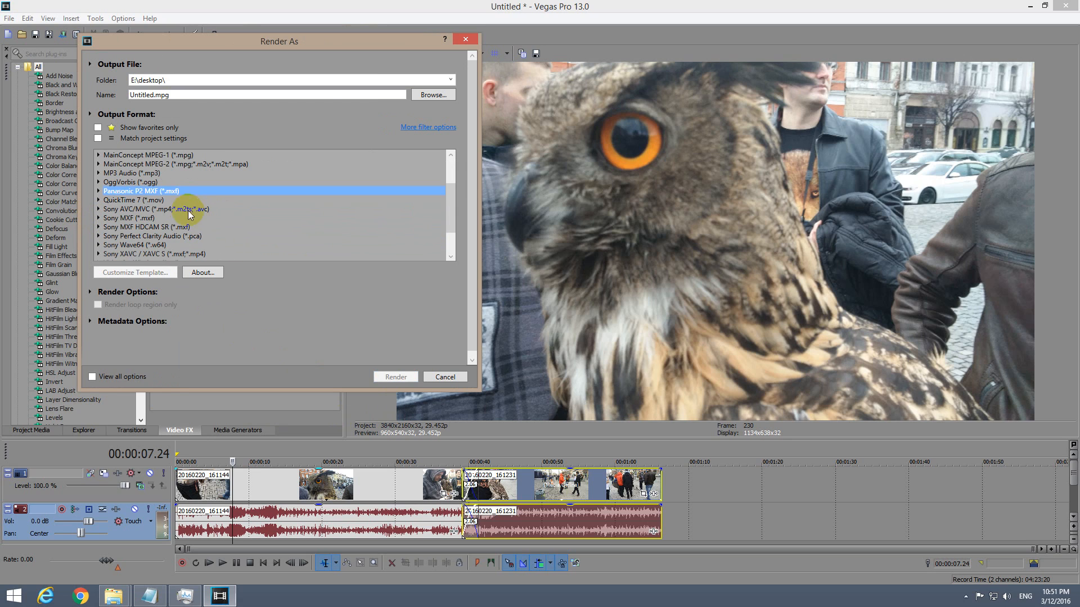
mouse_move(134, 197)
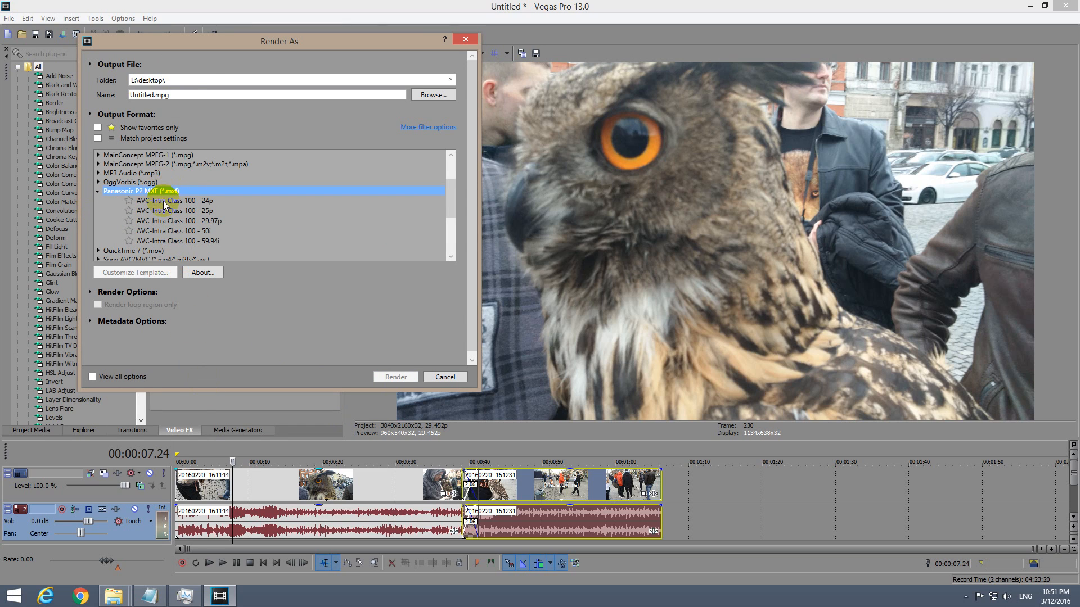
click(172, 200)
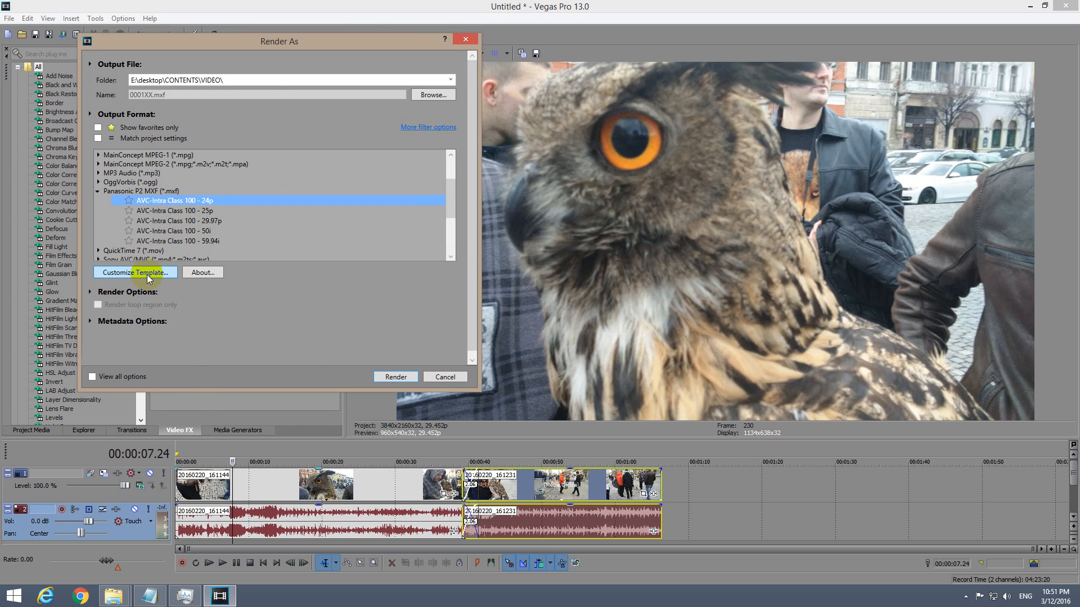
click(135, 273)
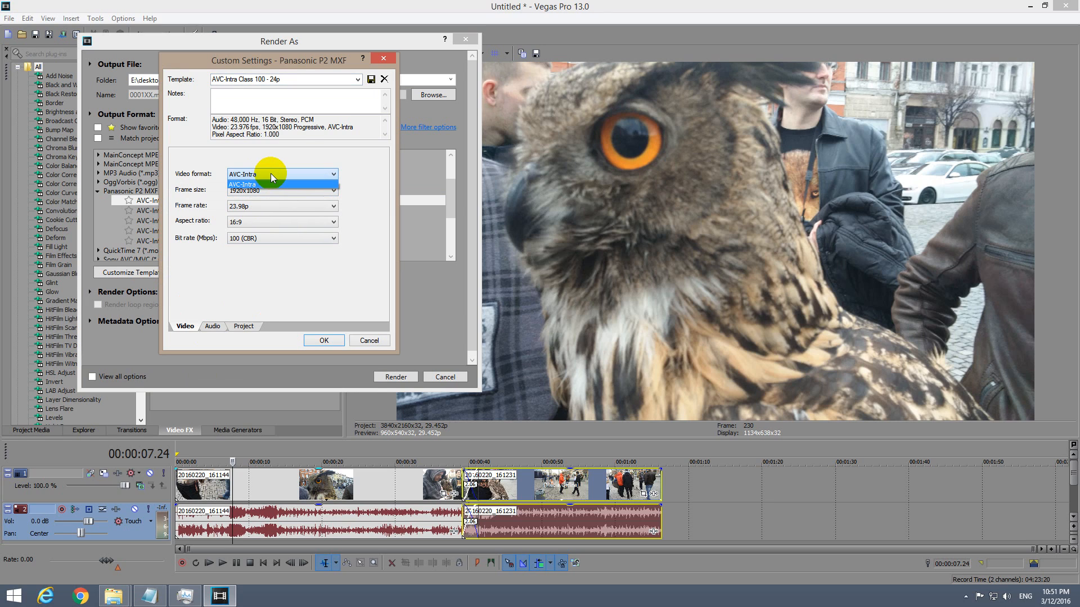
click(384, 58)
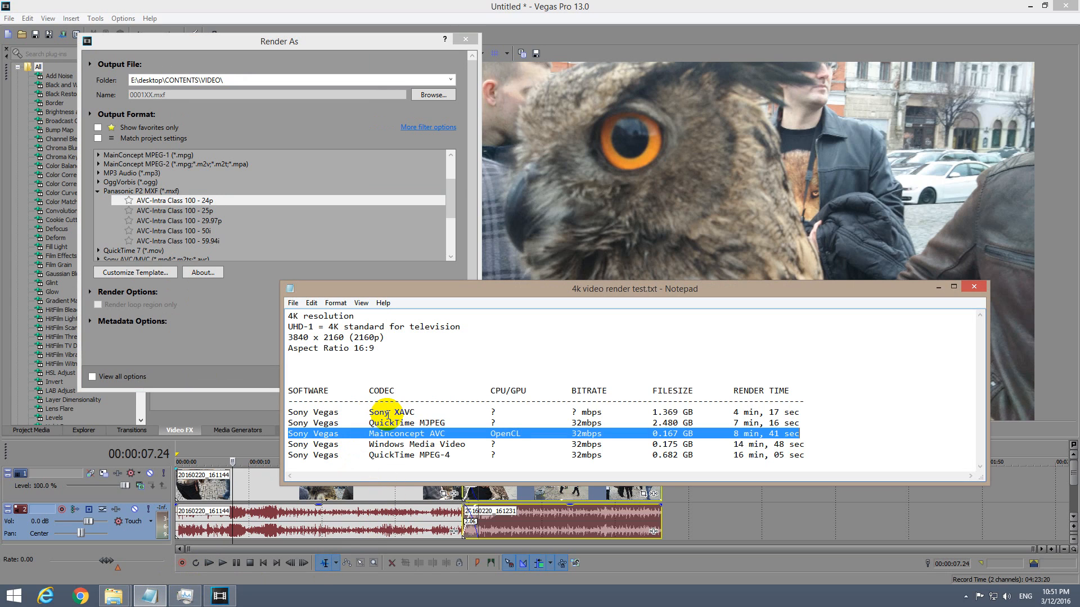
double_click(405, 412)
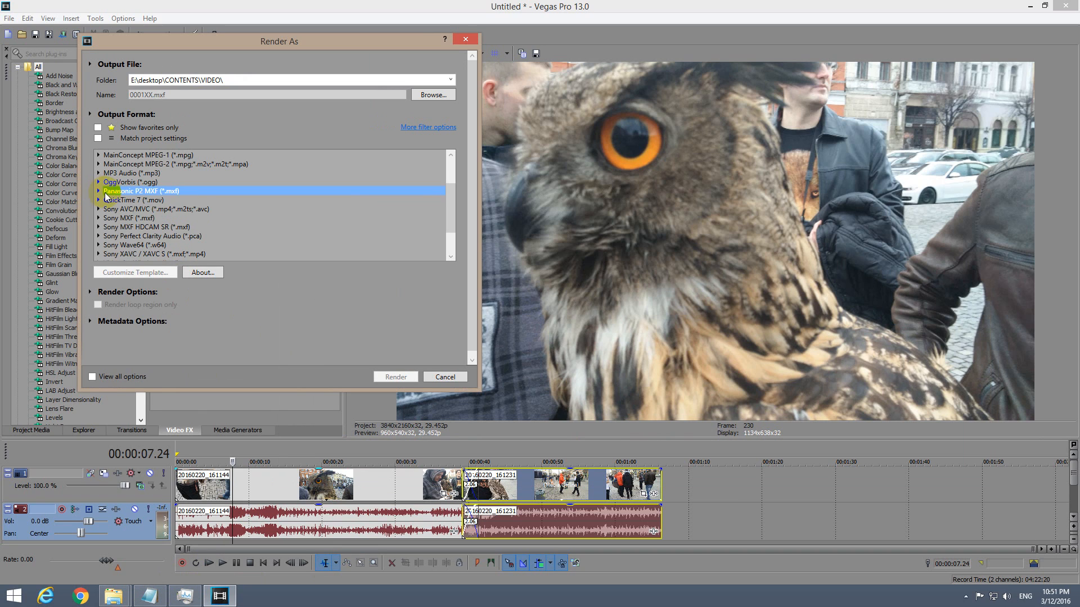
Step: Open the AVC-Intra Class 100 29.97p preset's custom settings (1920×1080, 100 Mbps CBR)
click(99, 191)
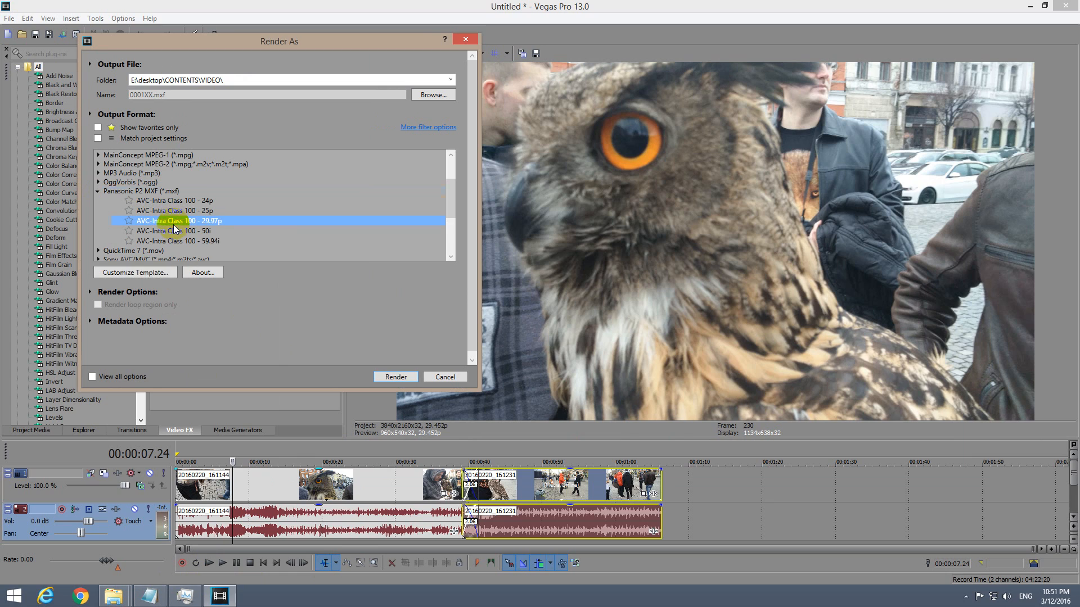
click(135, 272)
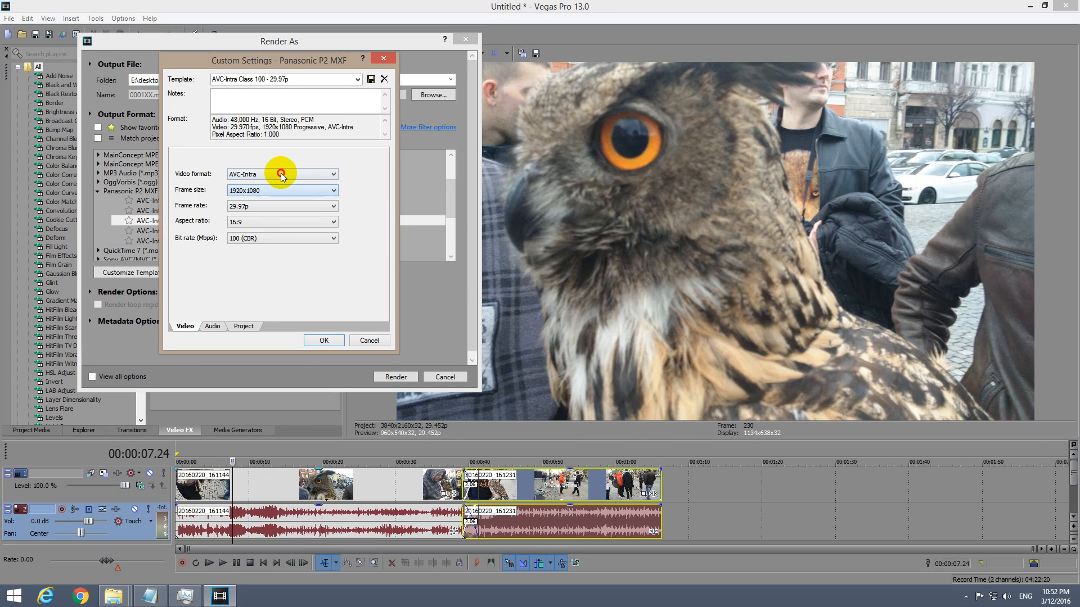
mouse_move(279, 198)
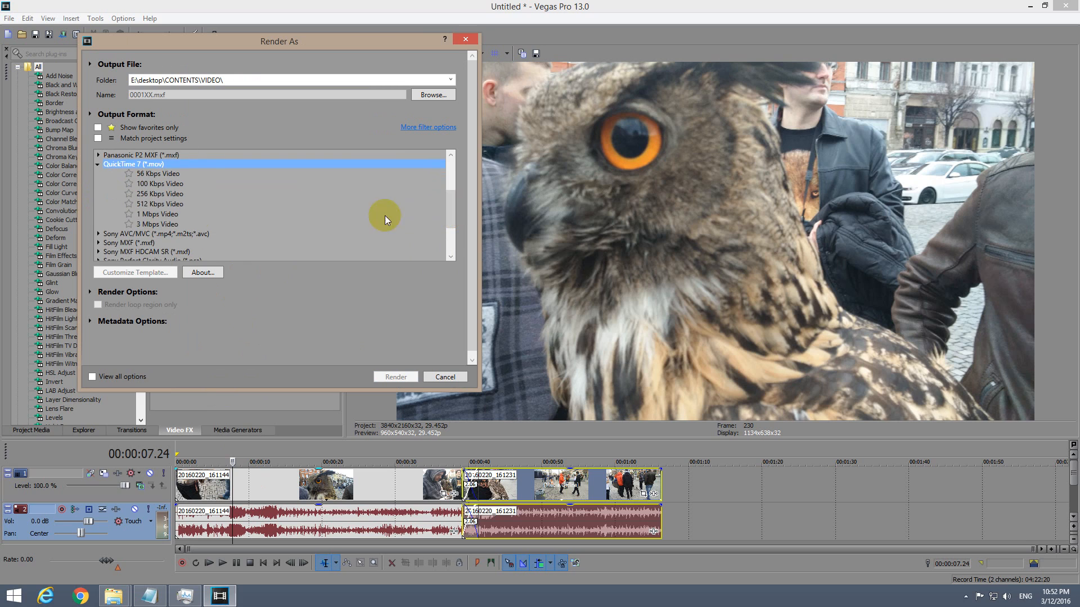
Step: Give the 512 Kbps Video template a custom 3840×2160 frame size at 29.970 (NTSC) fps
click(135, 272)
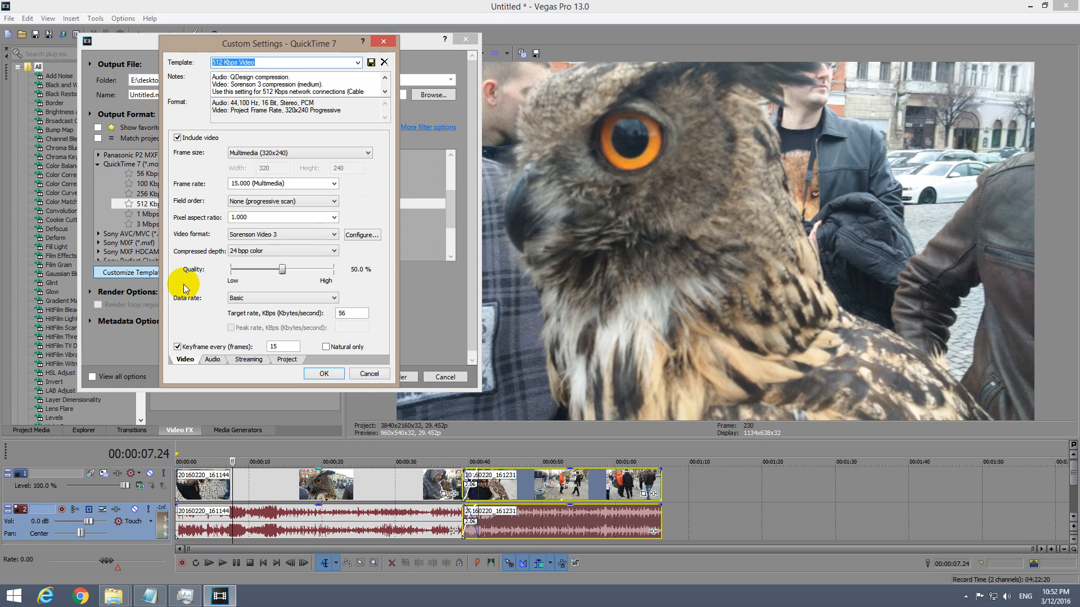
mouse_move(308, 169)
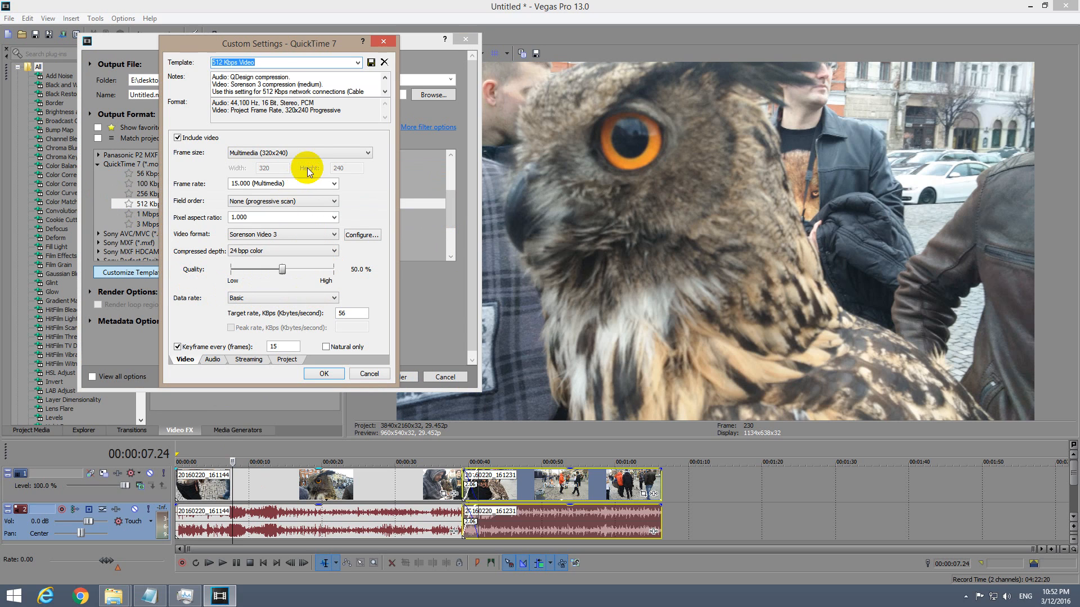
mouse_move(268, 155)
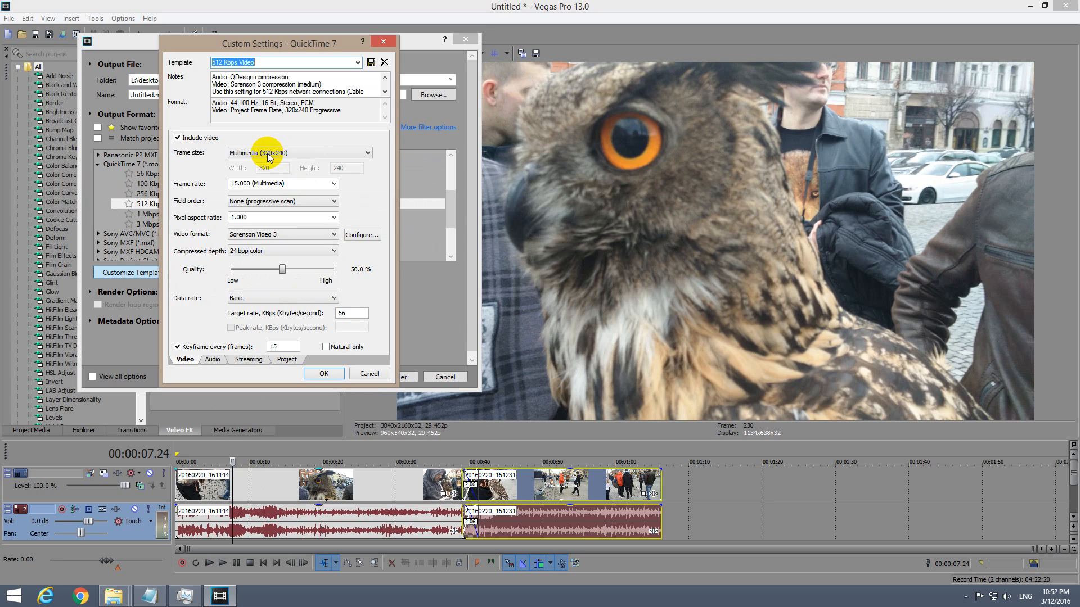
mouse_move(298, 157)
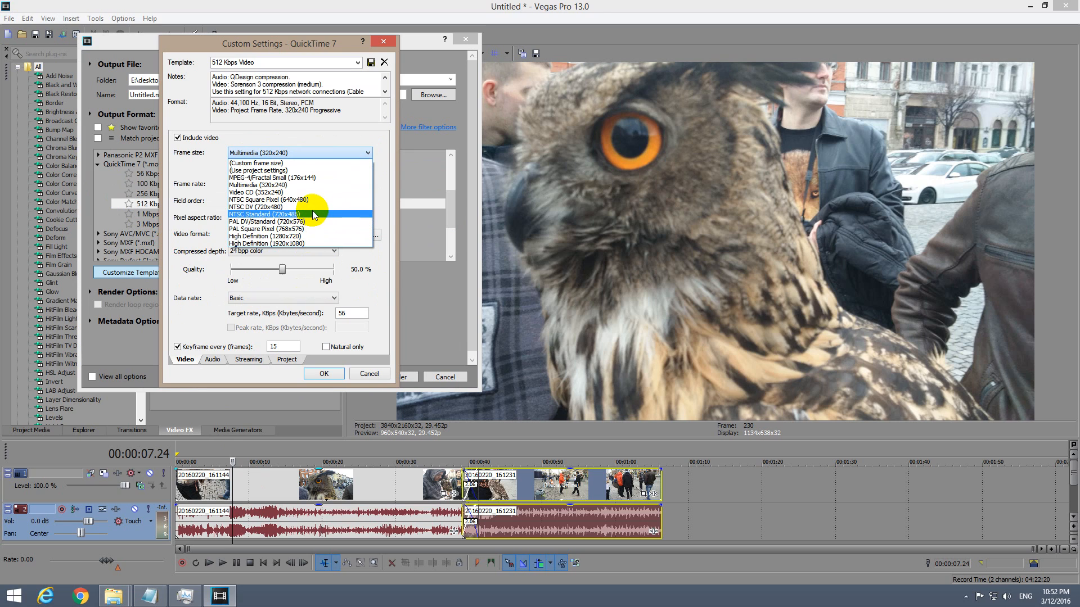
mouse_move(316, 224)
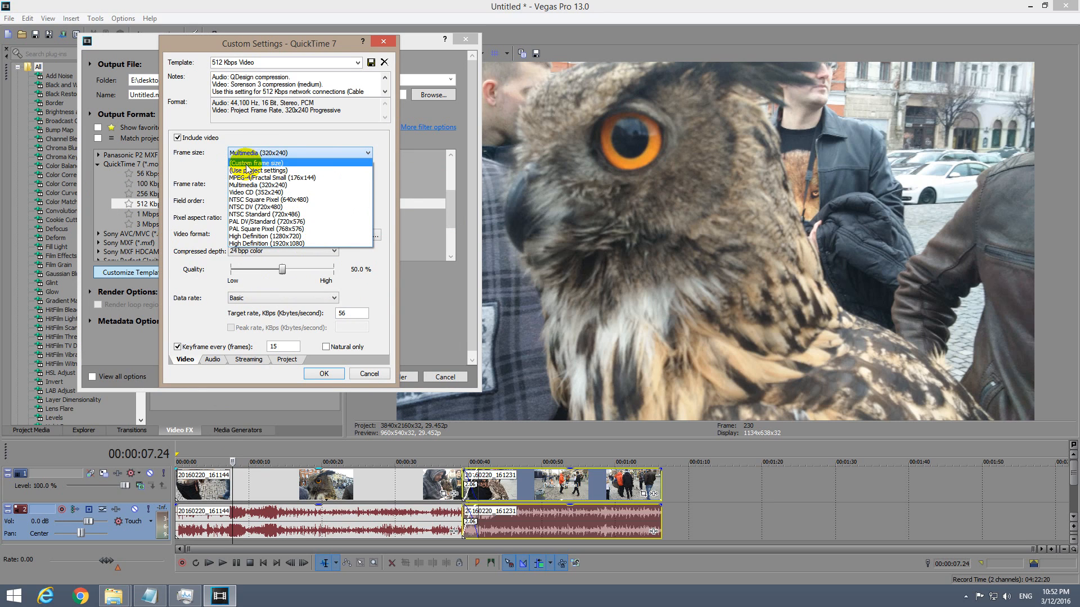
click(257, 163)
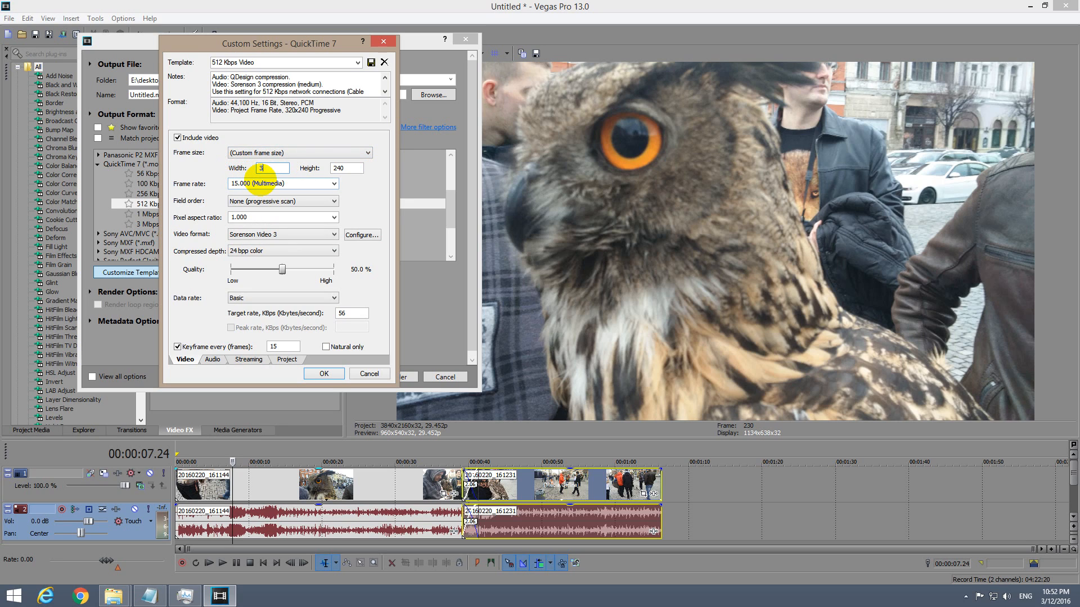
text(840)
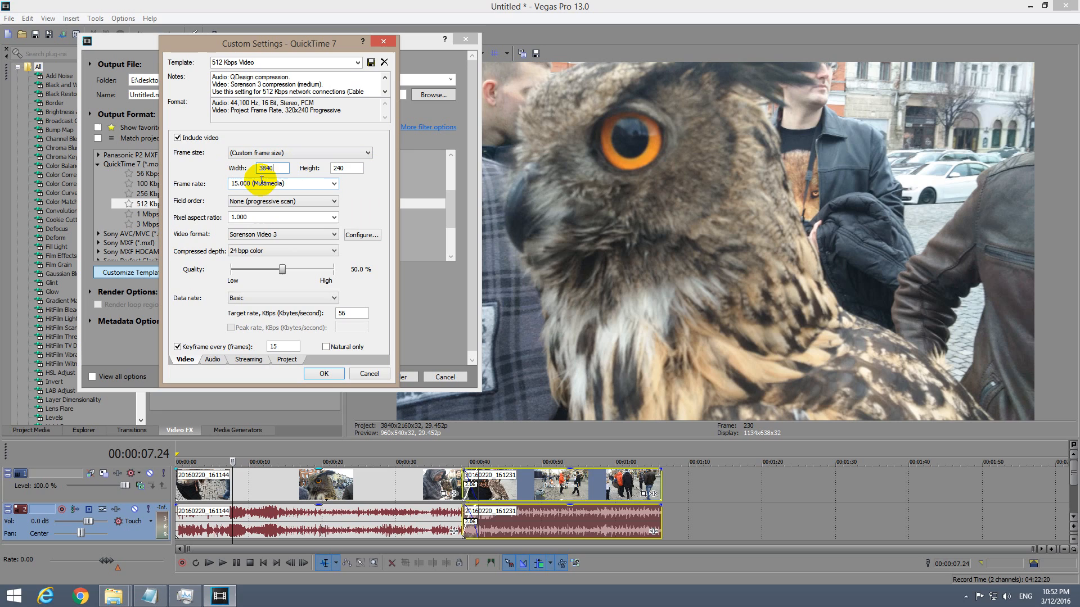
click(347, 168)
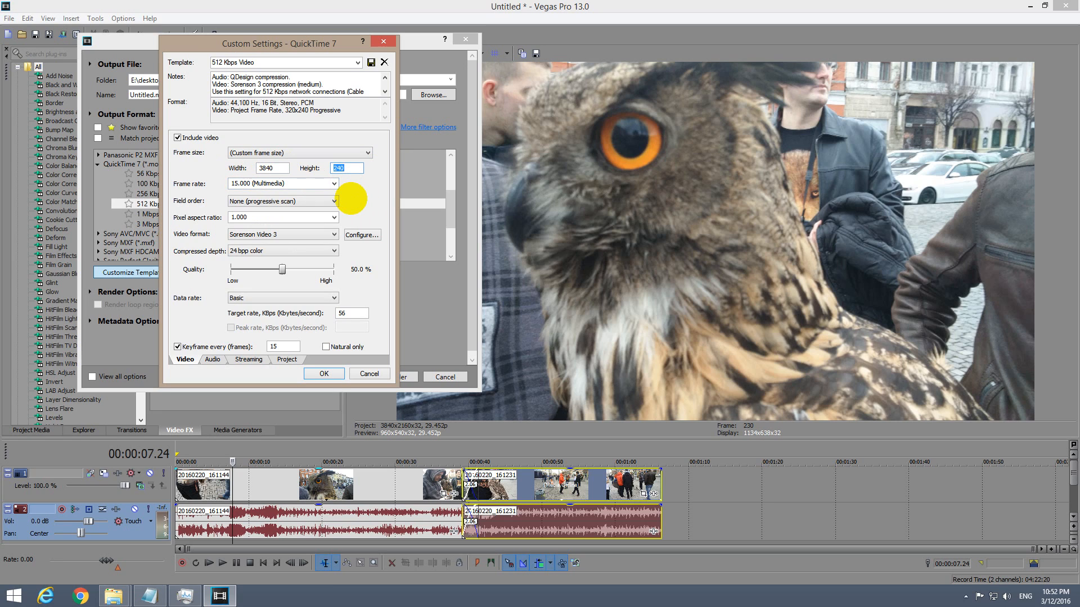
text(2160)
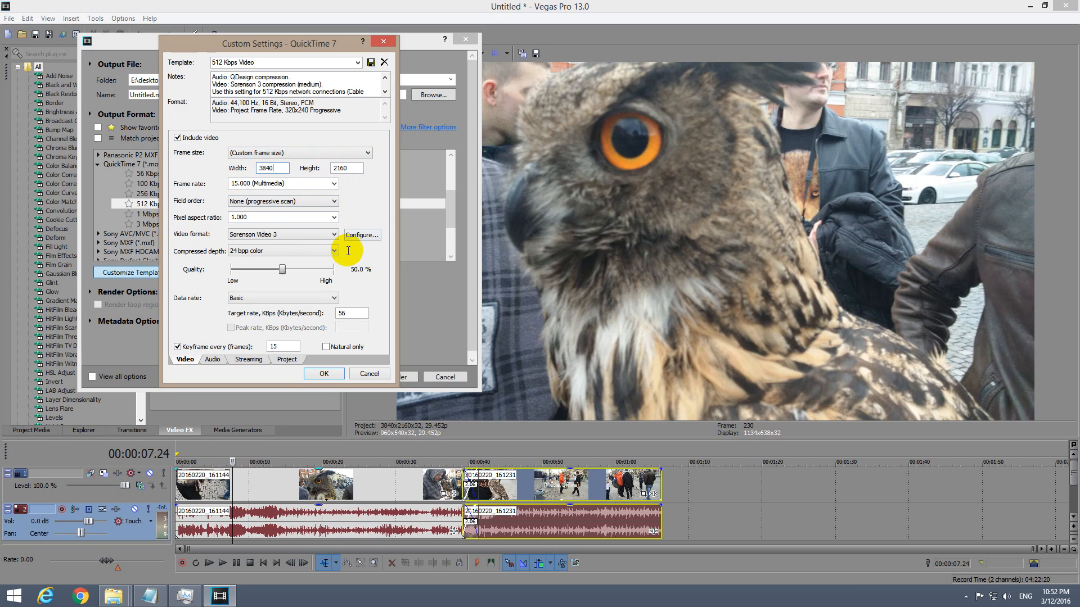
click(334, 184)
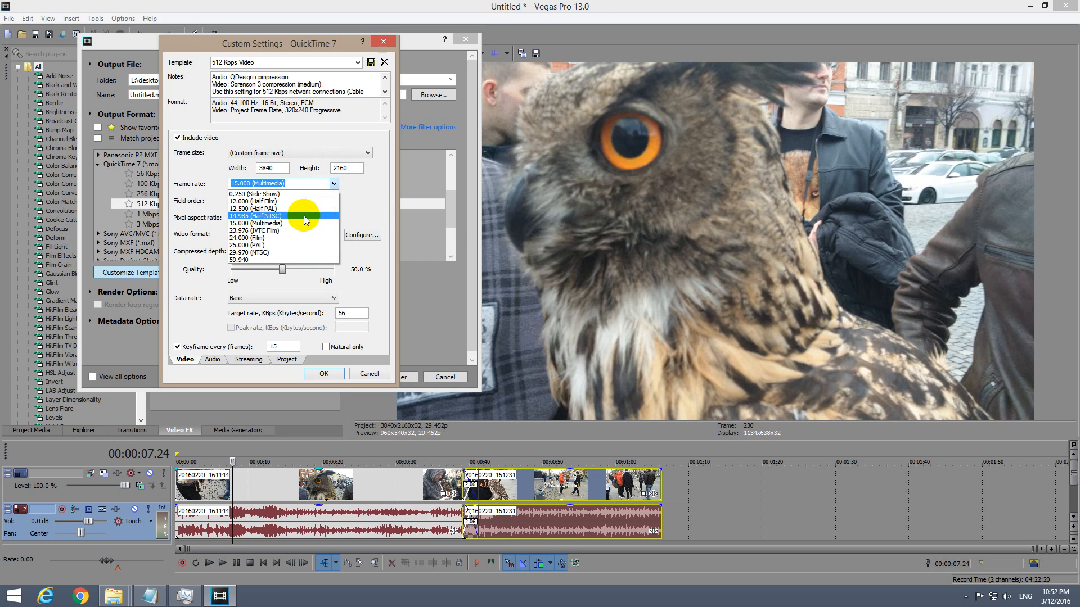
click(249, 252)
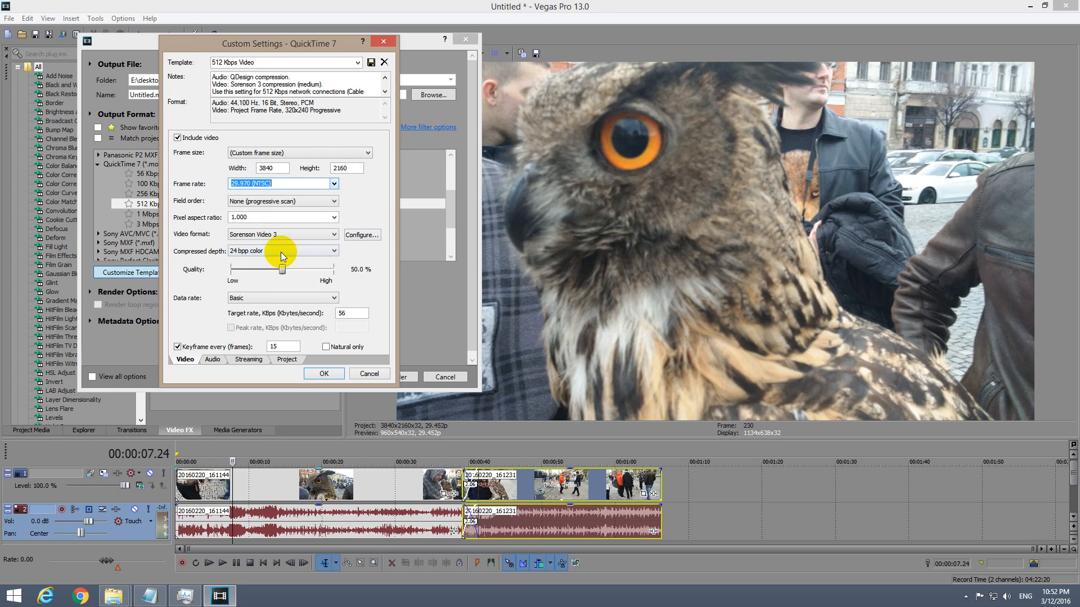
click(334, 234)
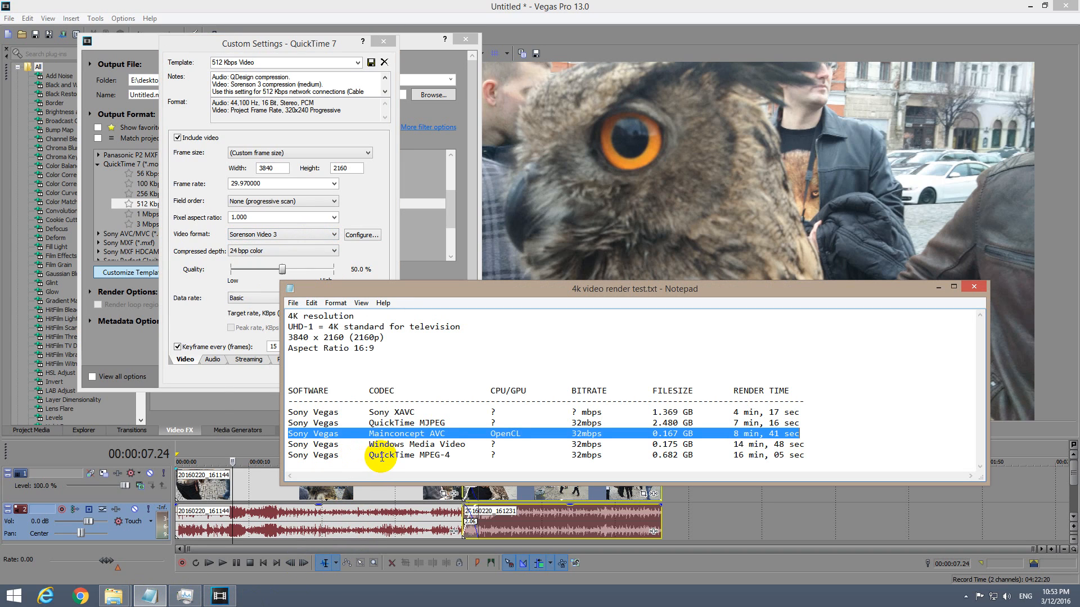
mouse_move(449, 459)
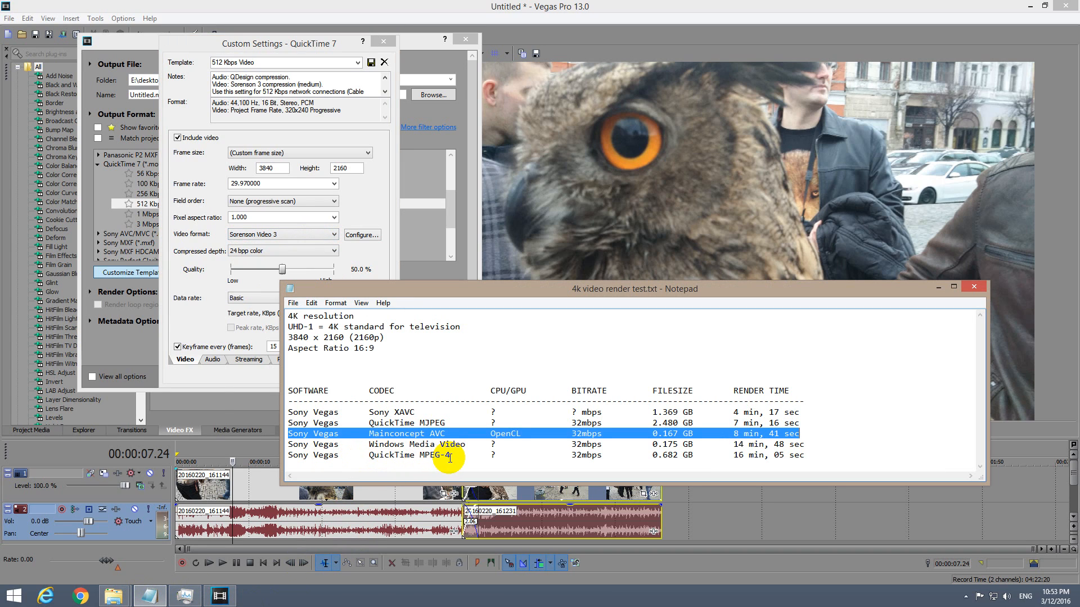
mouse_move(461, 458)
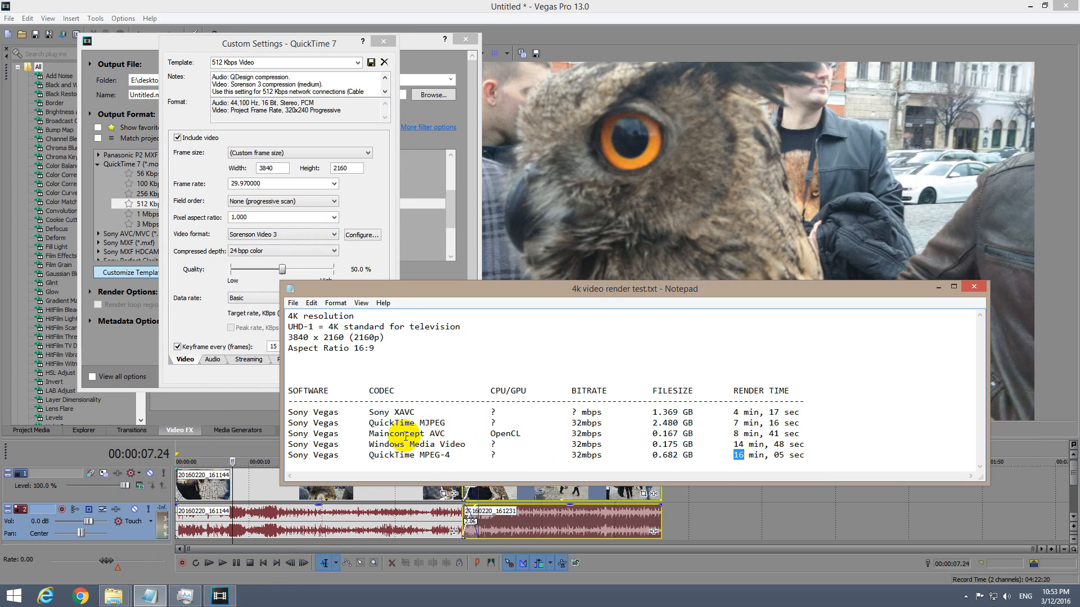
double_click(431, 422)
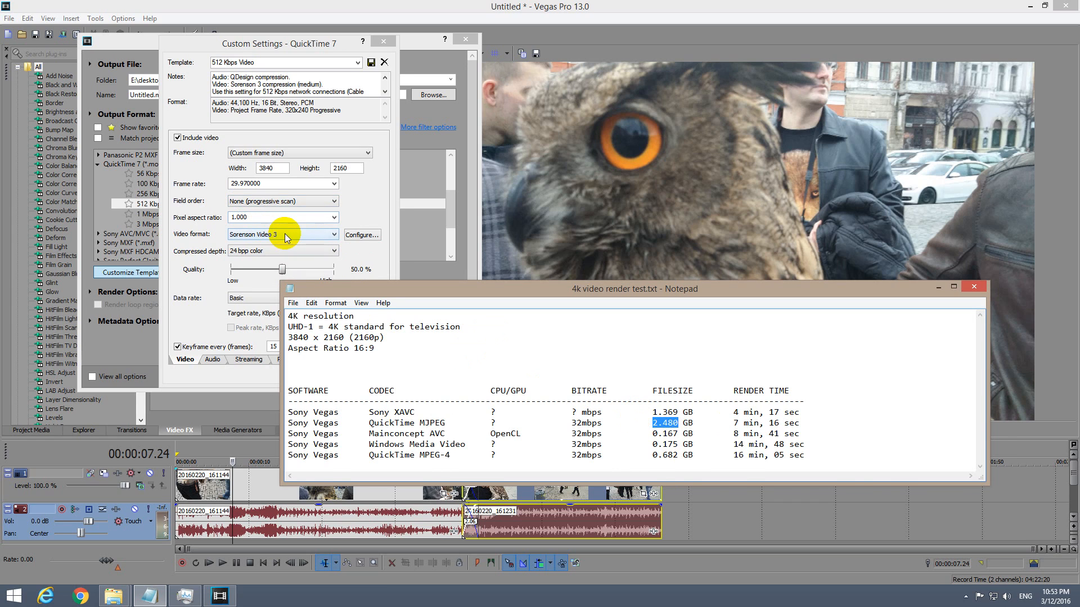
Step: Change the video compression to Motion JPEG A and close its options
click(283, 234)
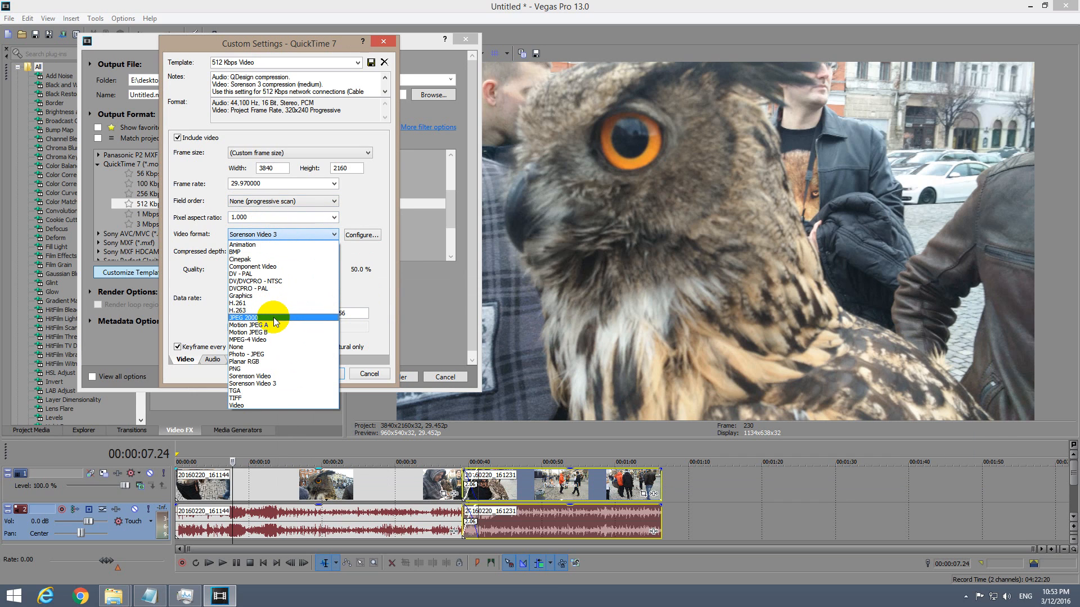
click(256, 325)
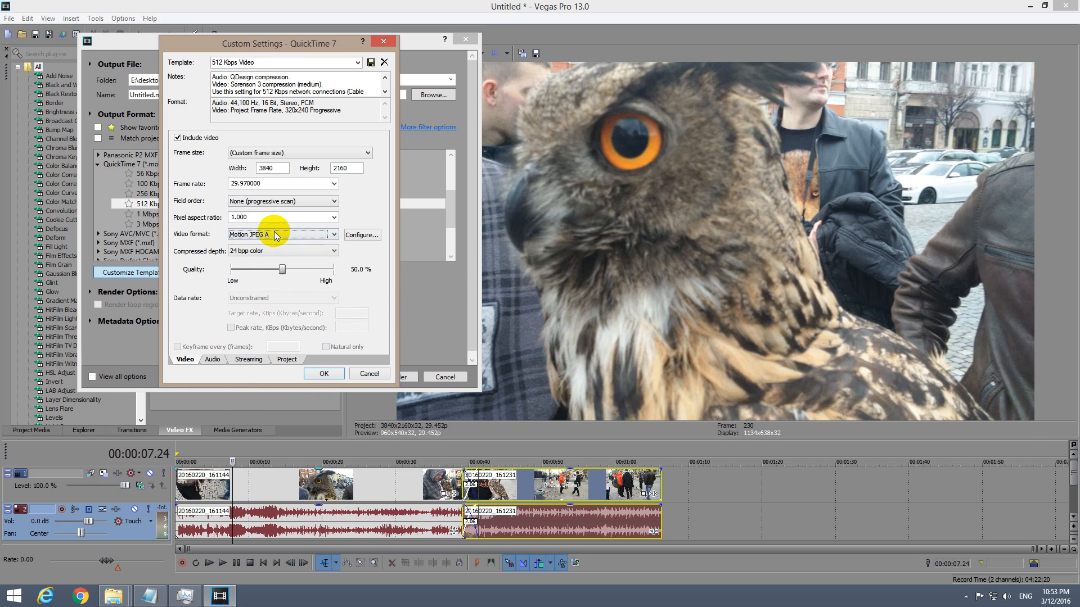
click(362, 235)
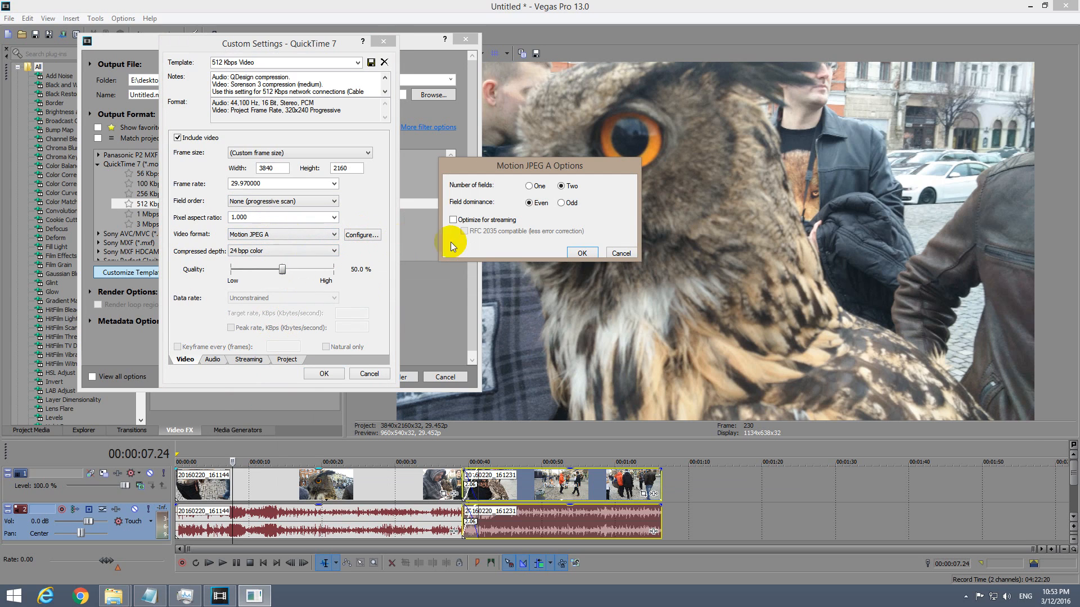
click(581, 253)
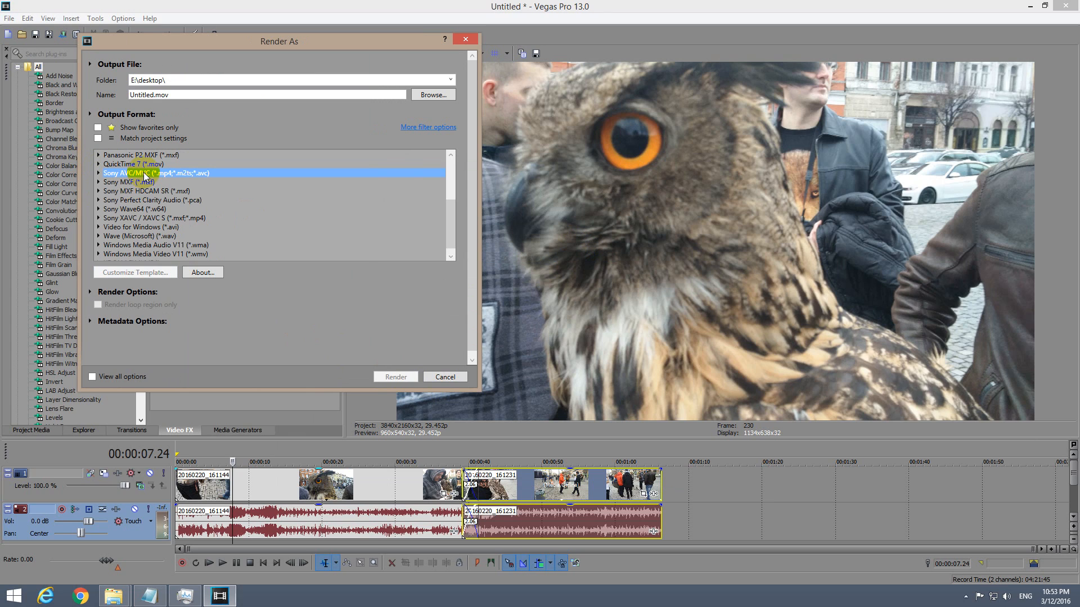
Step: Customise Sony AVC Internet 1920x1080-30p to 3840×2160 with automatic encode mode
click(98, 172)
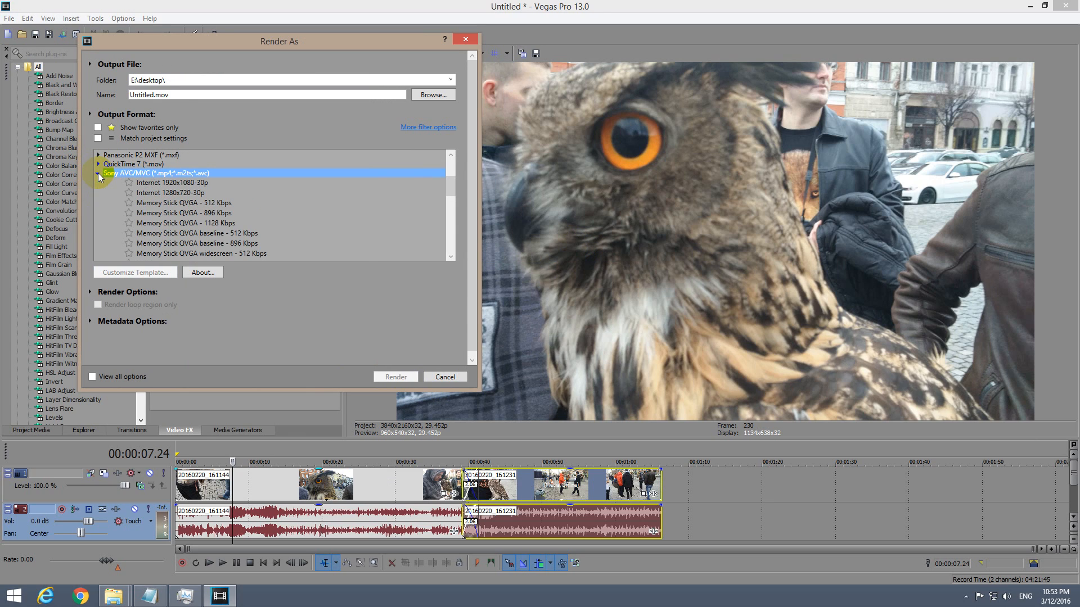
click(173, 183)
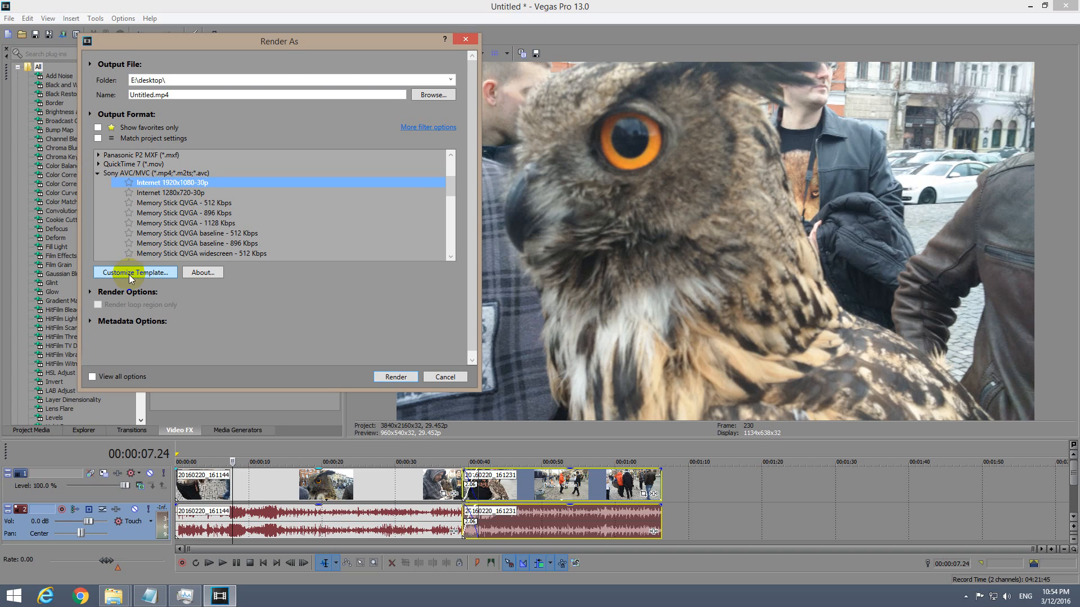
click(135, 272)
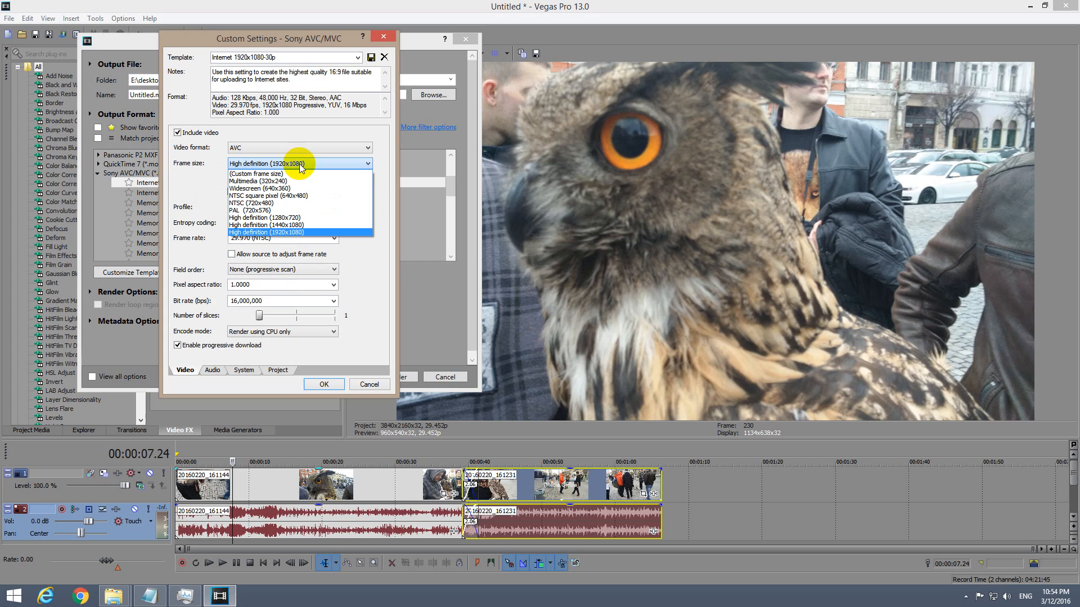
click(255, 174)
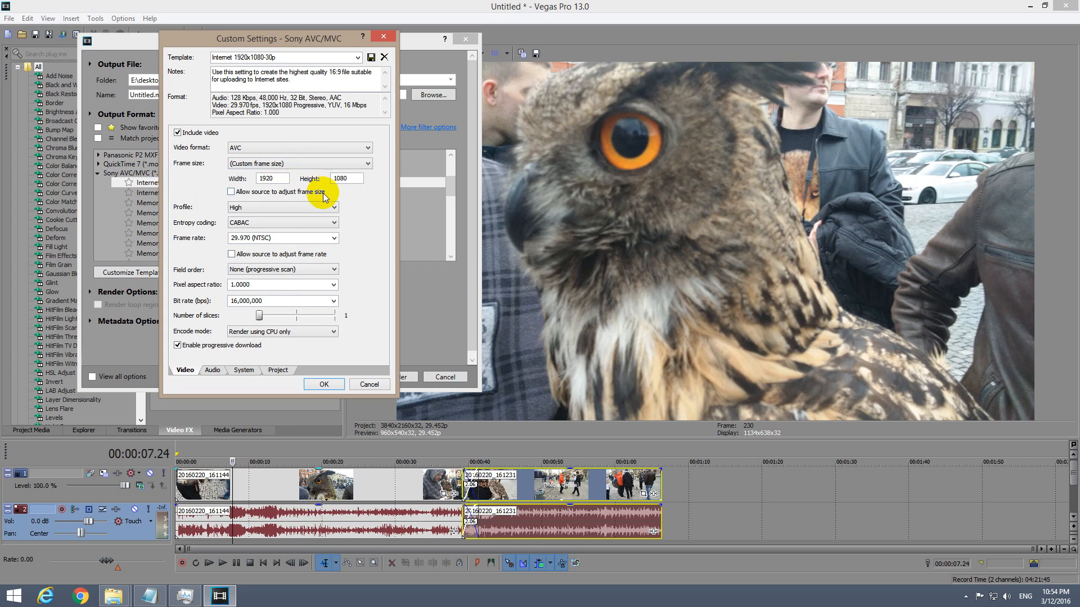
text(38)
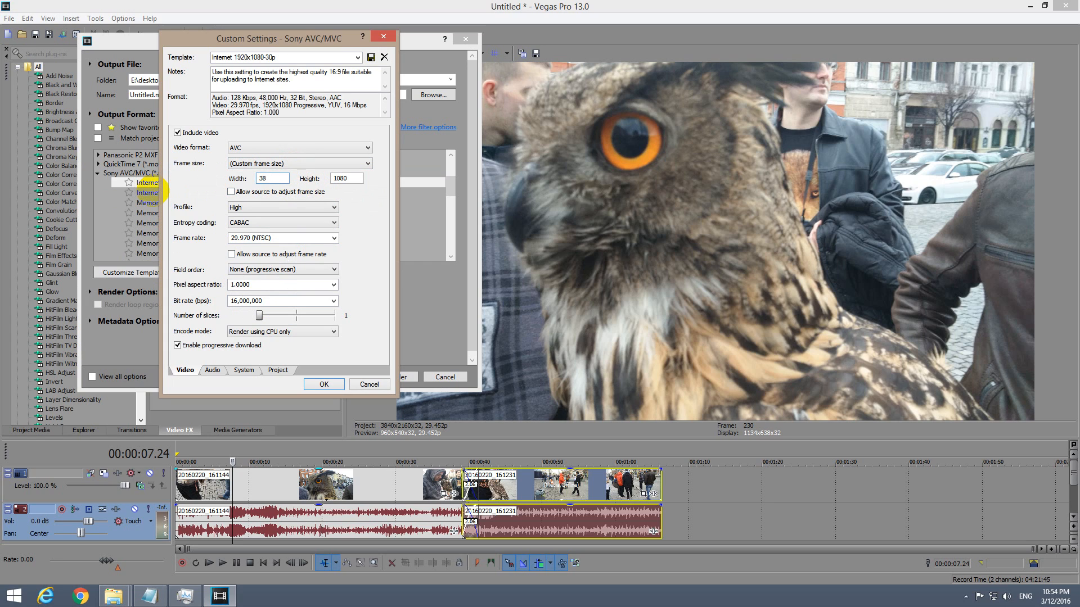
text(3840)
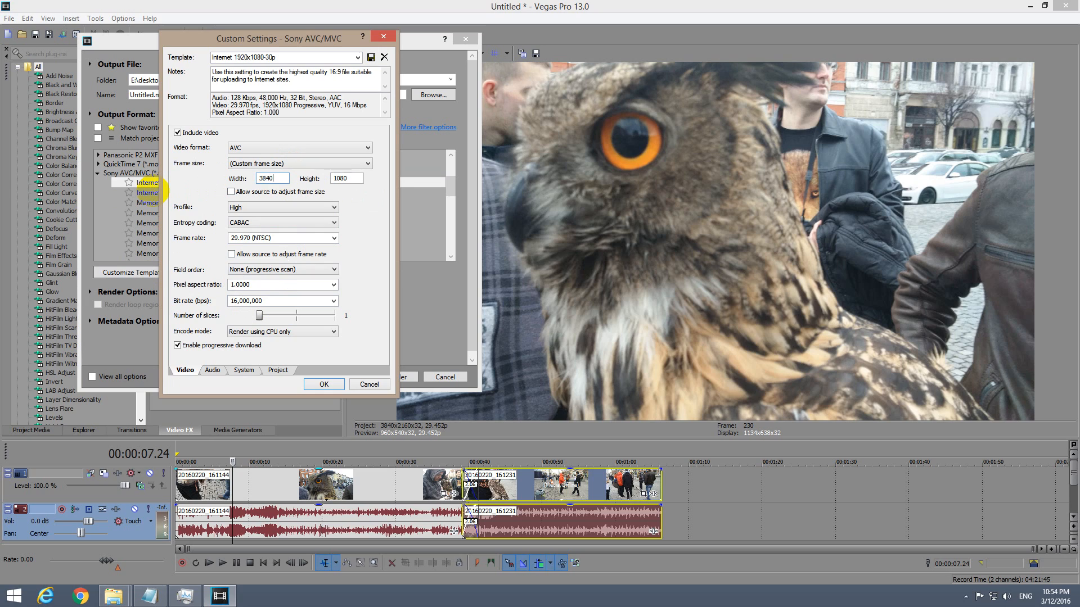
text(216)
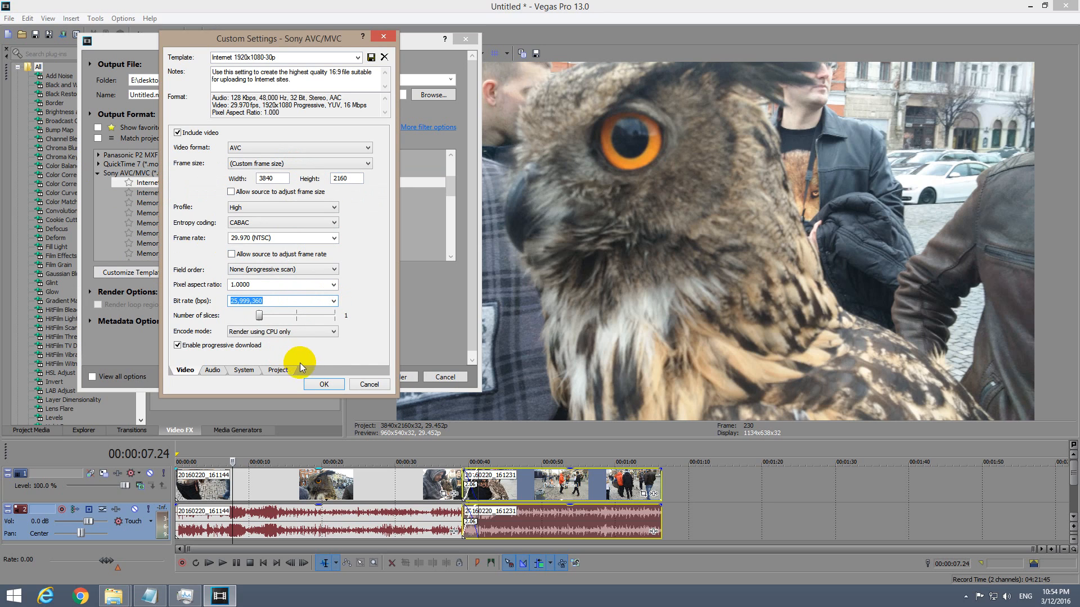
click(281, 331)
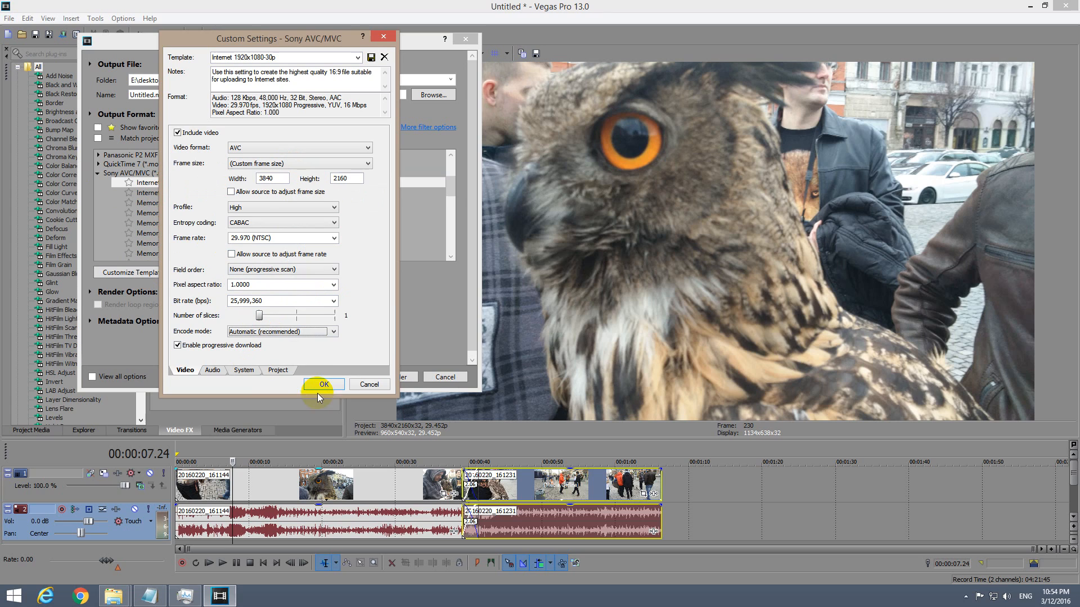
Step: Apply the 4K AVC template, render, and dismiss the invalid argument error
click(322, 384)
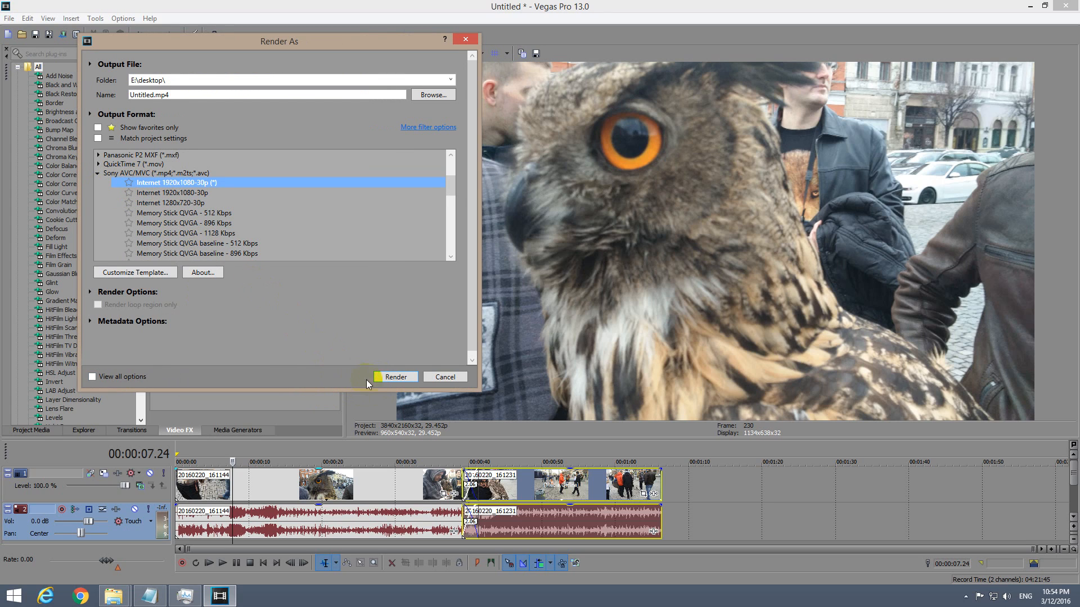
click(396, 377)
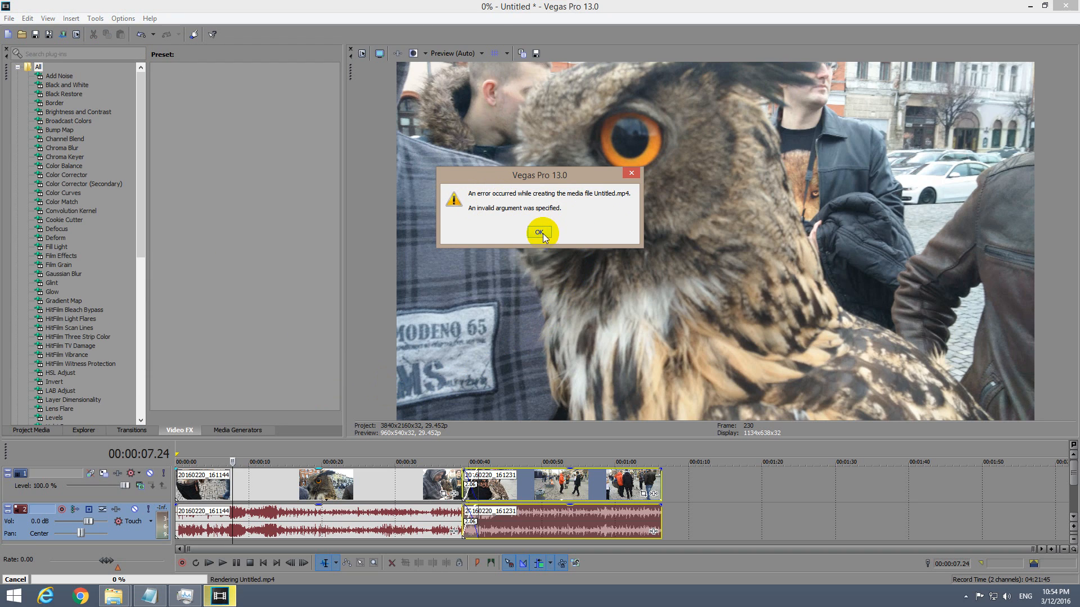
click(540, 233)
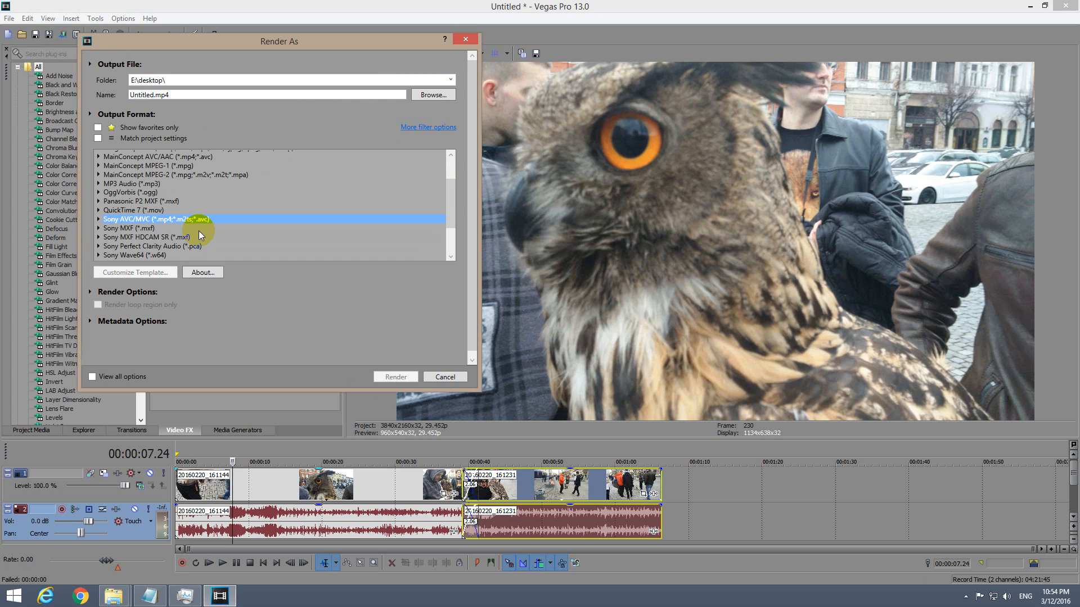
Step: Choose Sony MXF, confirm 1920x1080 is its largest frame size, then collapse the templates
click(128, 228)
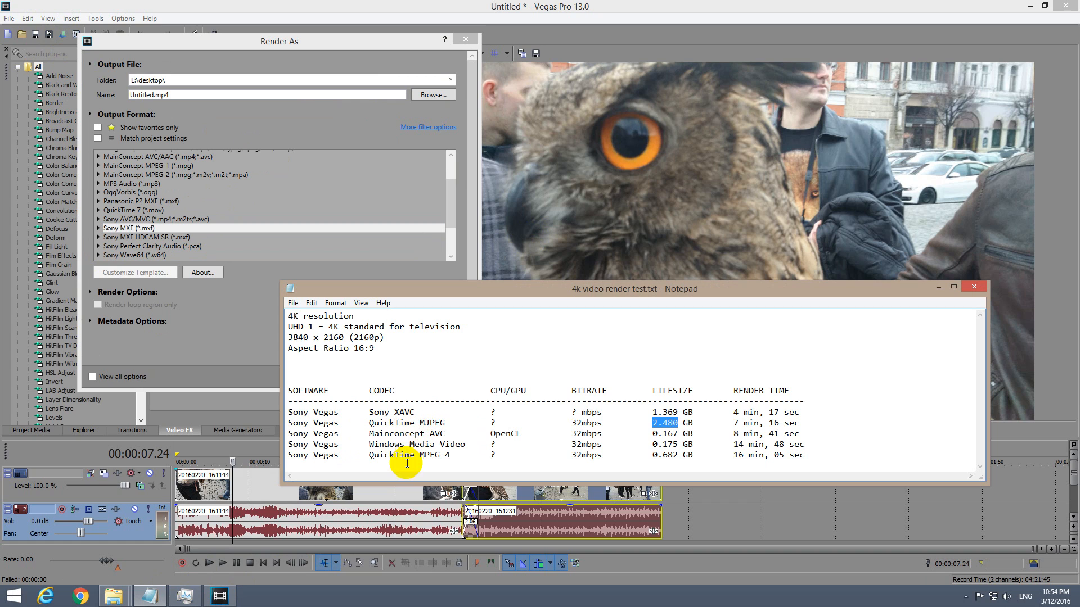
click(130, 227)
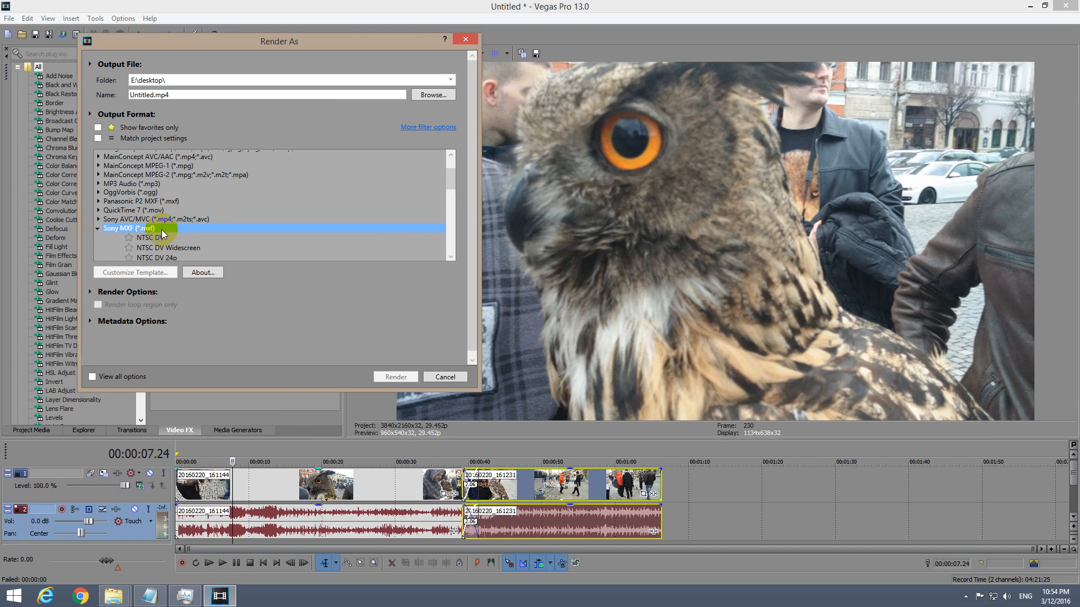
click(149, 183)
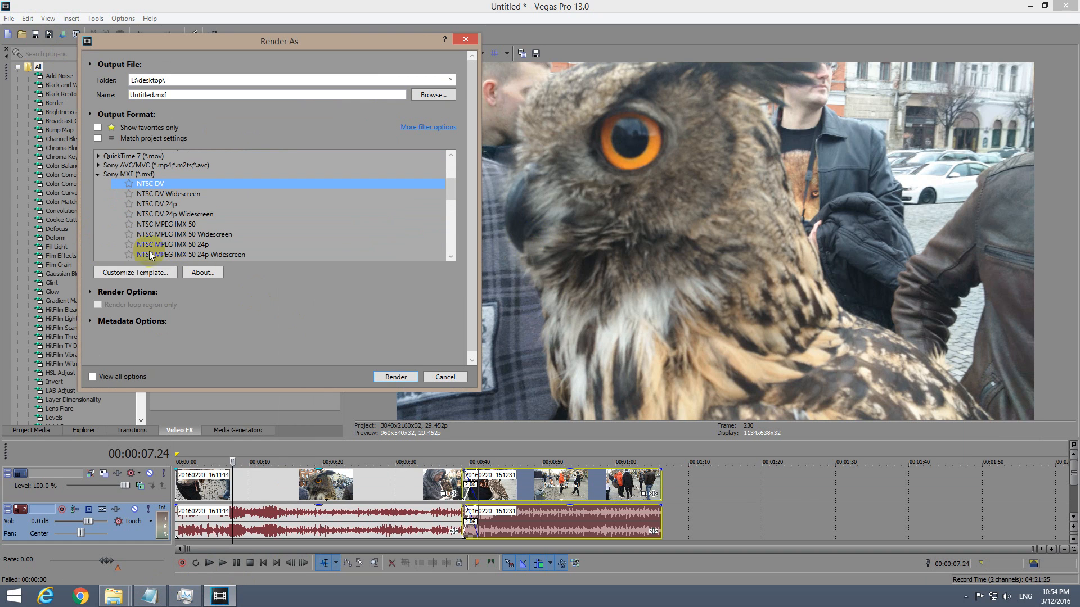
click(135, 272)
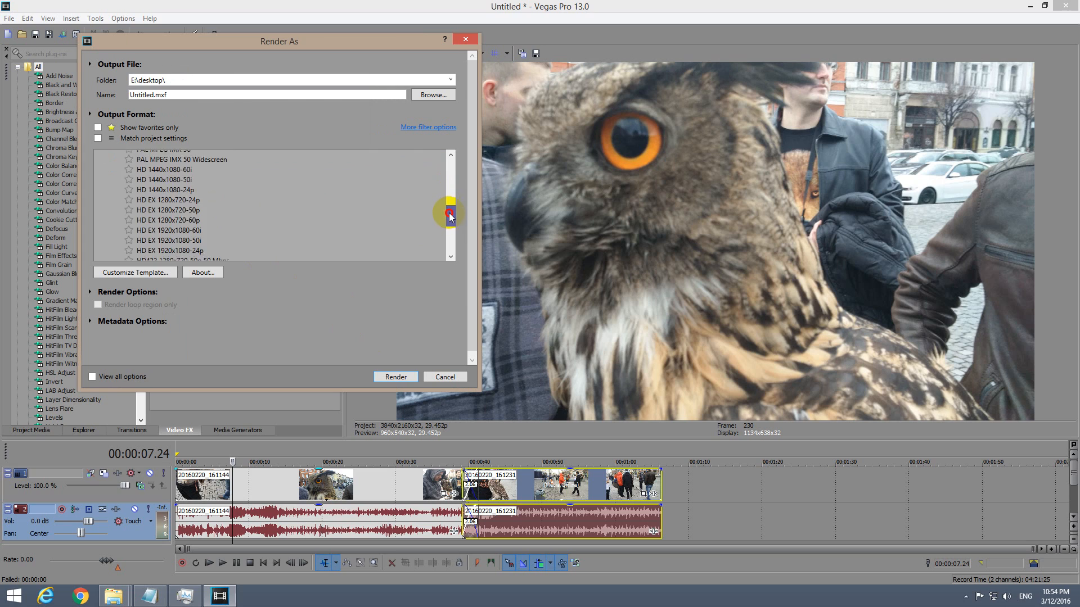
scroll(down, 3)
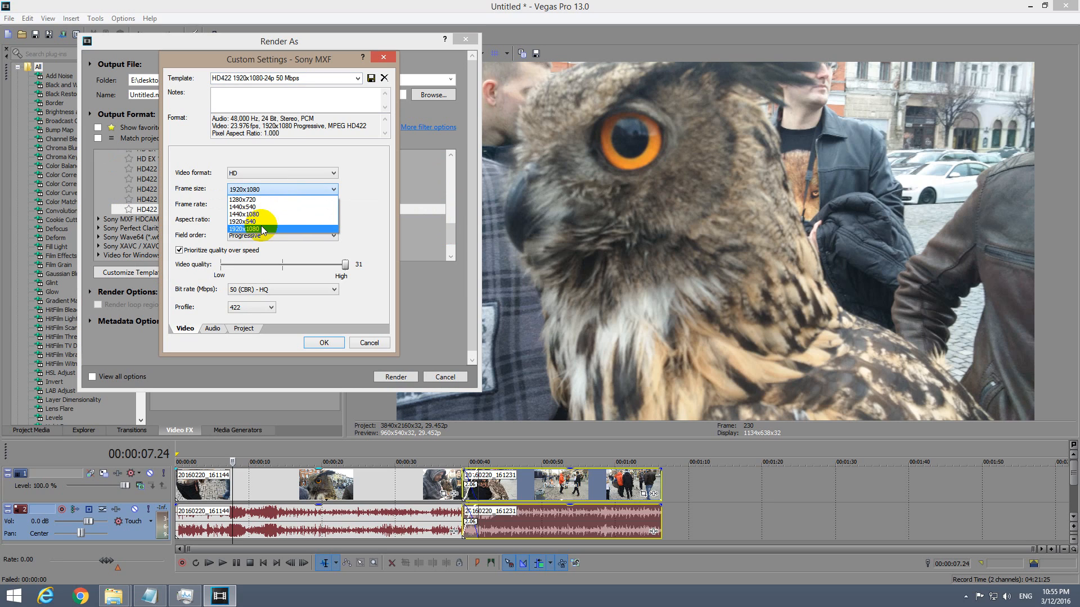
mouse_move(278, 230)
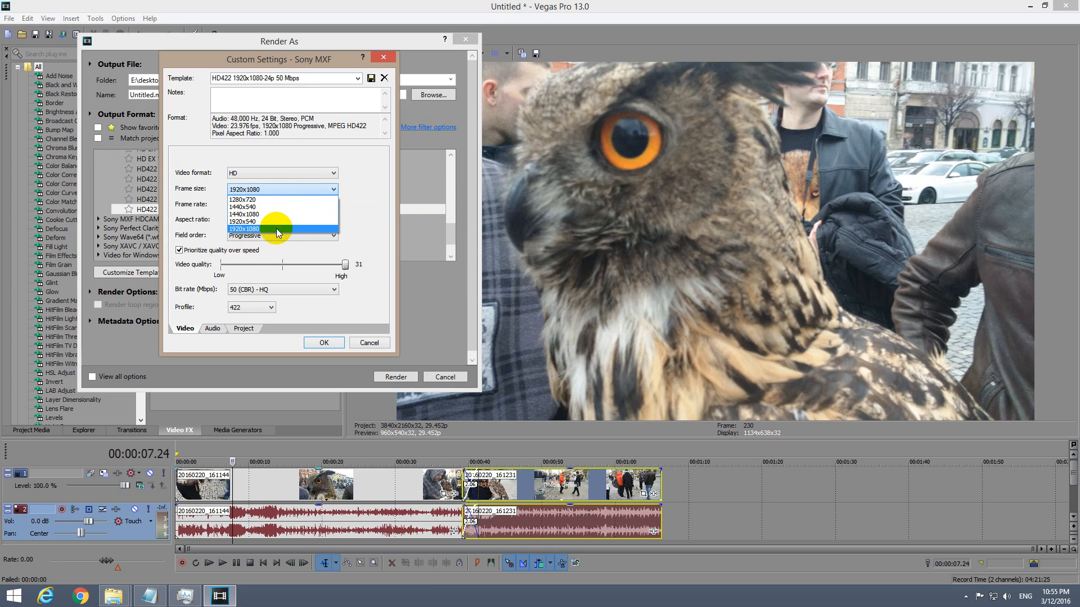
click(245, 229)
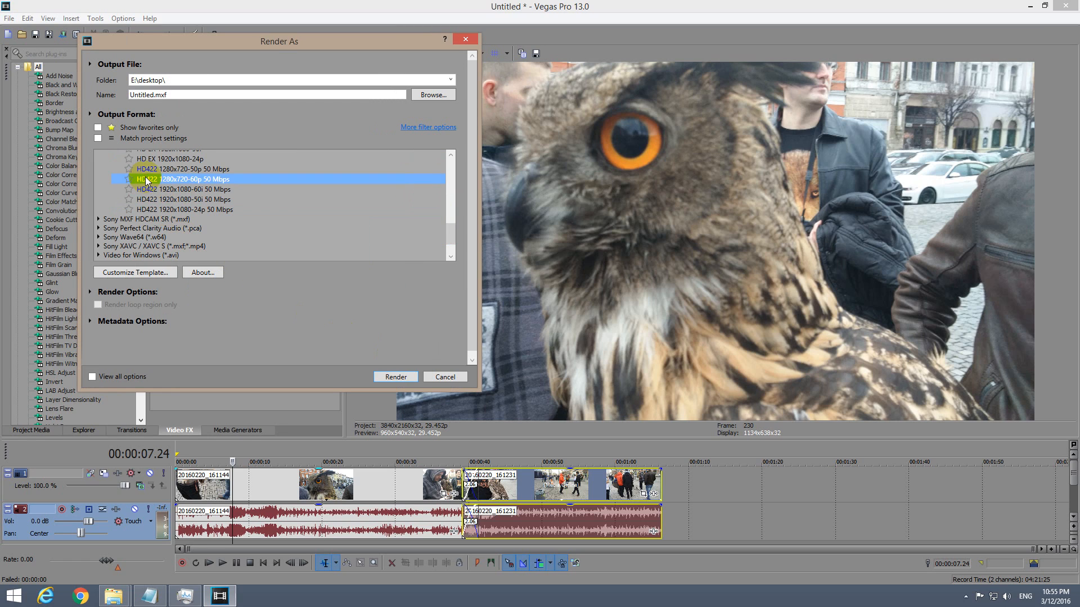
click(126, 175)
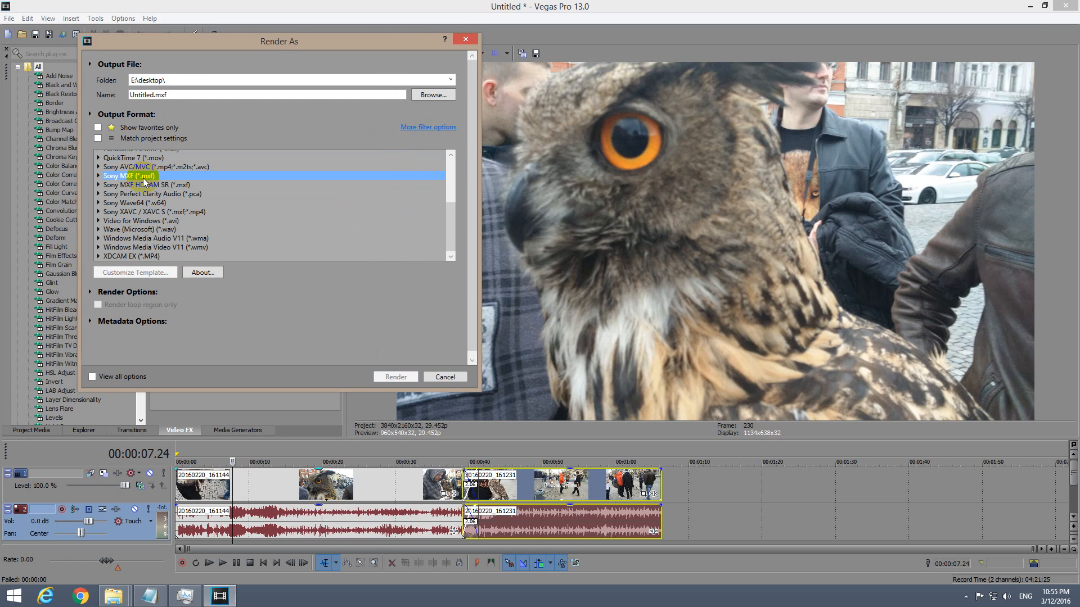
Step: View and cancel HDCAM SR settings (SR 422, 1920×1080, 25i), then expand Sony XAVC / XAVC S
click(148, 184)
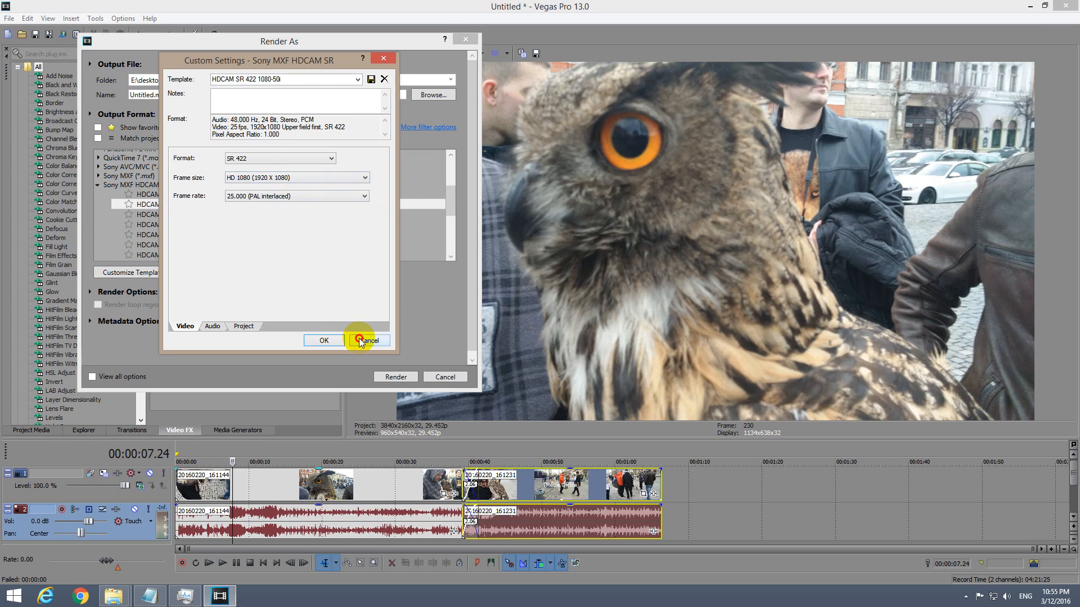
click(369, 341)
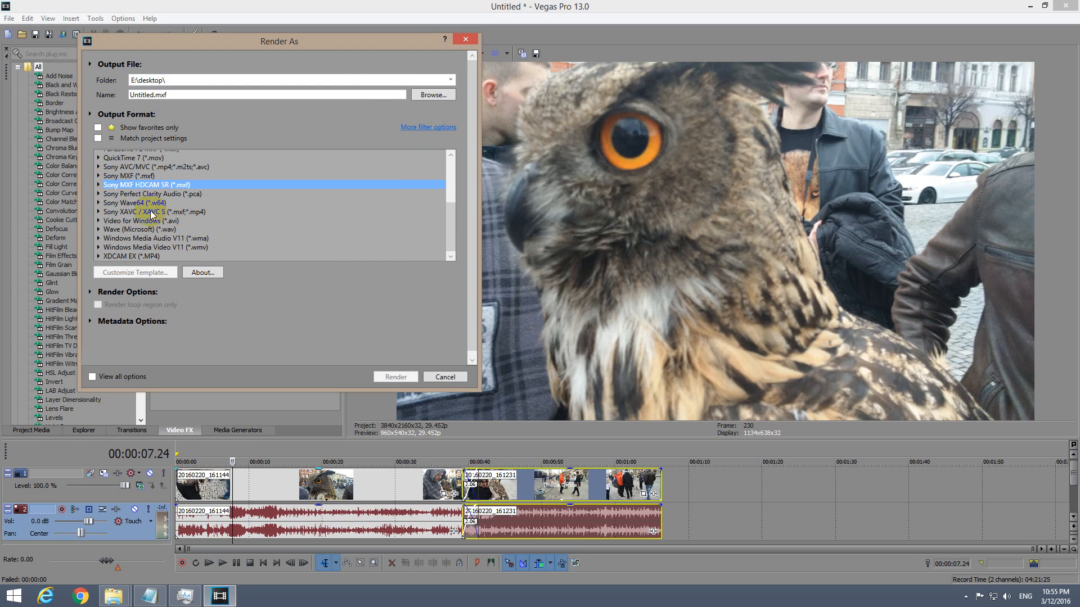
click(151, 193)
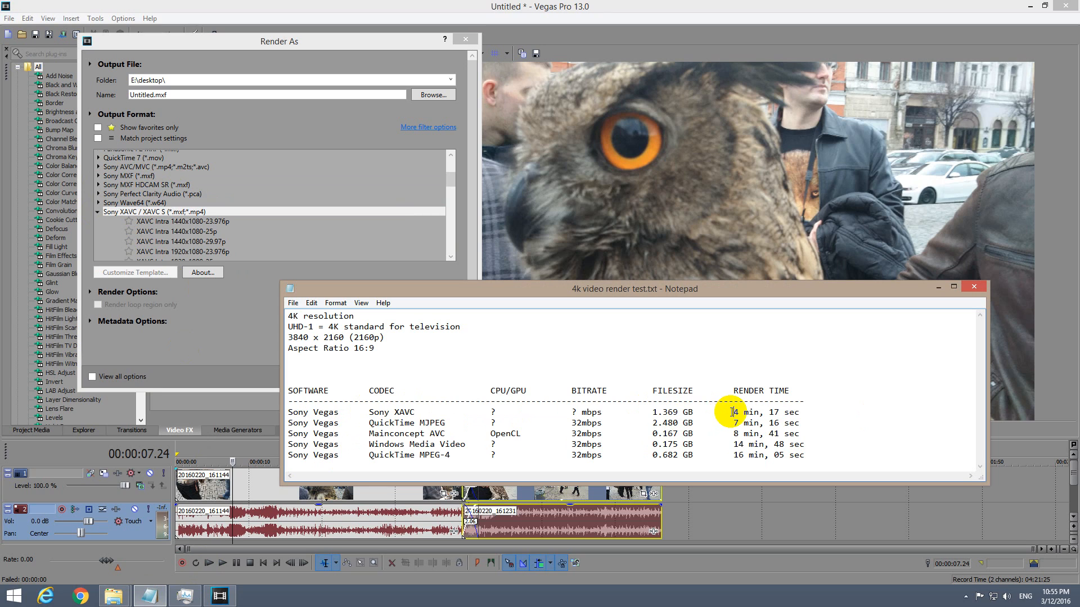
Step: Set the XAVC Intra template to 3840 x 2160 (QFHD) at 29.970p and apply it
drag(732, 411, 798, 412)
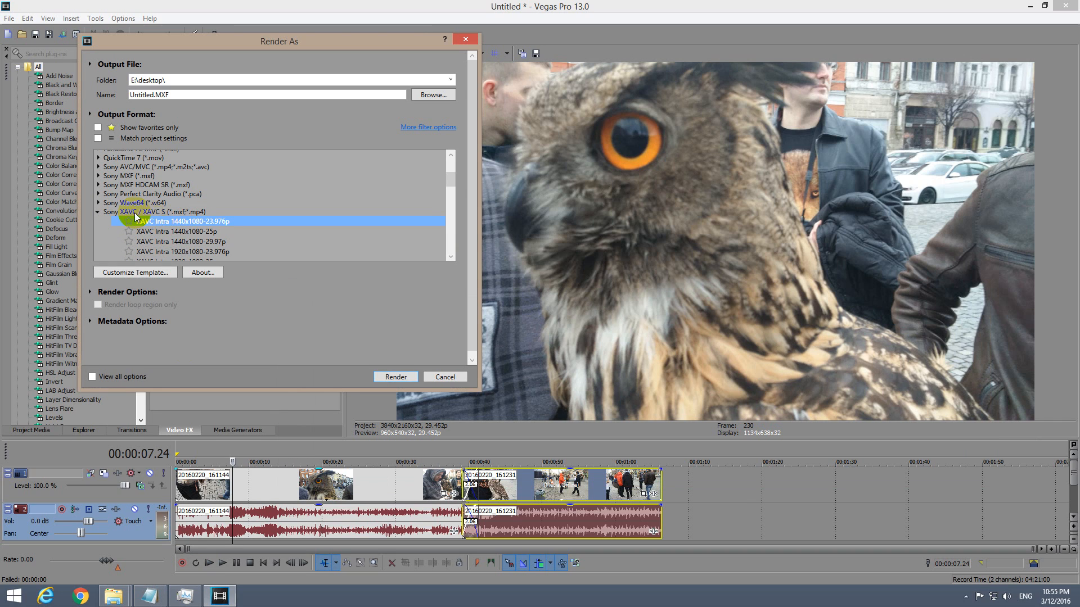
click(135, 272)
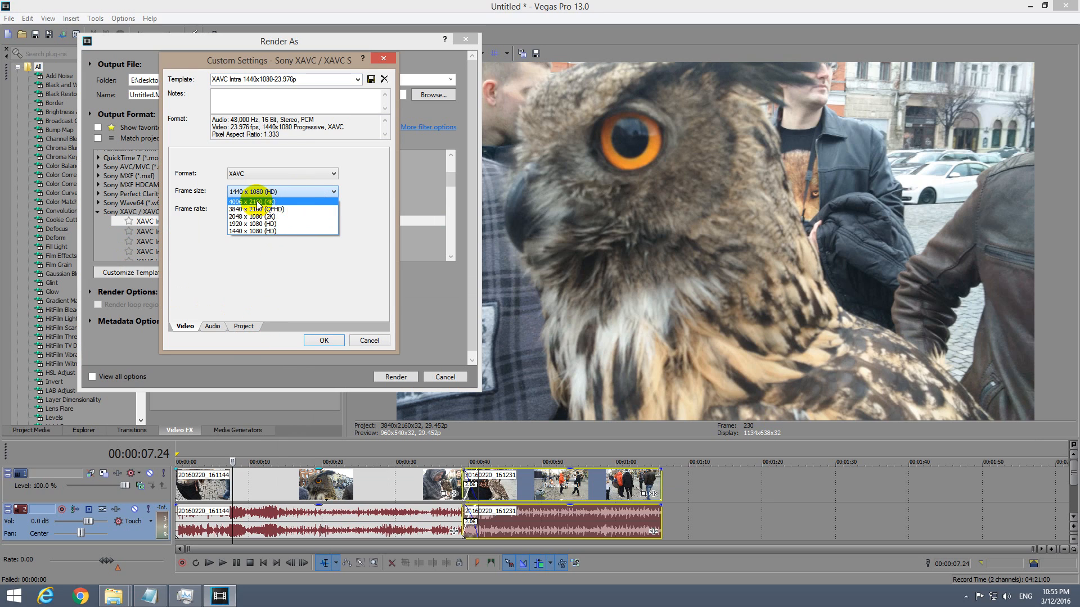
mouse_move(244, 209)
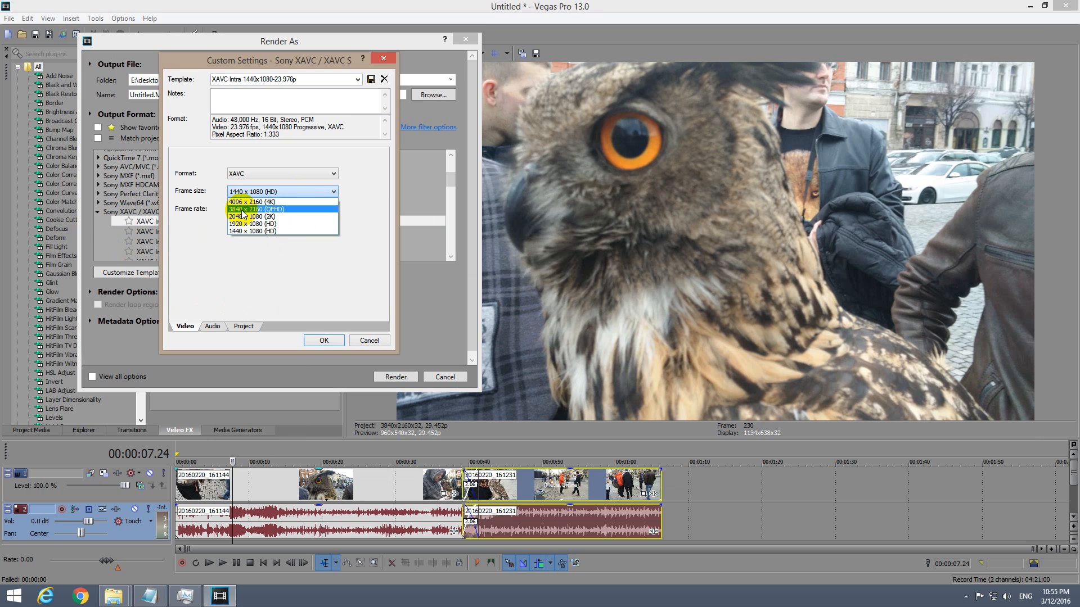
click(255, 208)
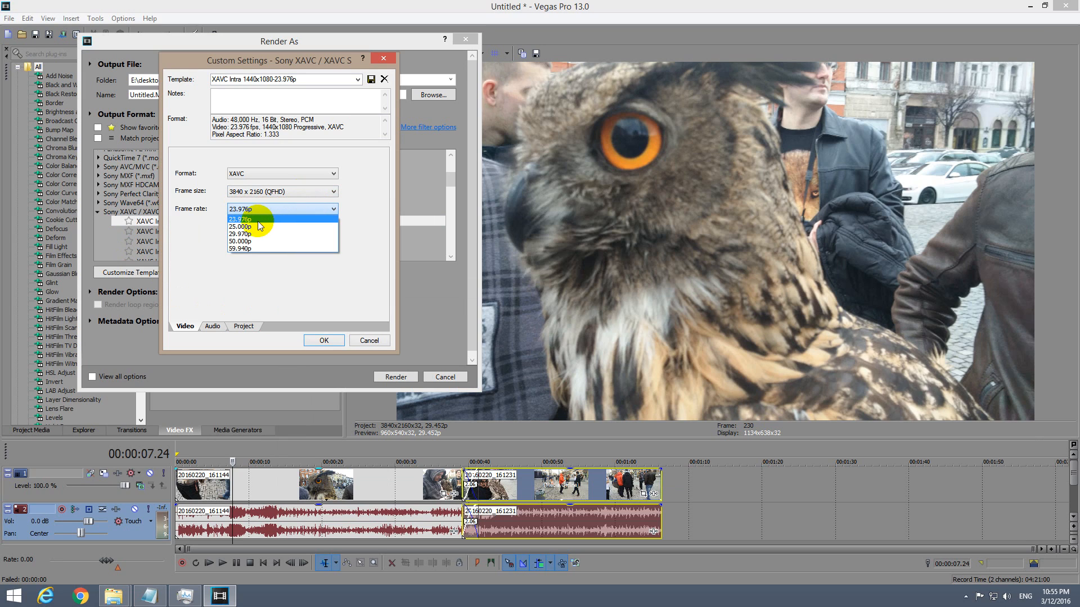
mouse_move(260, 237)
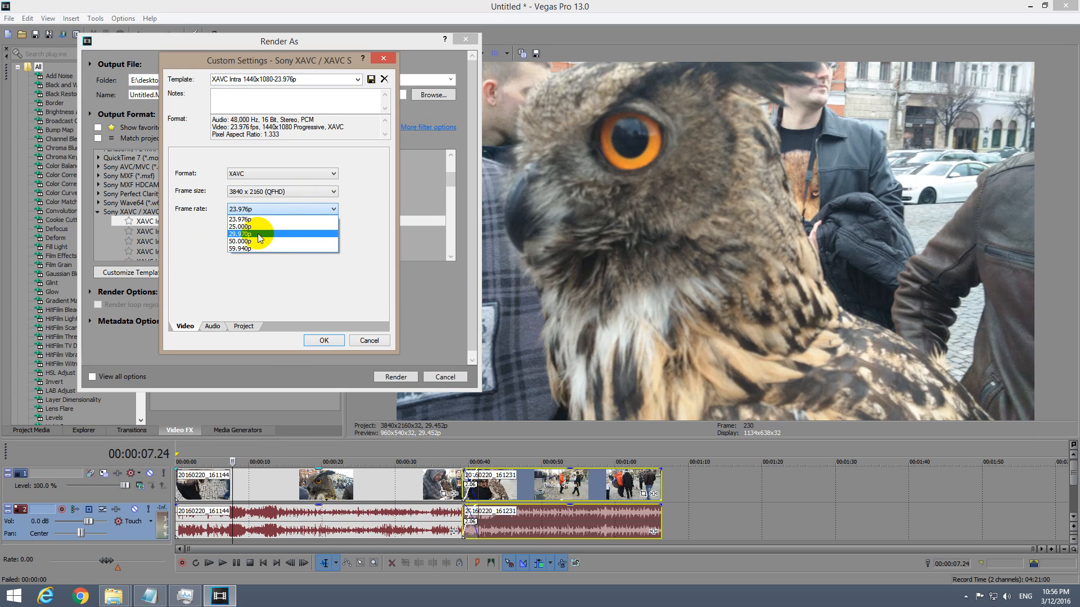
click(261, 234)
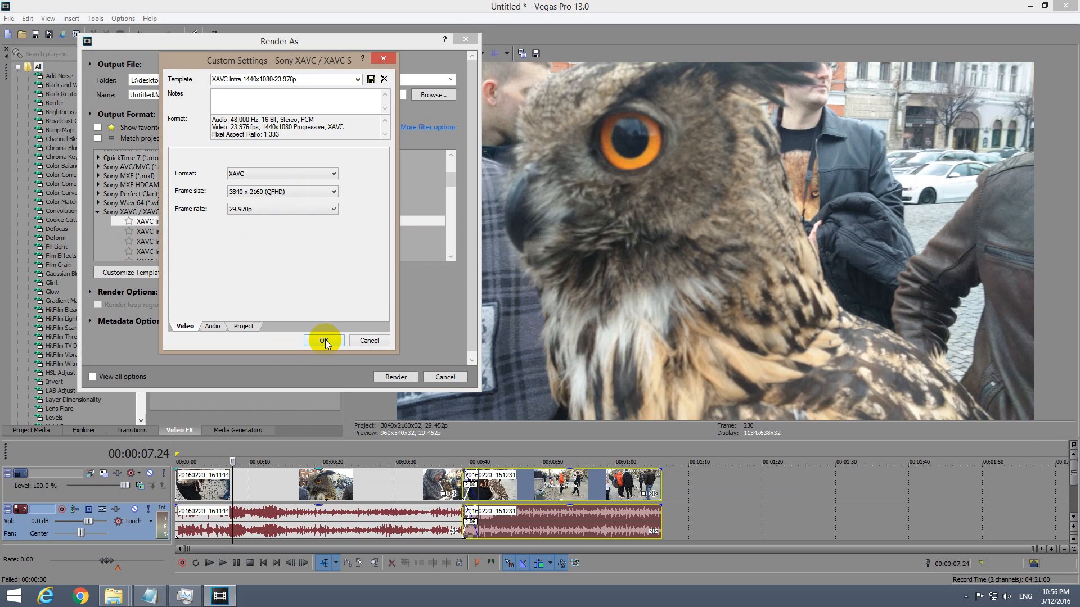
click(324, 341)
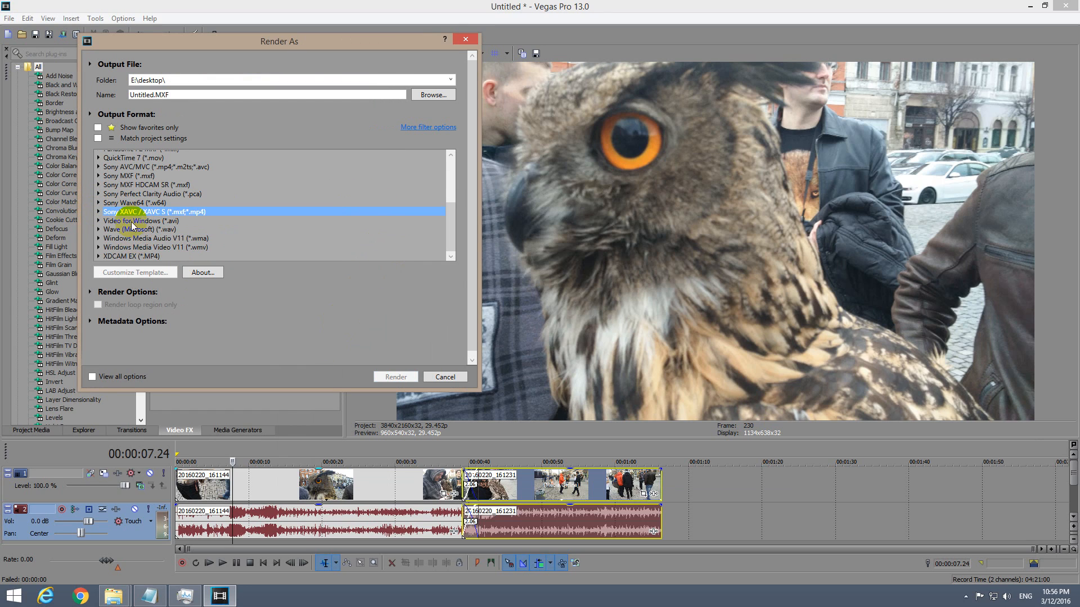
Step: Set progressive field order in the Video for Windows NTSC DV settings, then browse its templates
click(140, 221)
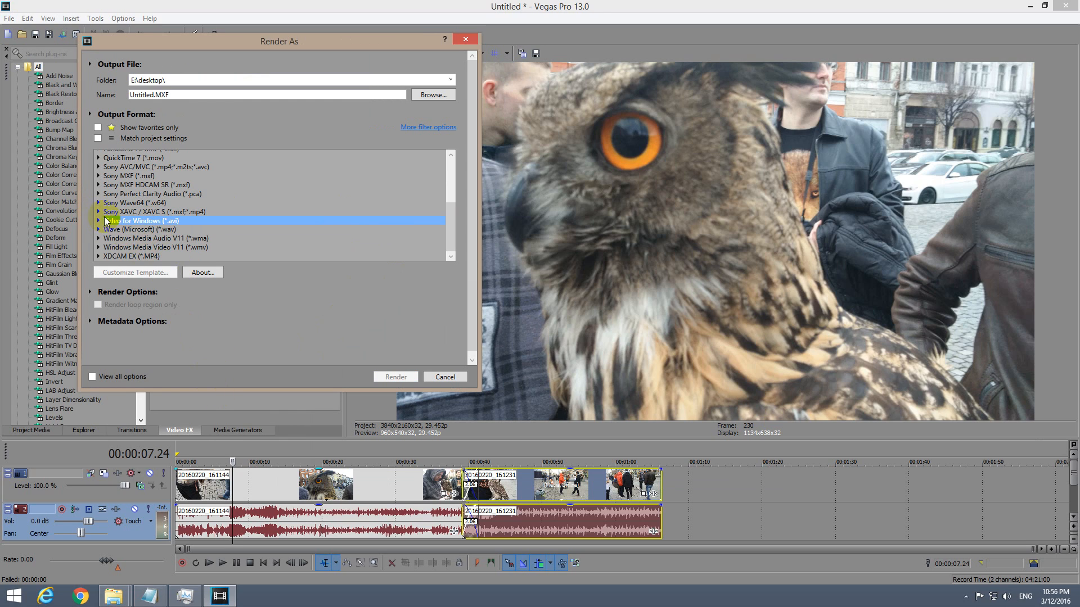
click(108, 221)
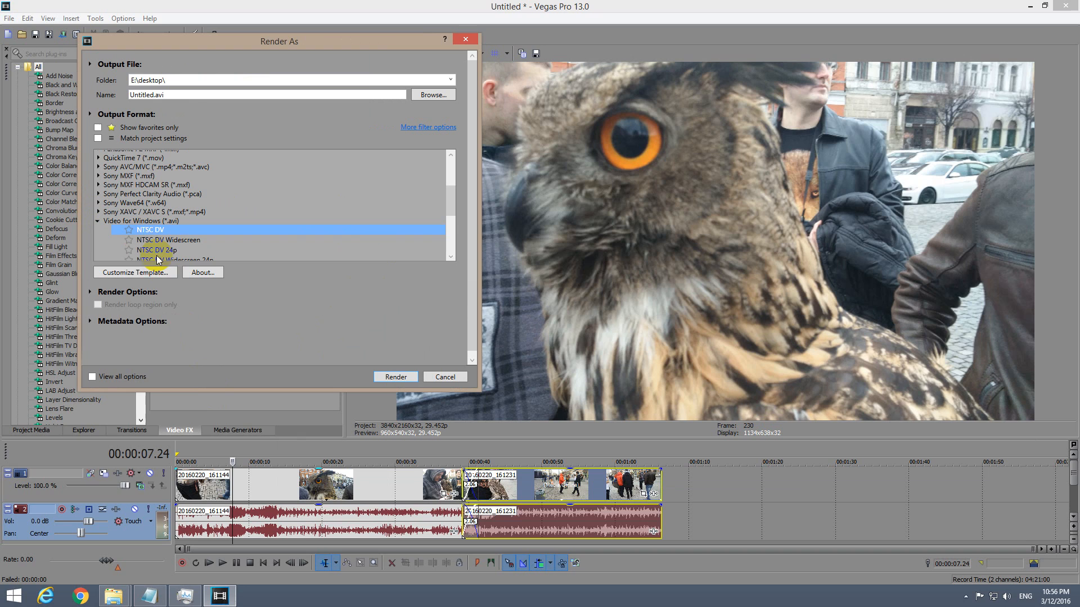
click(135, 272)
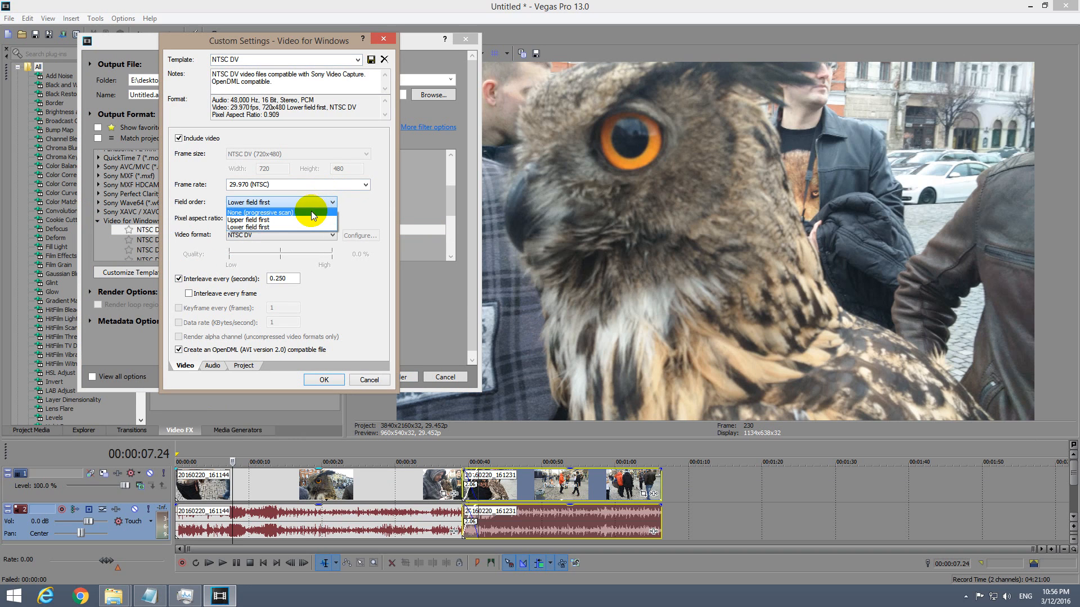
click(280, 211)
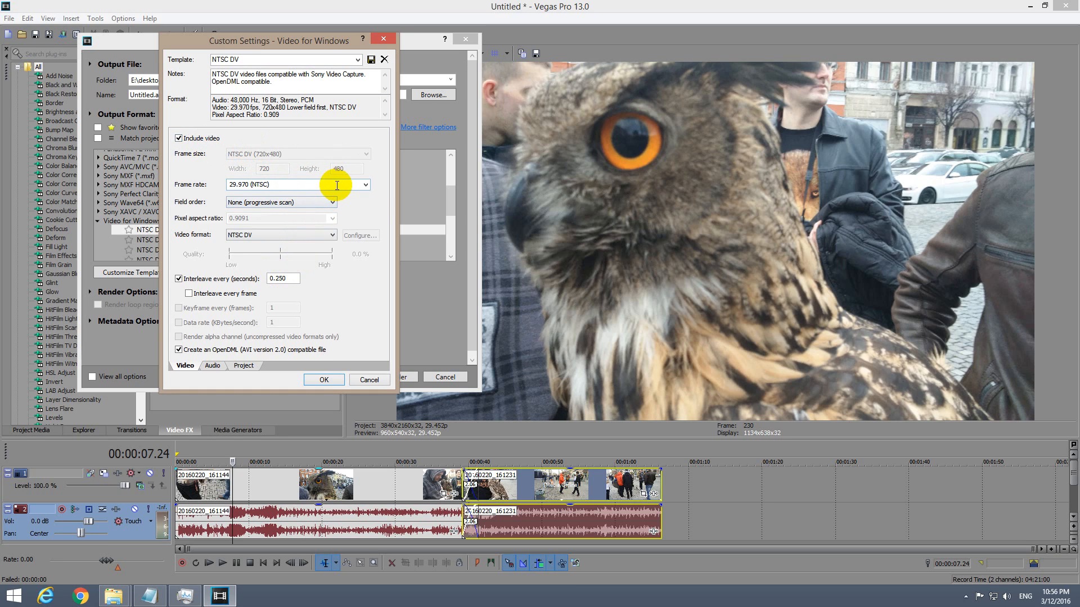
mouse_move(288, 153)
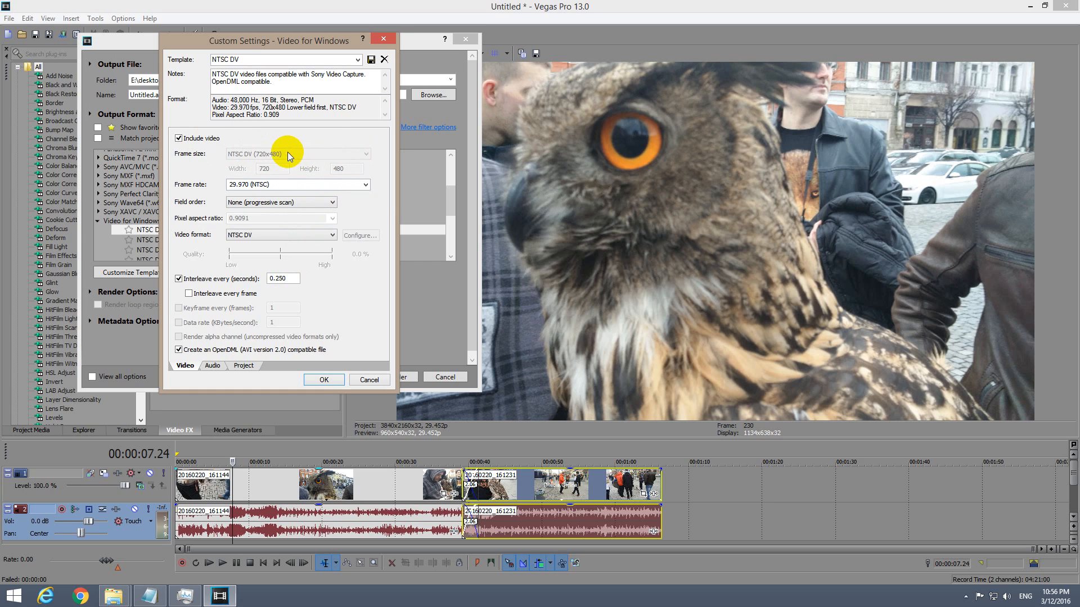
click(369, 380)
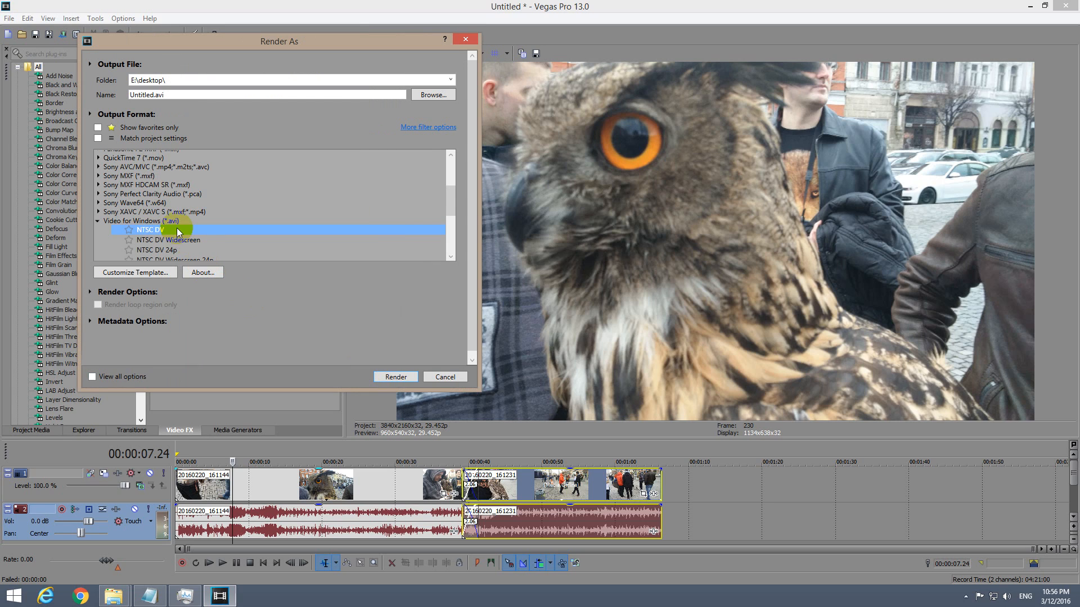
scroll(down, 3)
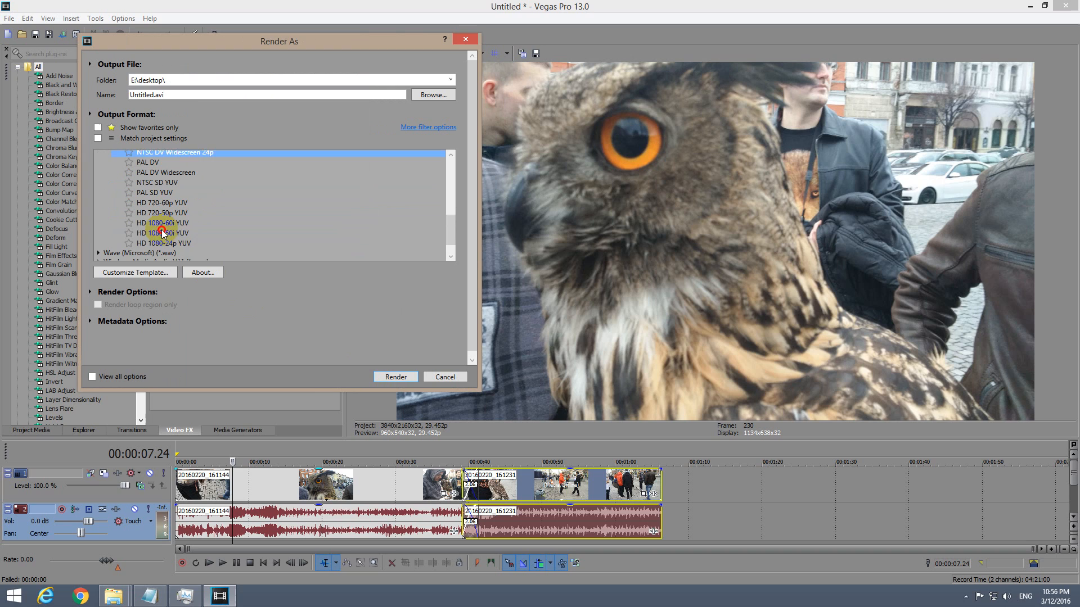
Step: Give the HD 1080 YUV template a custom 3840×2160 progressive frame at 29.970 fps
click(135, 272)
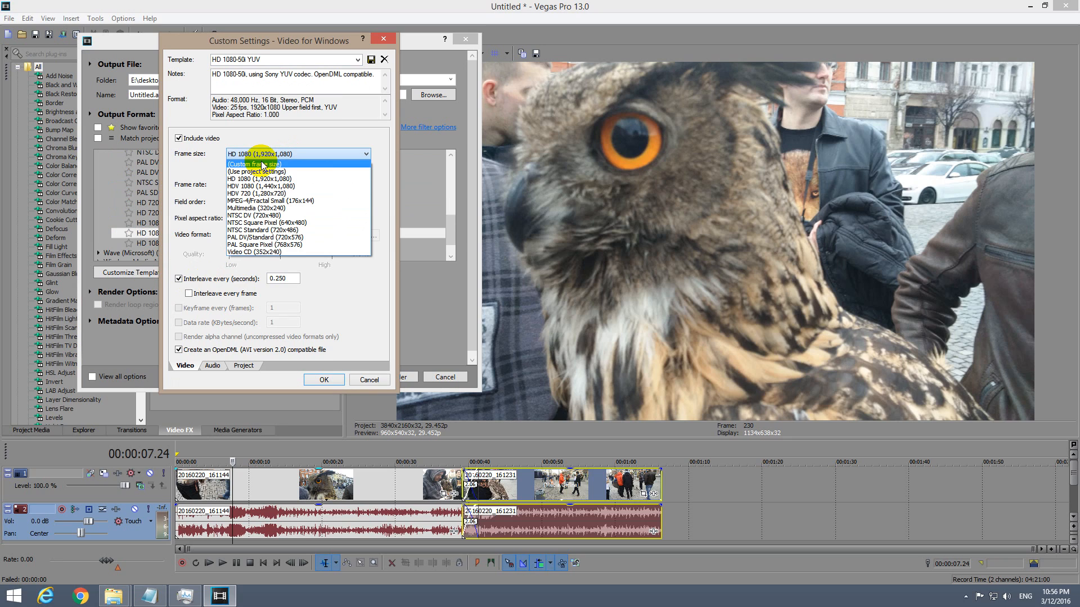
click(257, 163)
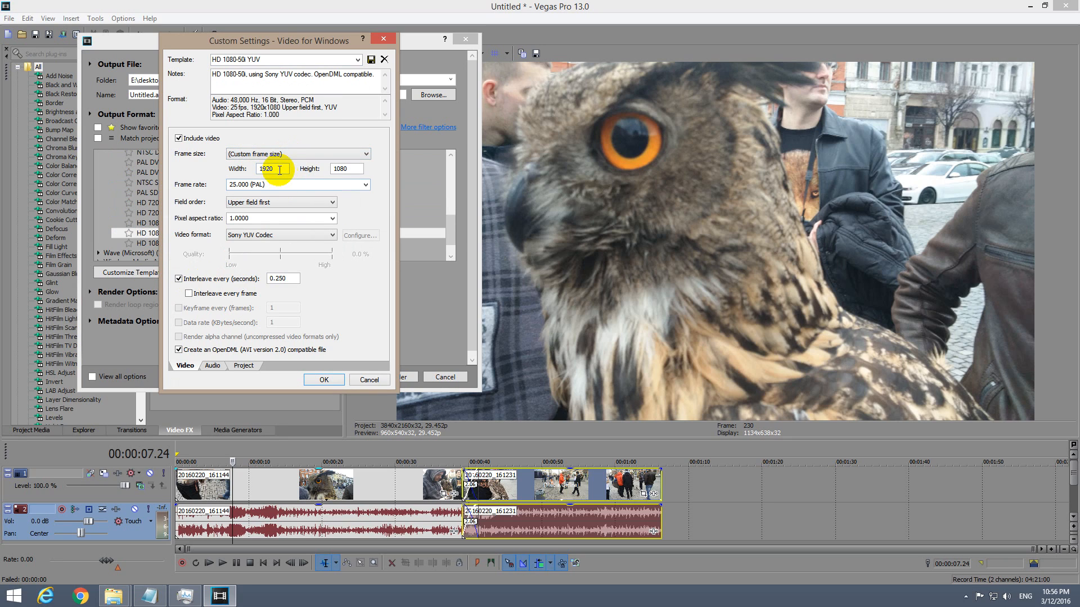
text(38)
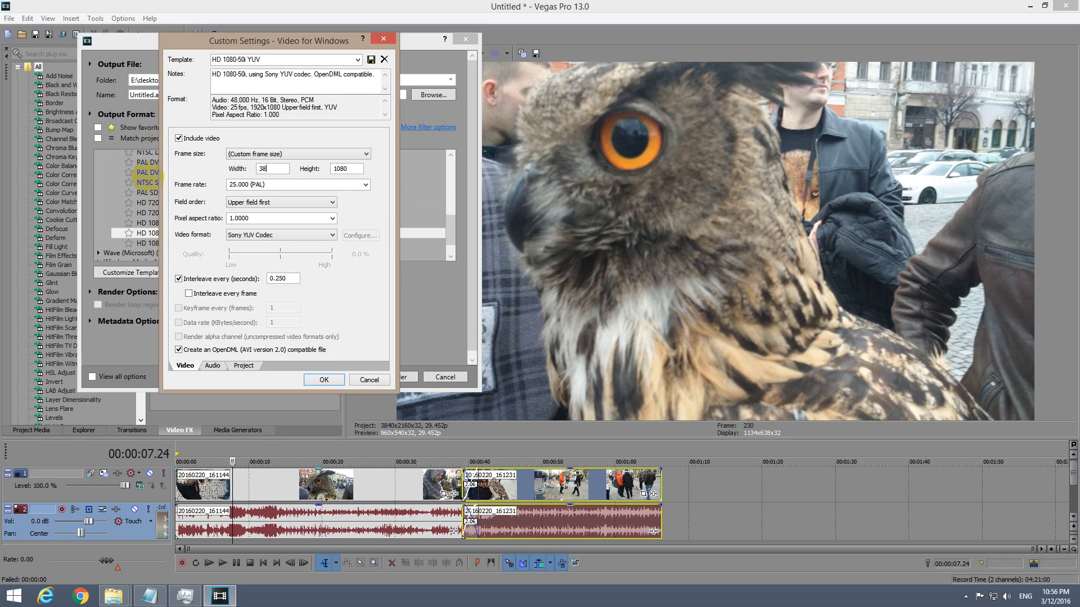
mouse_move(149, 181)
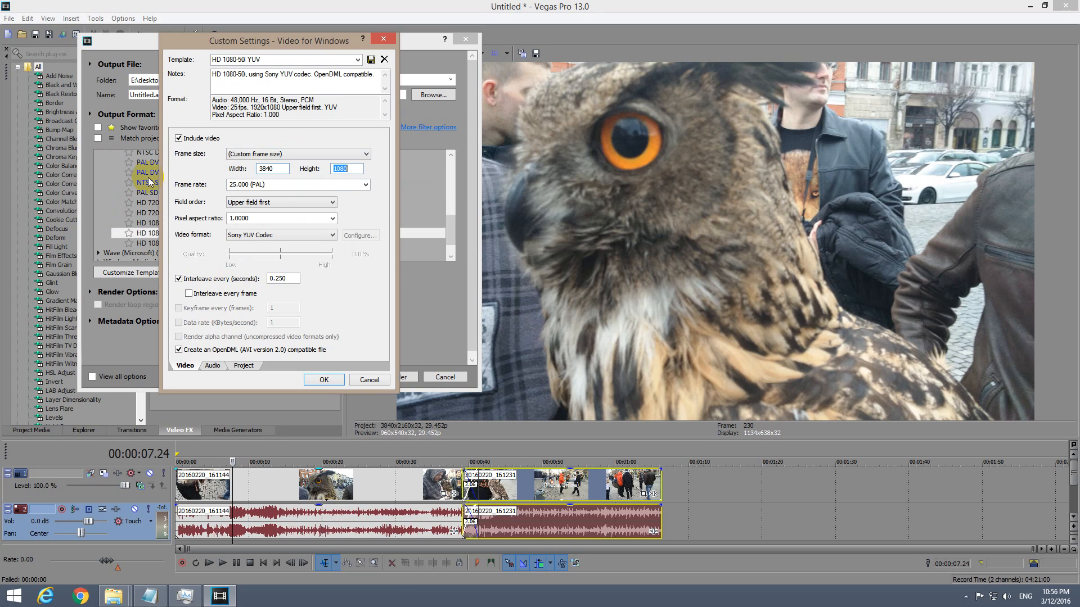
text(2160)
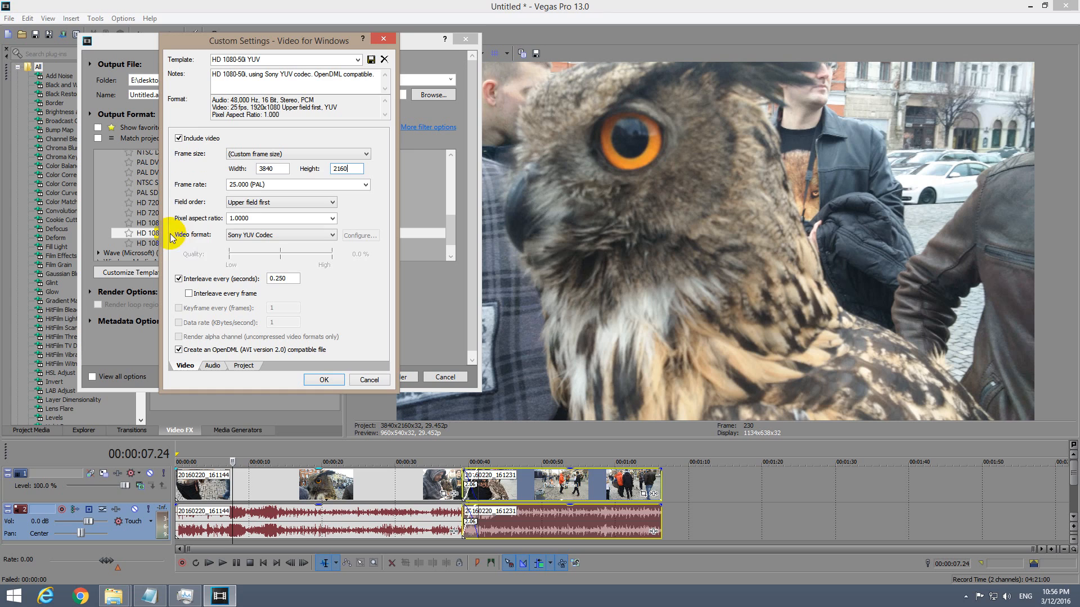
click(280, 202)
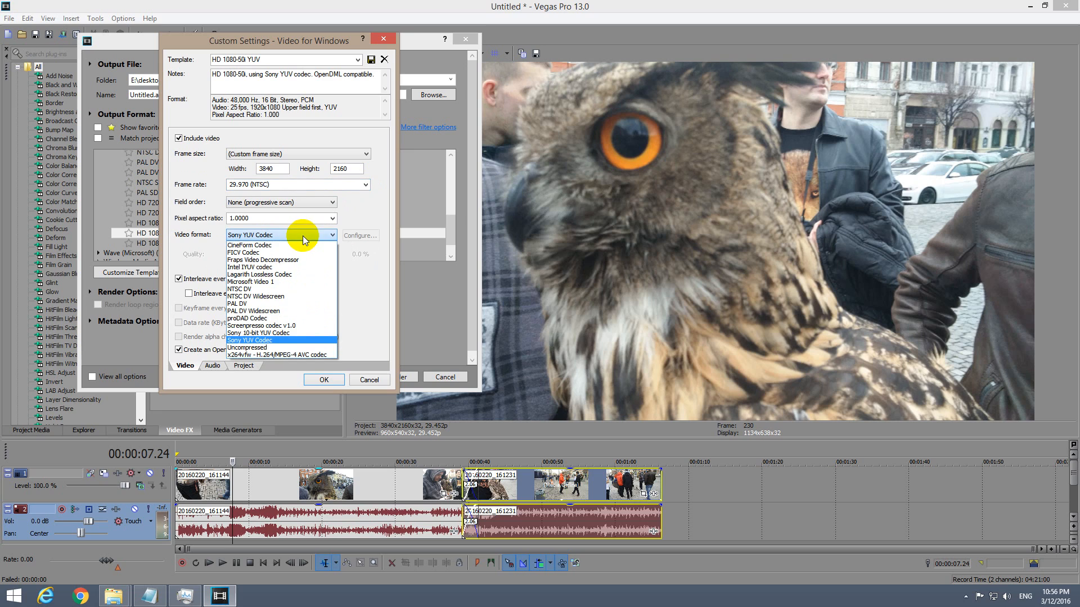
mouse_move(300, 310)
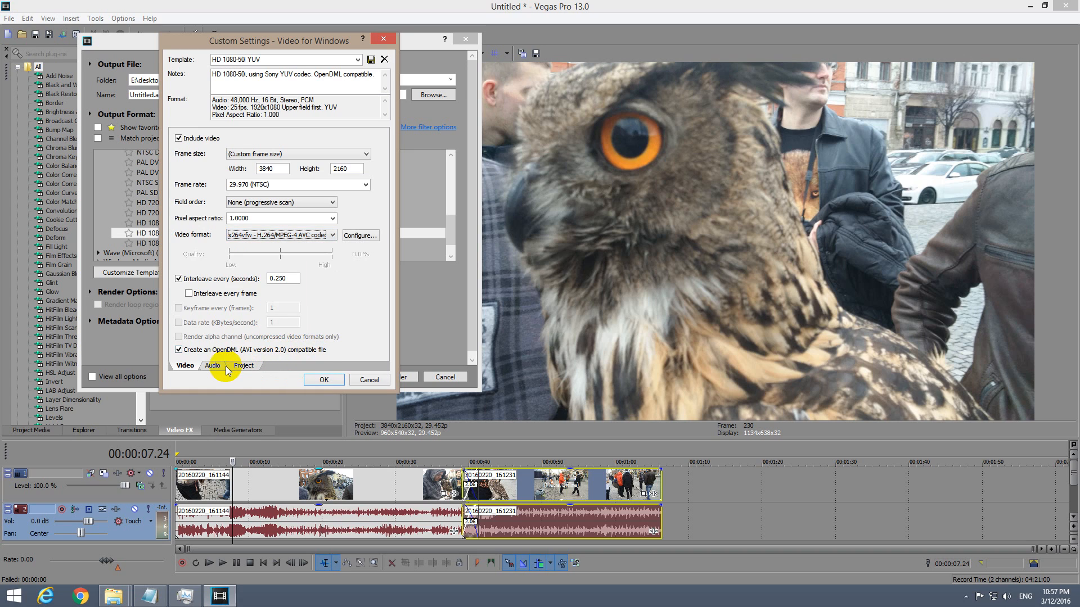
Step: Confirm the 4K x264vfw AVI settings, cancel the render at 1%, and reopen Render As
click(213, 366)
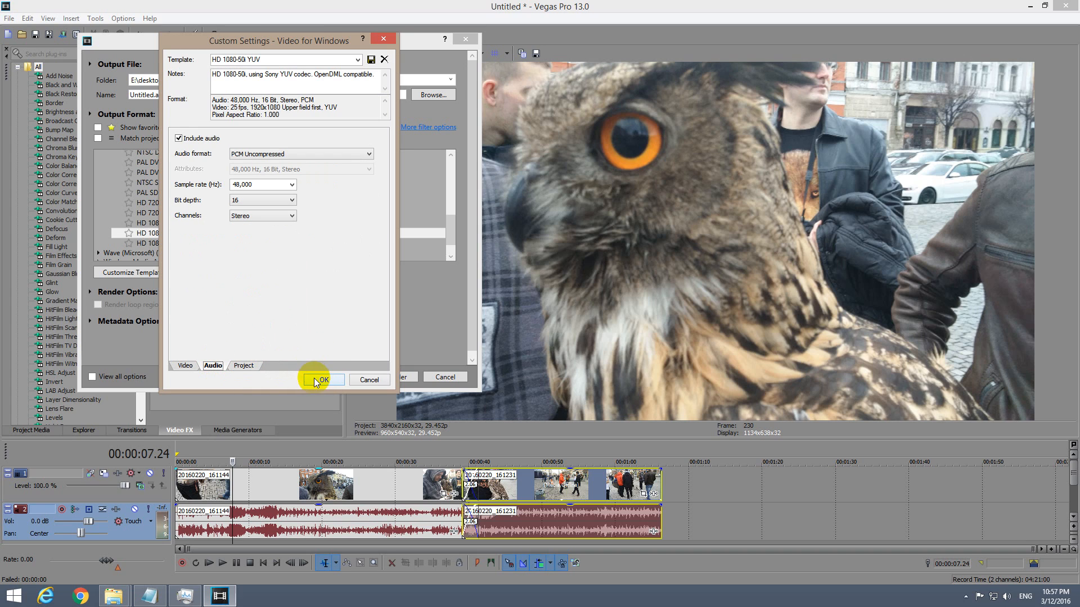
click(320, 380)
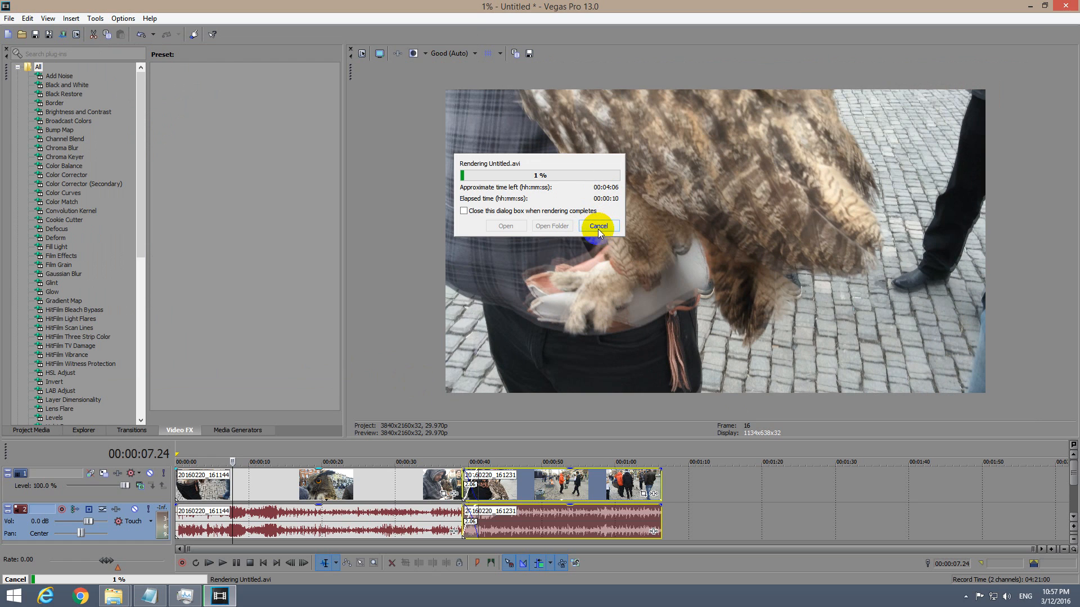
click(597, 226)
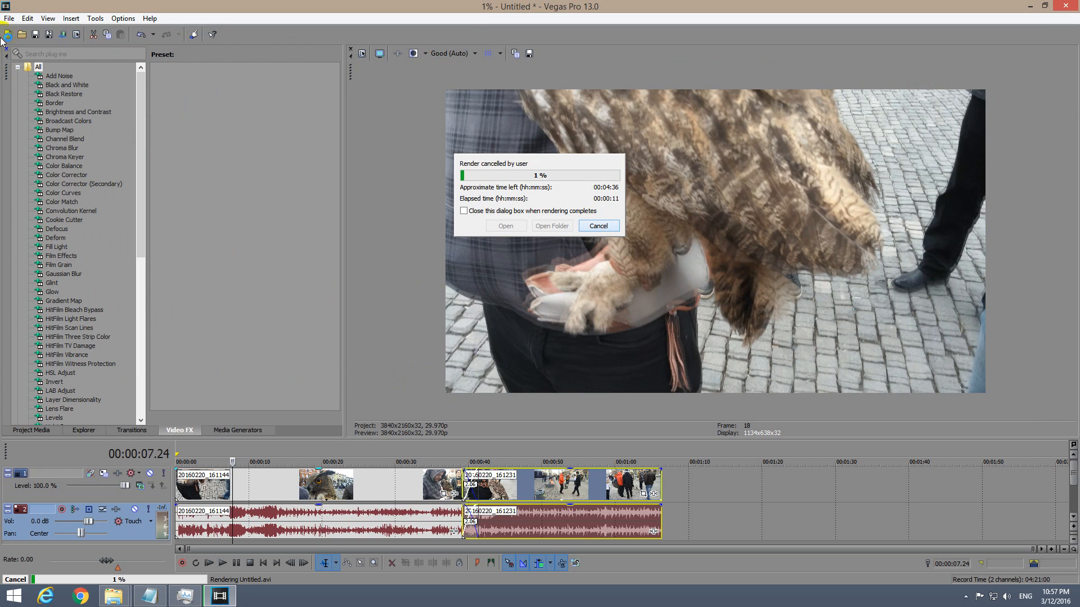
click(597, 226)
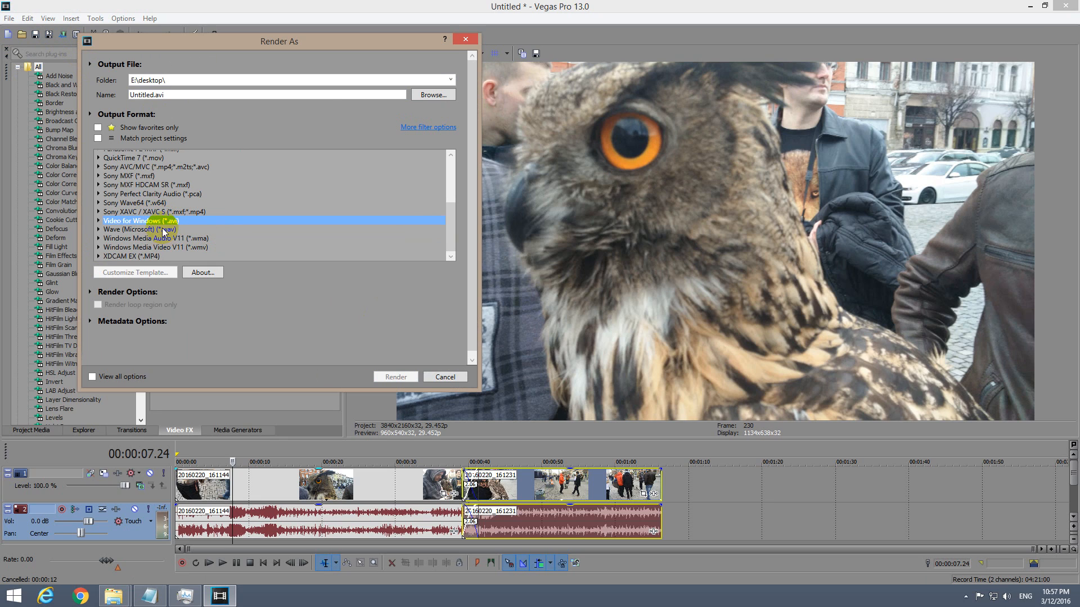
Step: Choose Windows Media Video V11 with the 6 Mbps HD 720-30p Video template
click(138, 229)
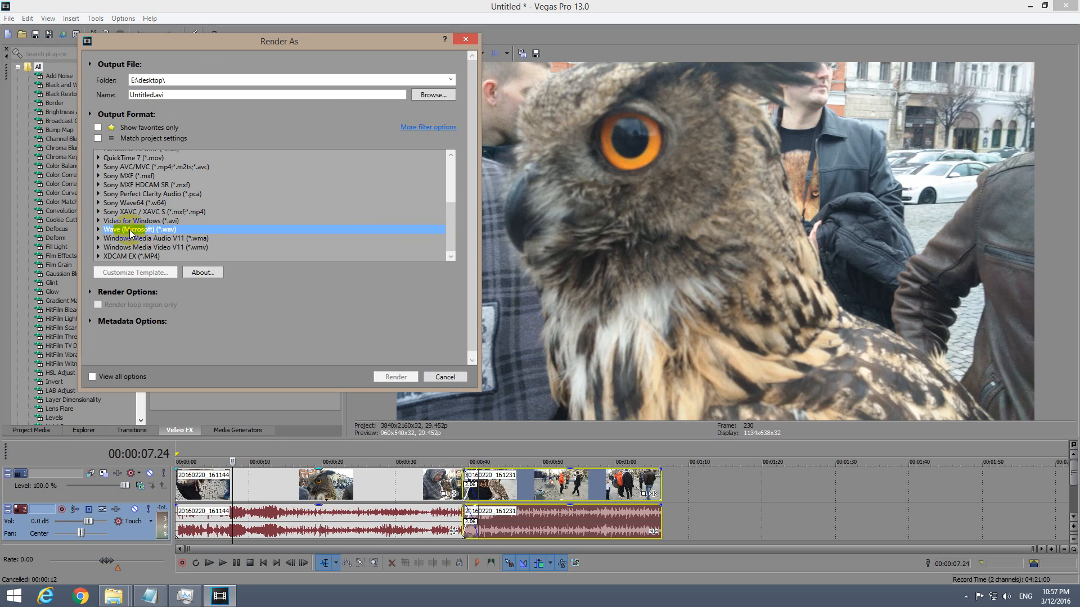
click(156, 239)
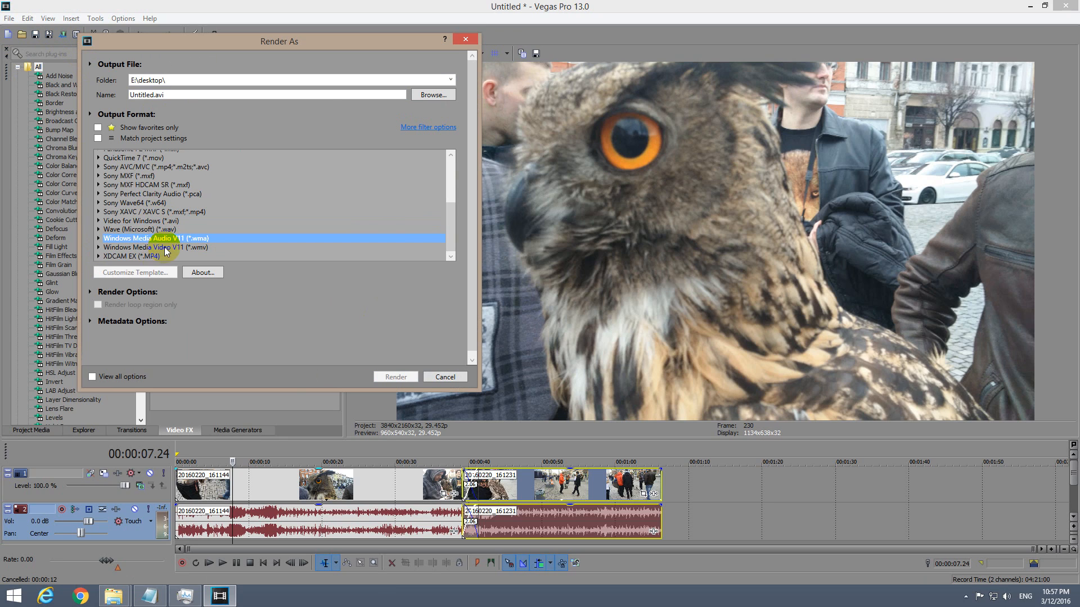
click(155, 248)
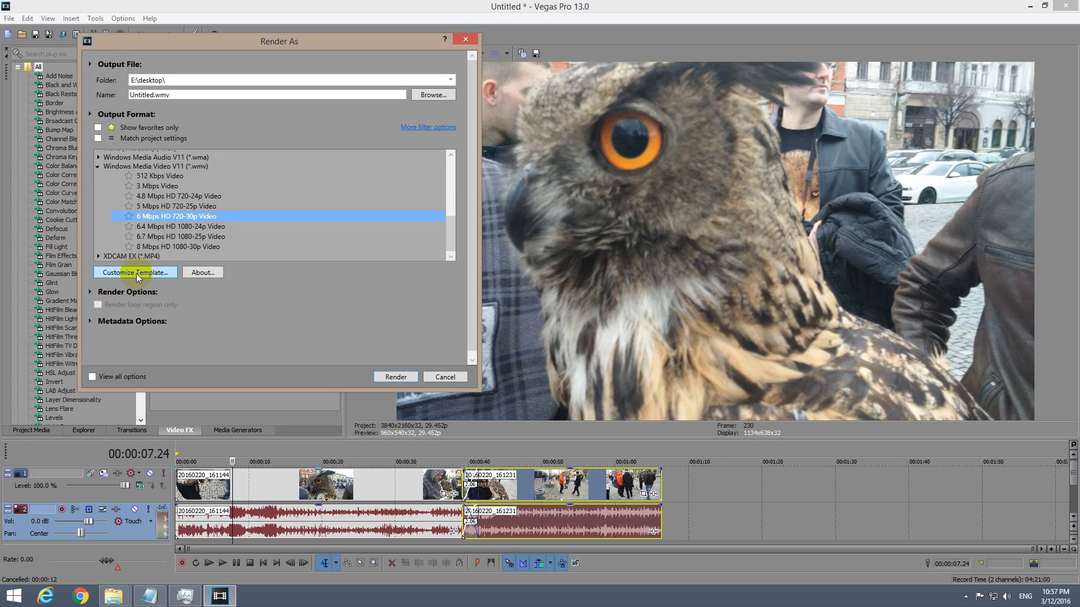
Step: Set the WMV template's image size to Keep Original Size
click(135, 272)
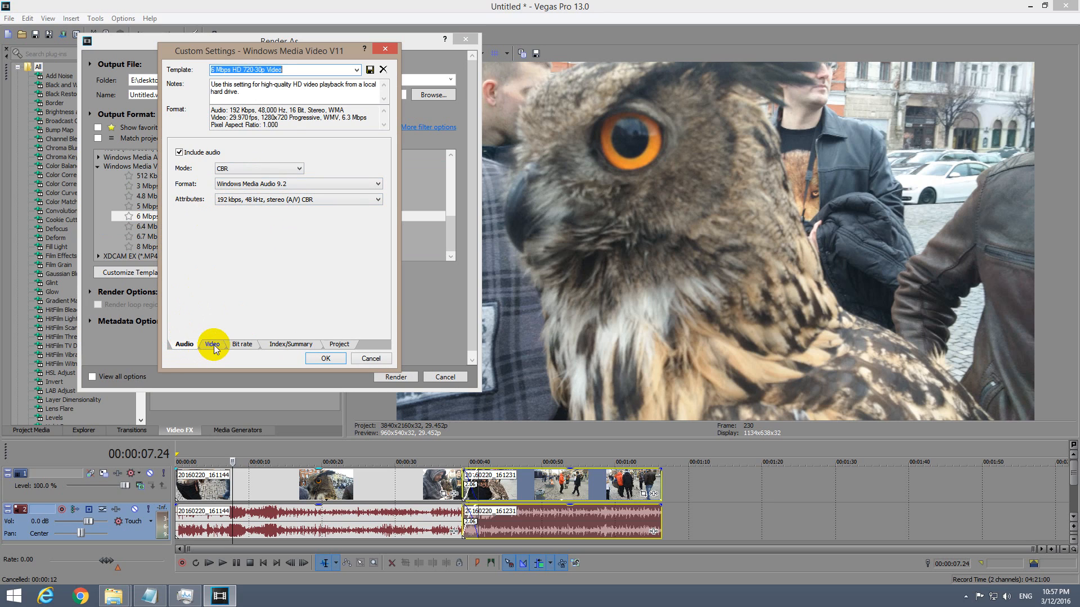
click(211, 344)
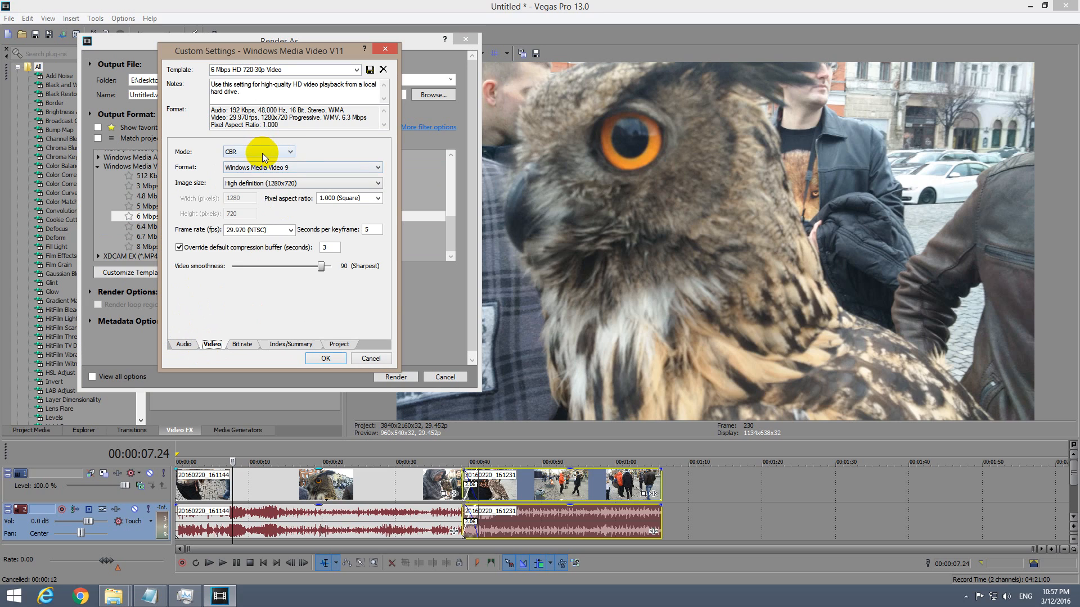
click(289, 151)
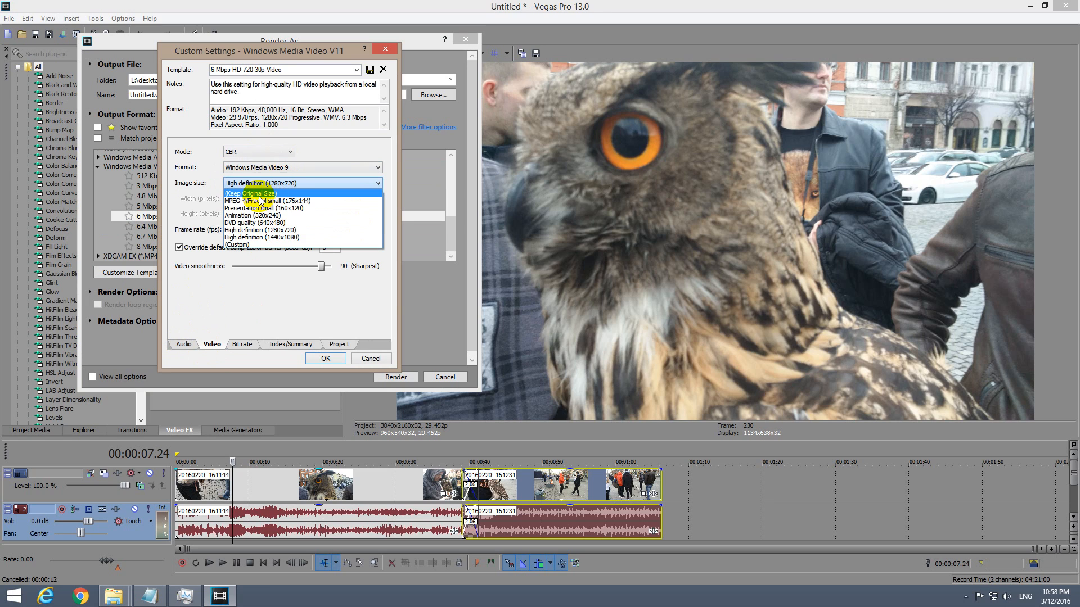
click(249, 193)
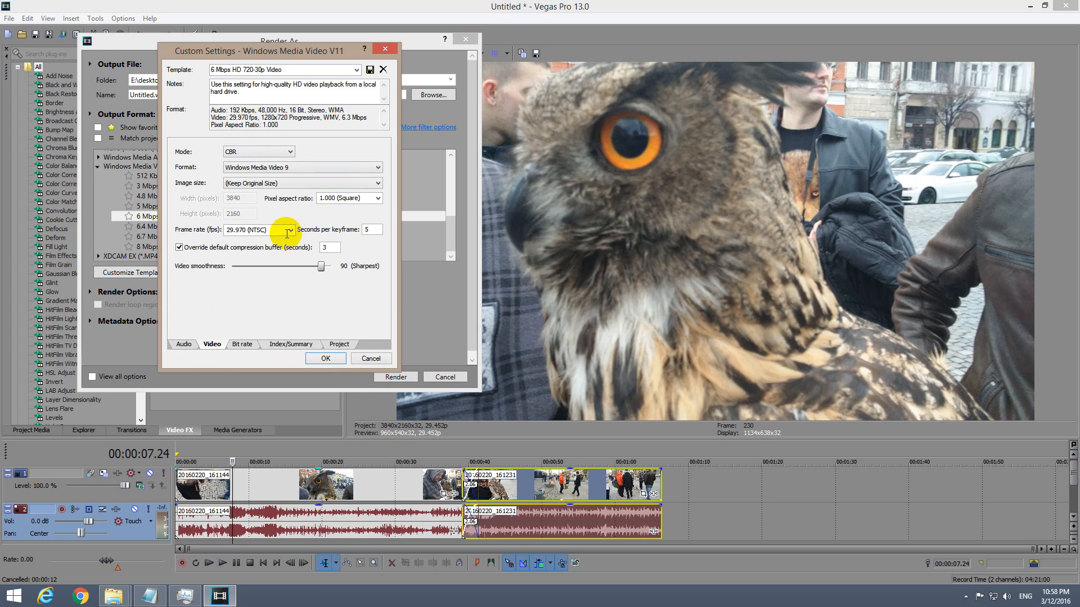
mouse_move(295, 234)
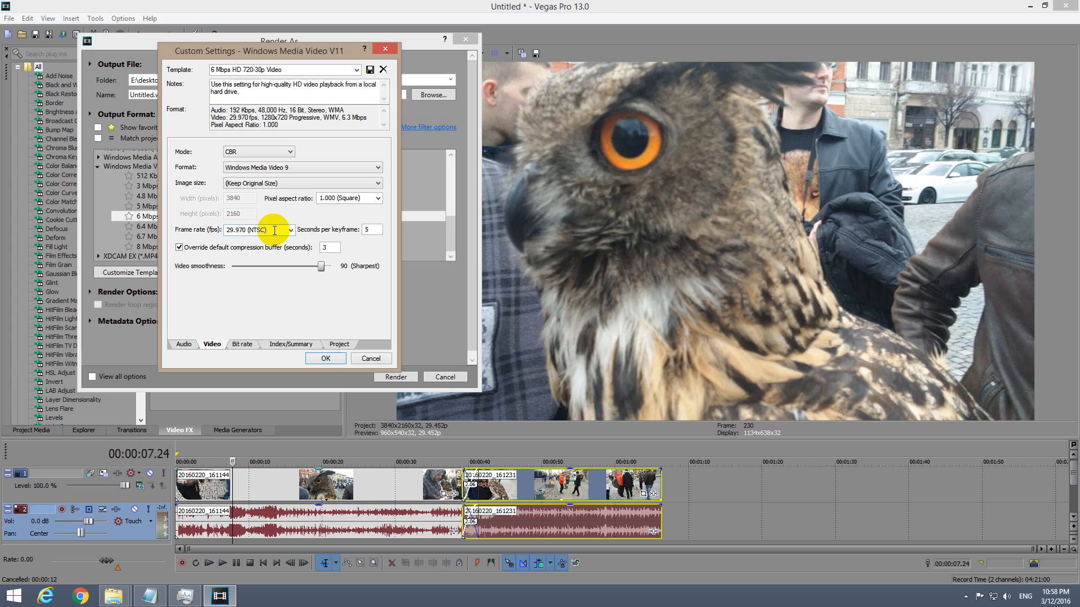
Step: Set the WMV bit rate to 30 M and confirm the customized template
click(242, 344)
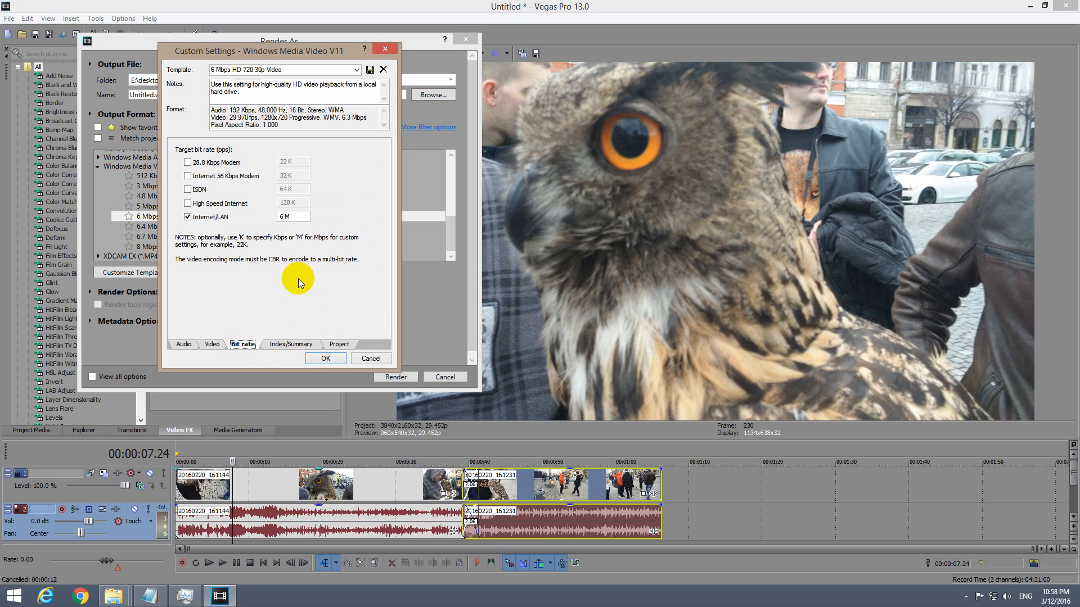
text(30 M)
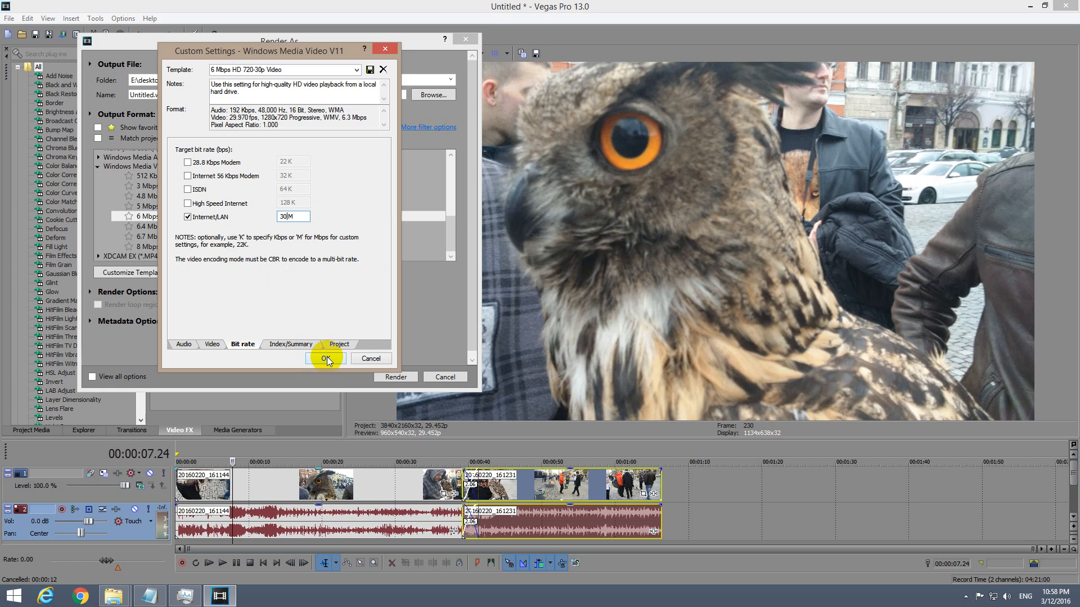
click(326, 358)
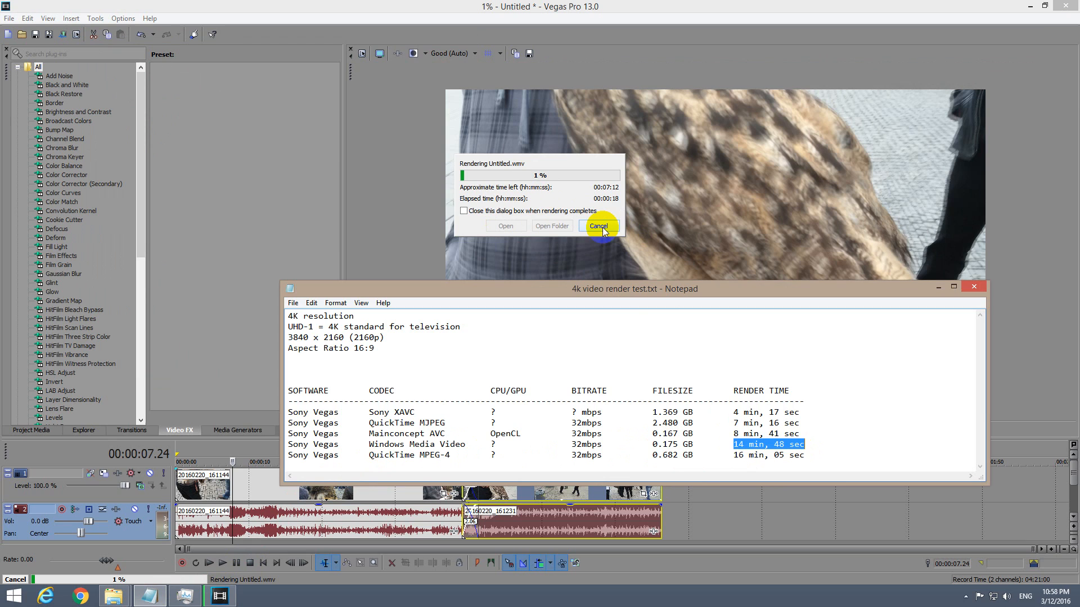
Step: Cancel the Untitled.wmv render at 1% and bring the Notepad render notes forward
click(598, 226)
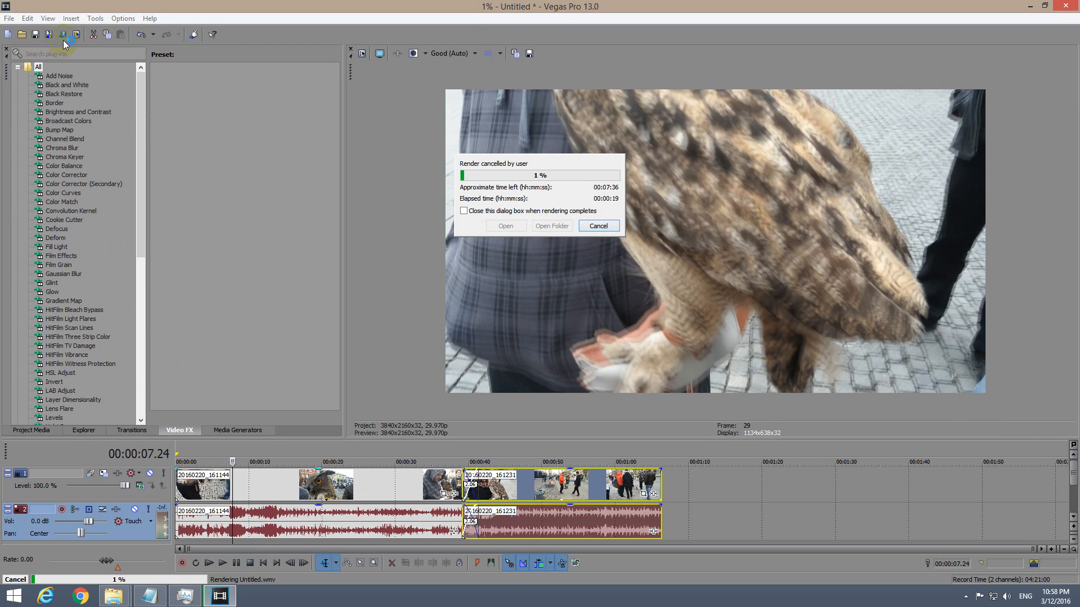
click(598, 226)
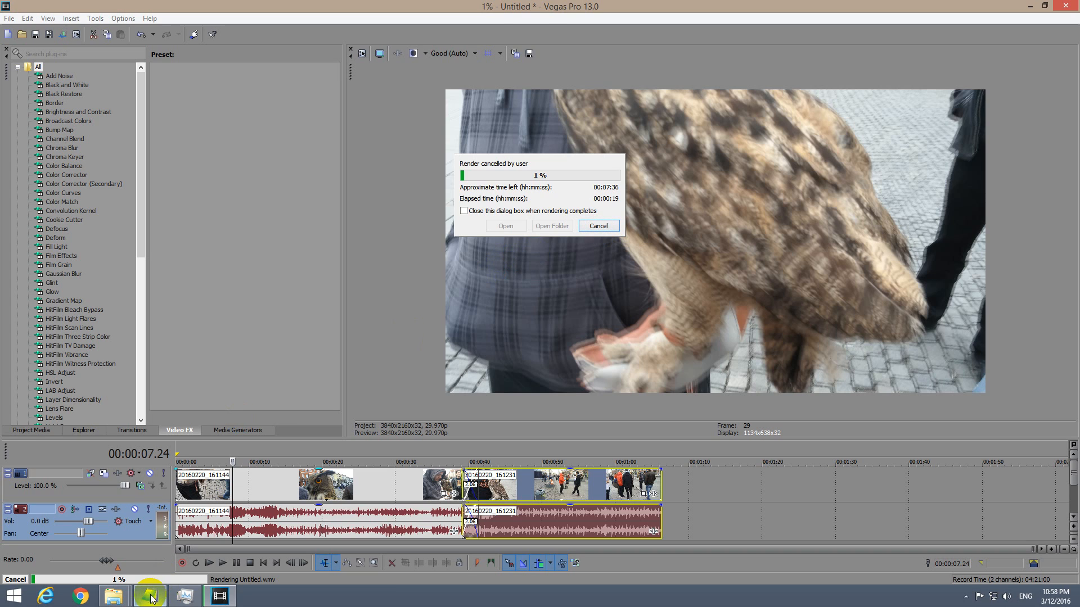
click(148, 595)
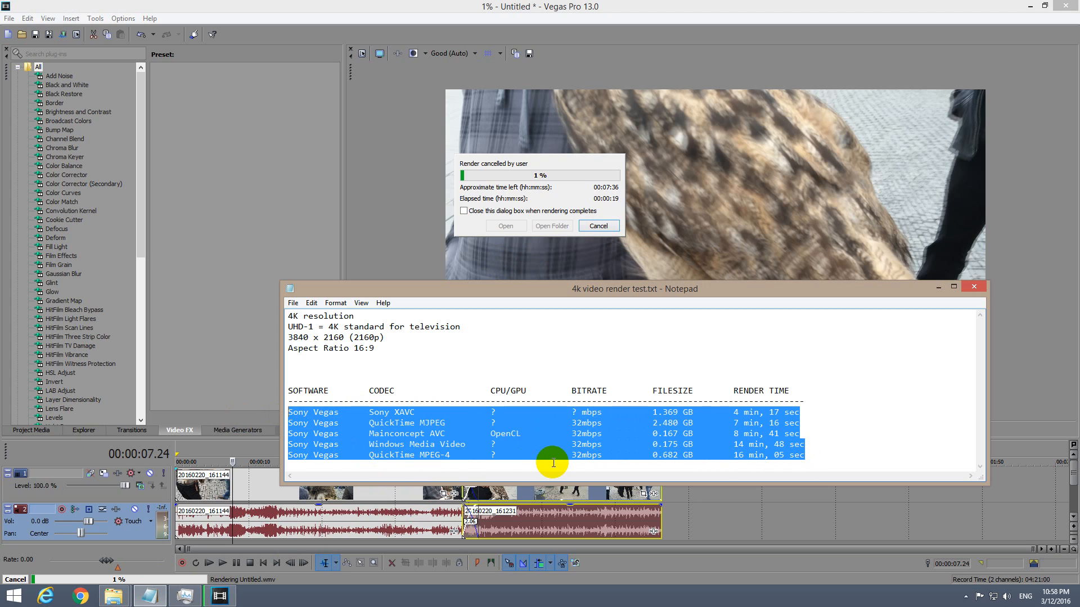
Step: Deselect the table text and place the caret on the empty line below it
click(488, 460)
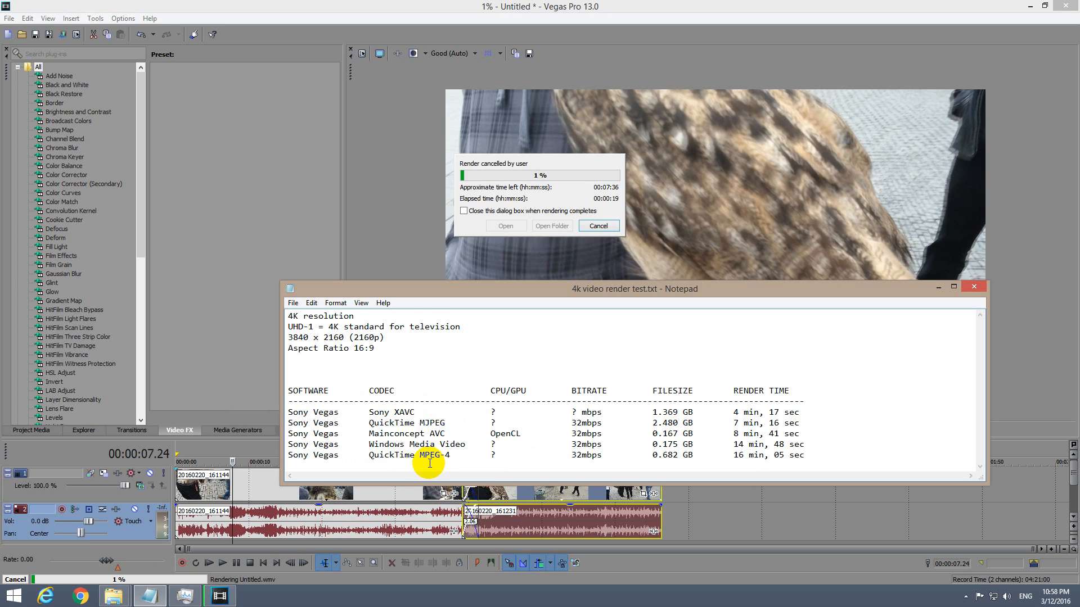
mouse_move(394, 470)
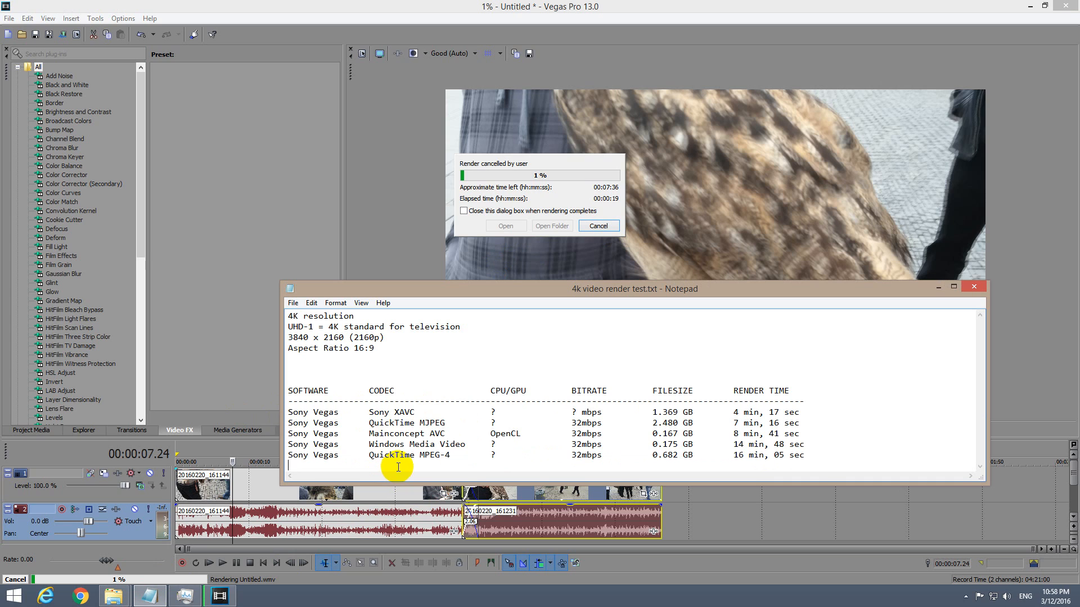
click(598, 226)
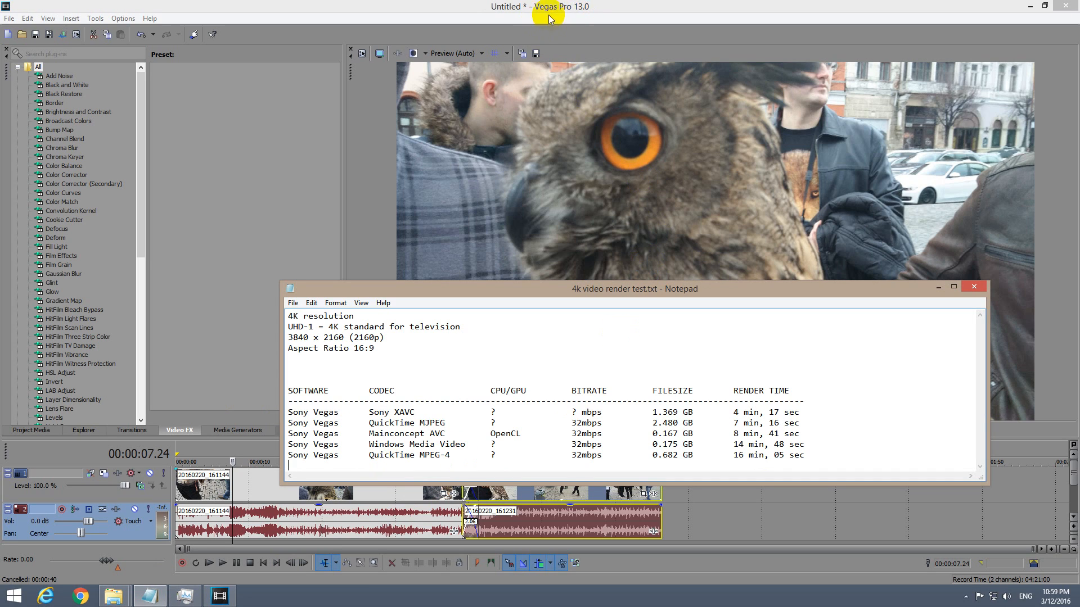
mouse_move(512, 381)
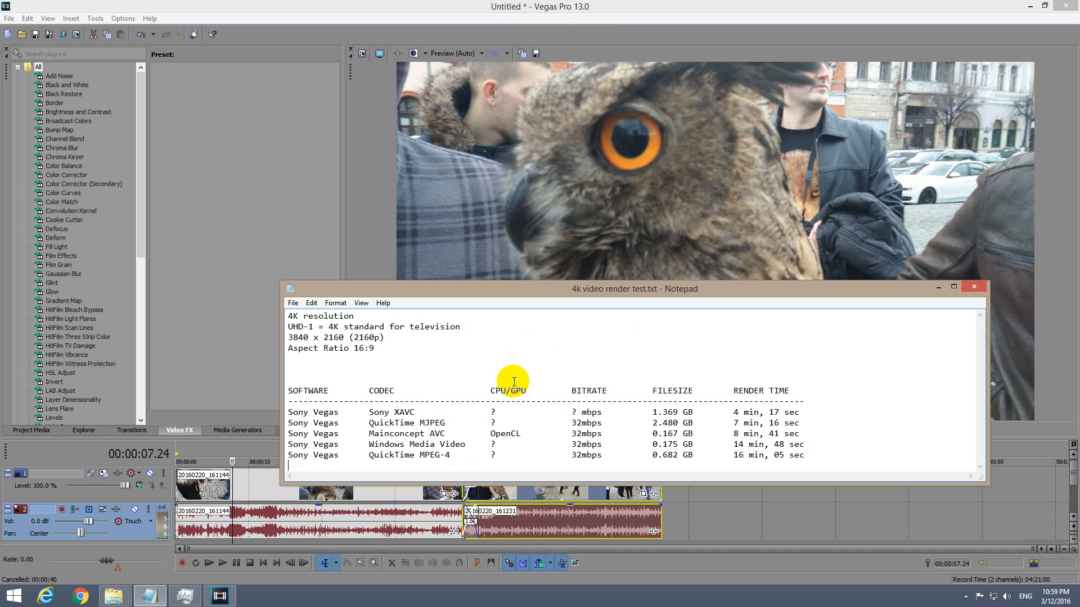